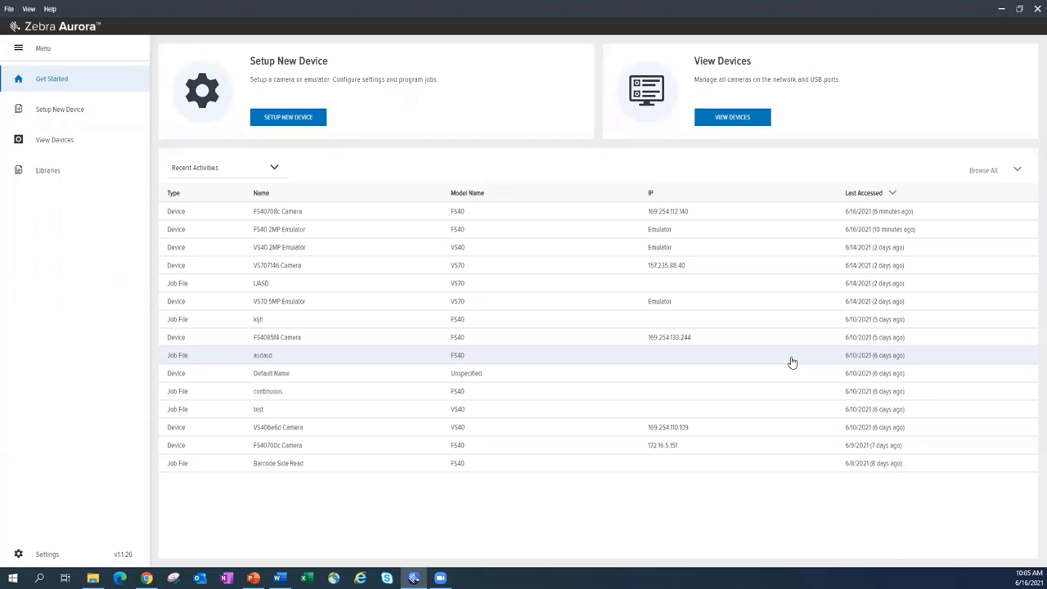
mouse_move(743, 257)
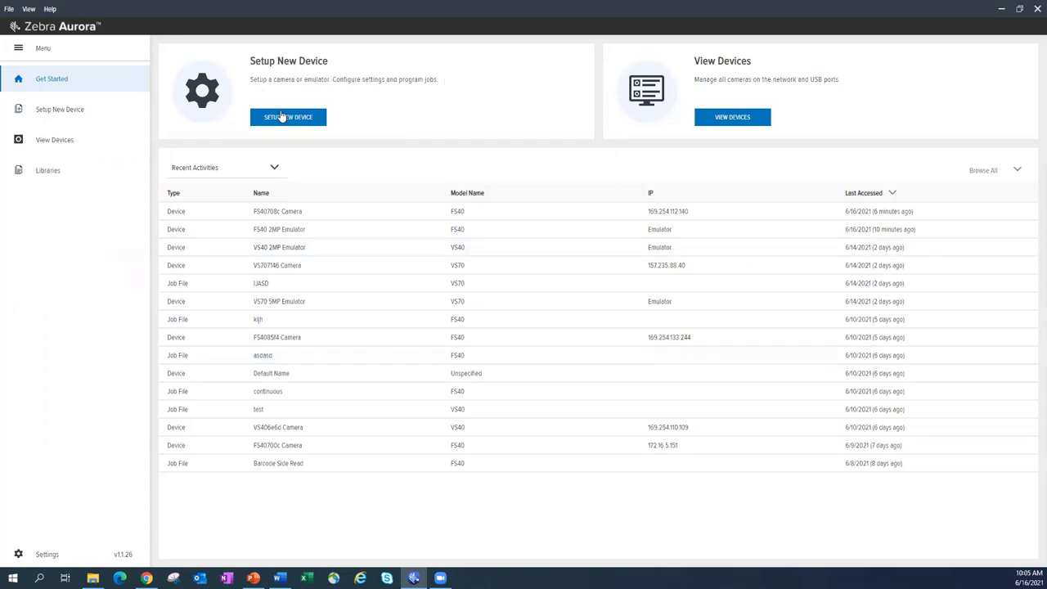
mouse_move(275, 72)
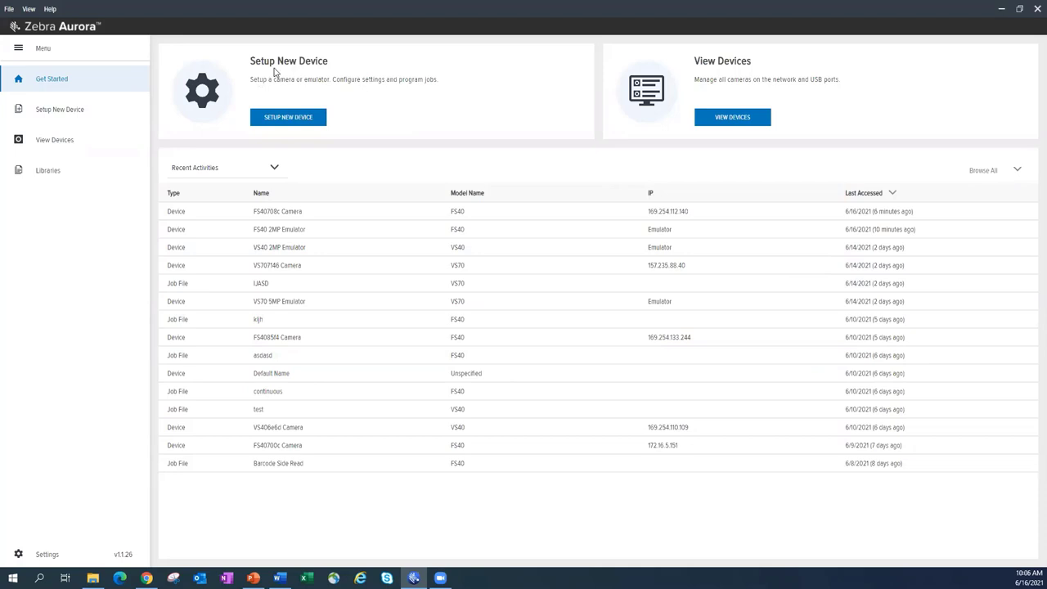
mouse_move(288, 147)
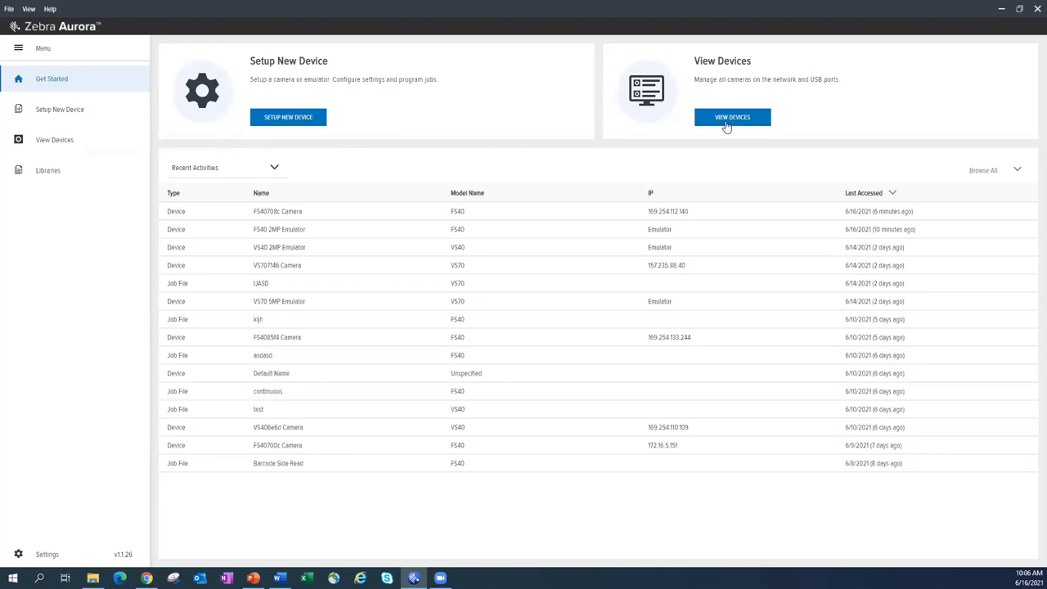
Show the connected devices list and expand the FS40 camera's details.
left_click(731, 118)
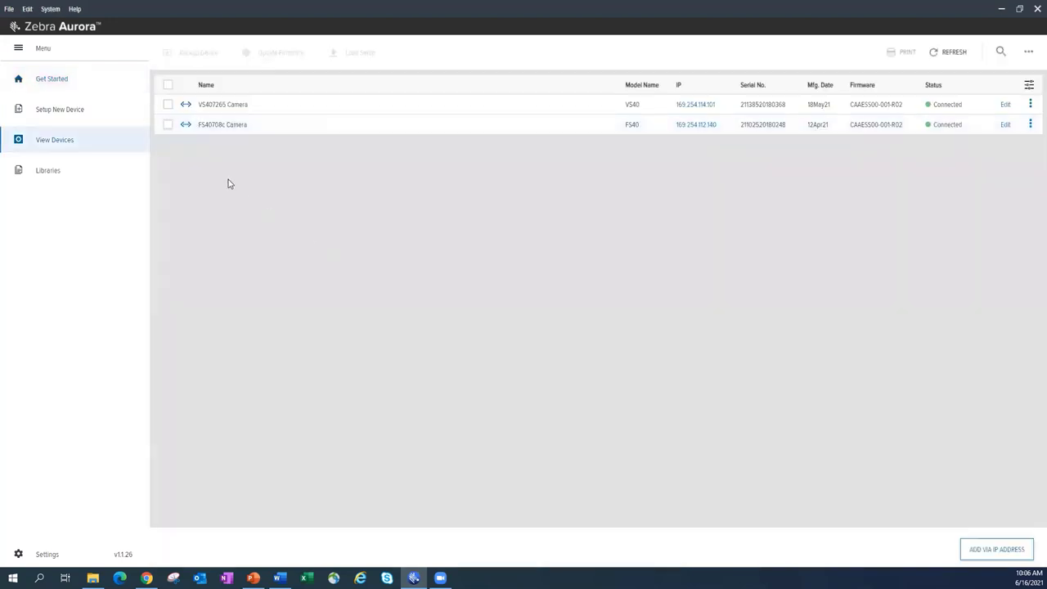
mouse_move(273, 124)
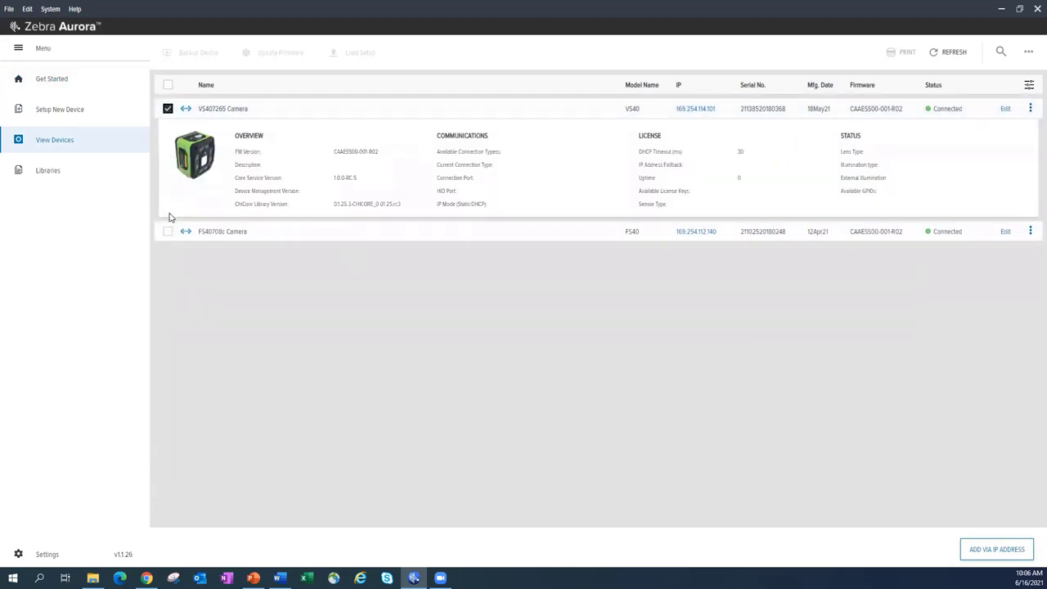
left_click(167, 232)
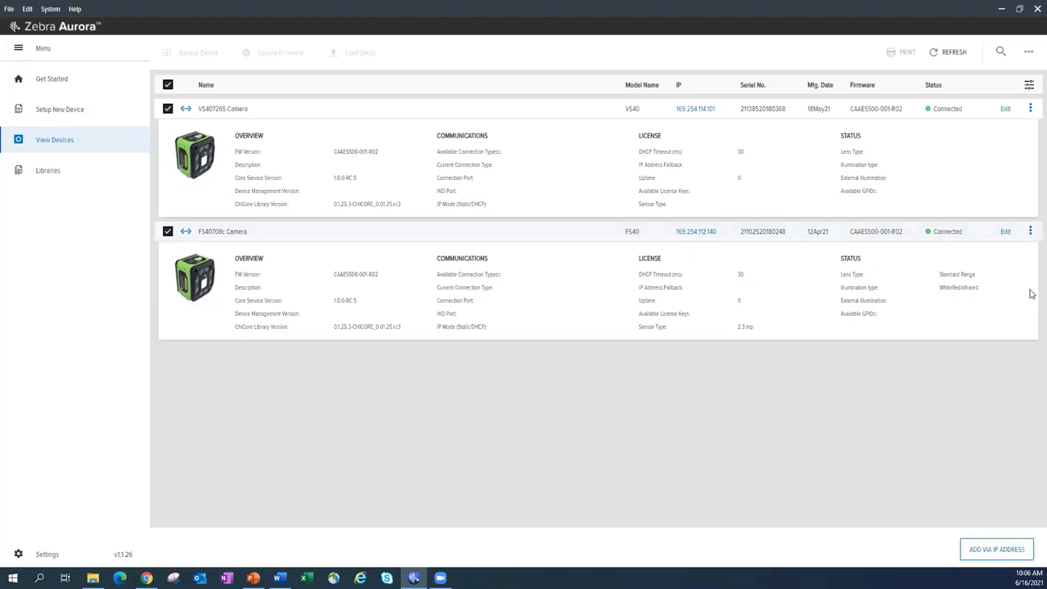
mouse_move(413, 270)
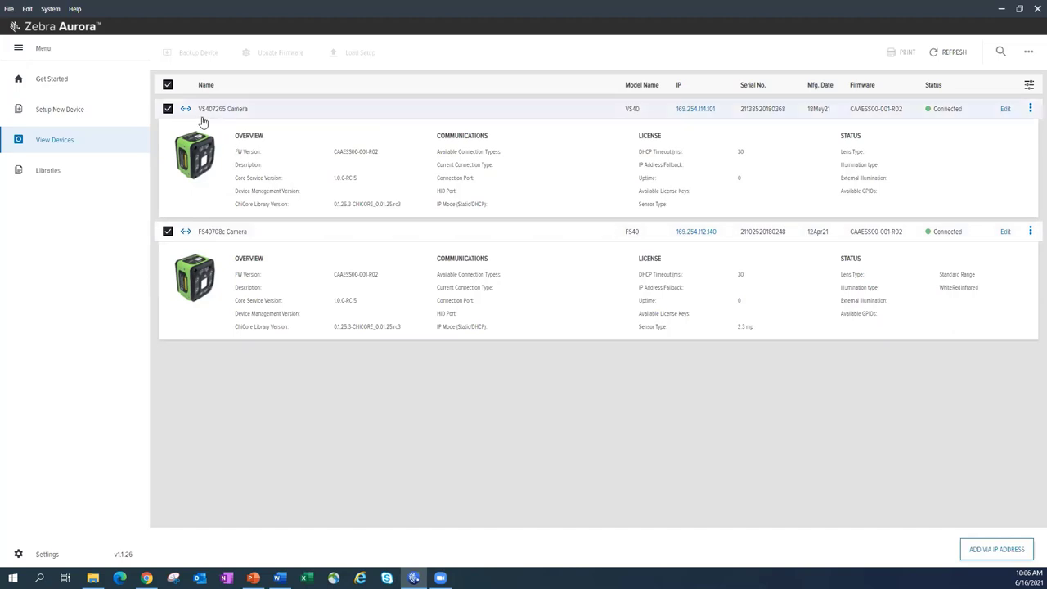
mouse_move(288, 118)
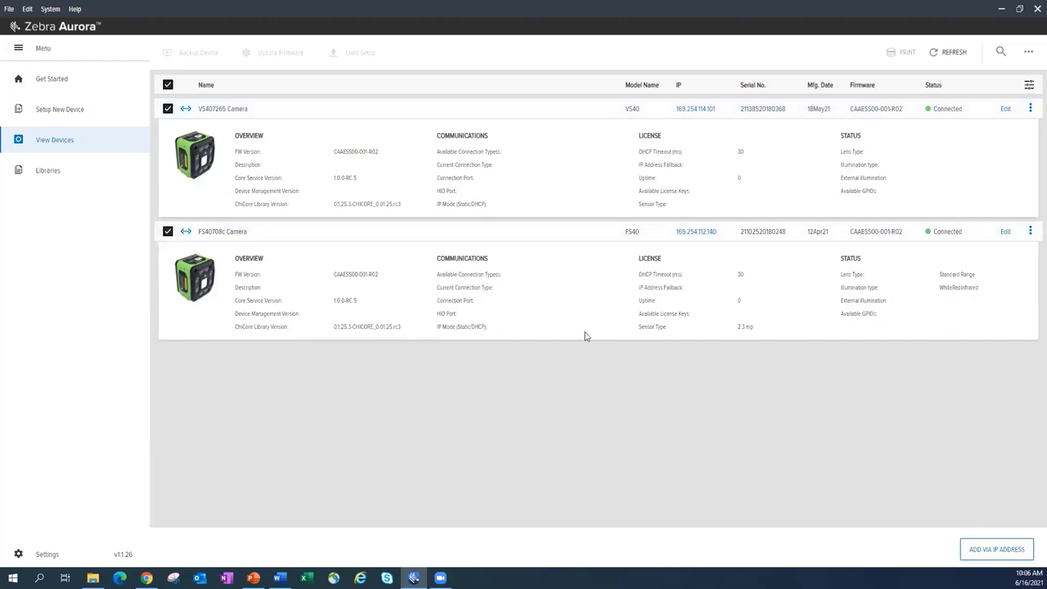
mouse_move(709, 321)
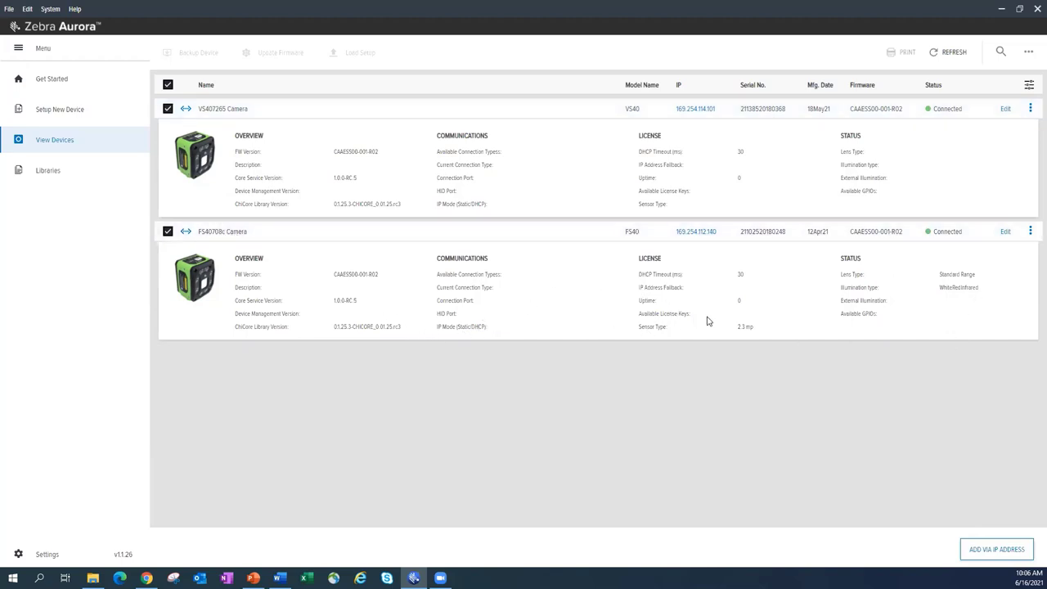
mouse_move(402, 319)
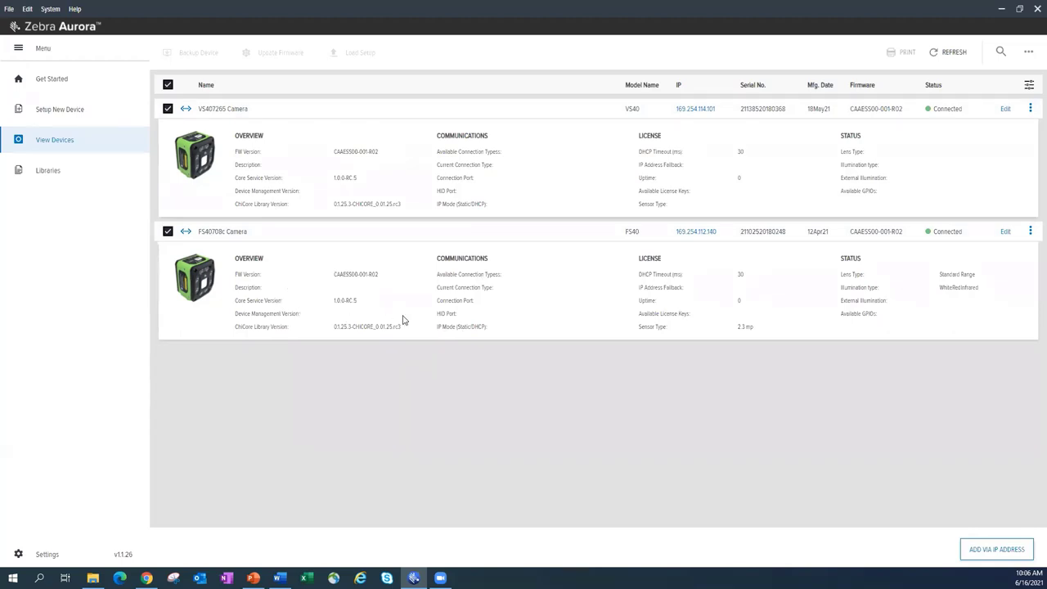
mouse_move(370, 306)
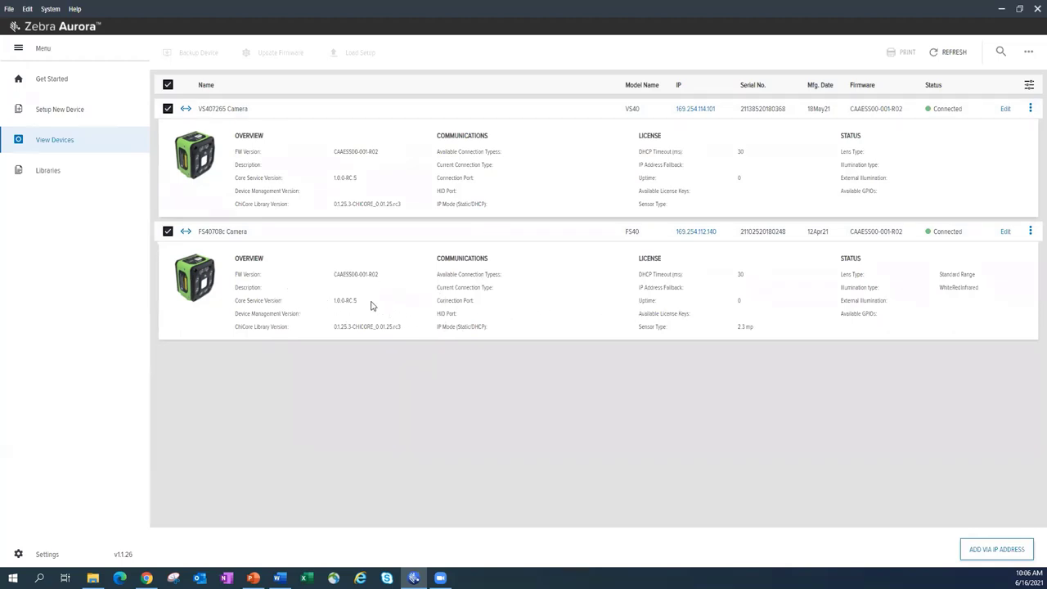
mouse_move(357, 311)
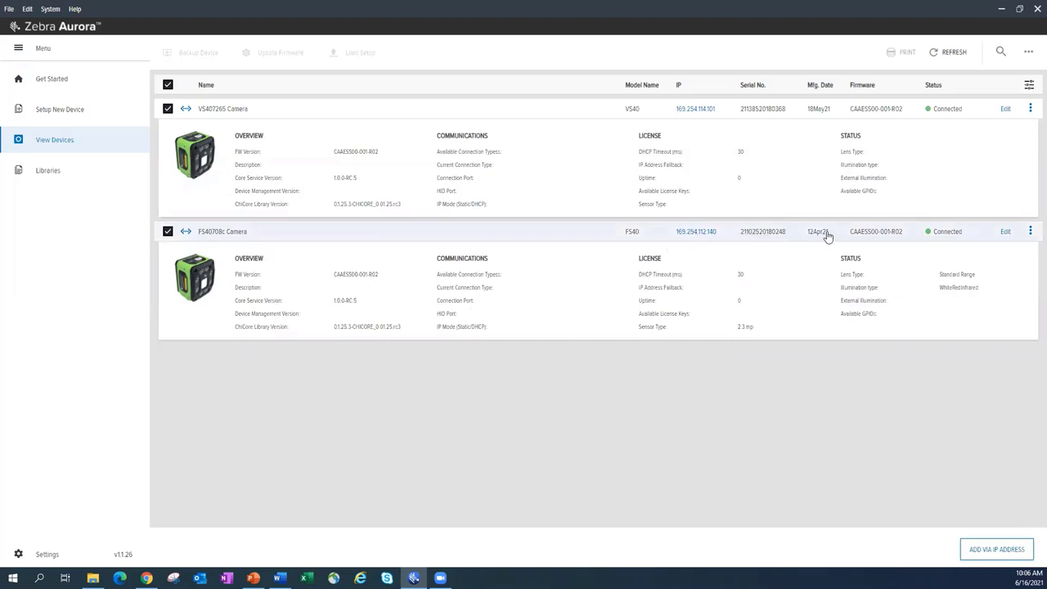
mouse_move(854, 237)
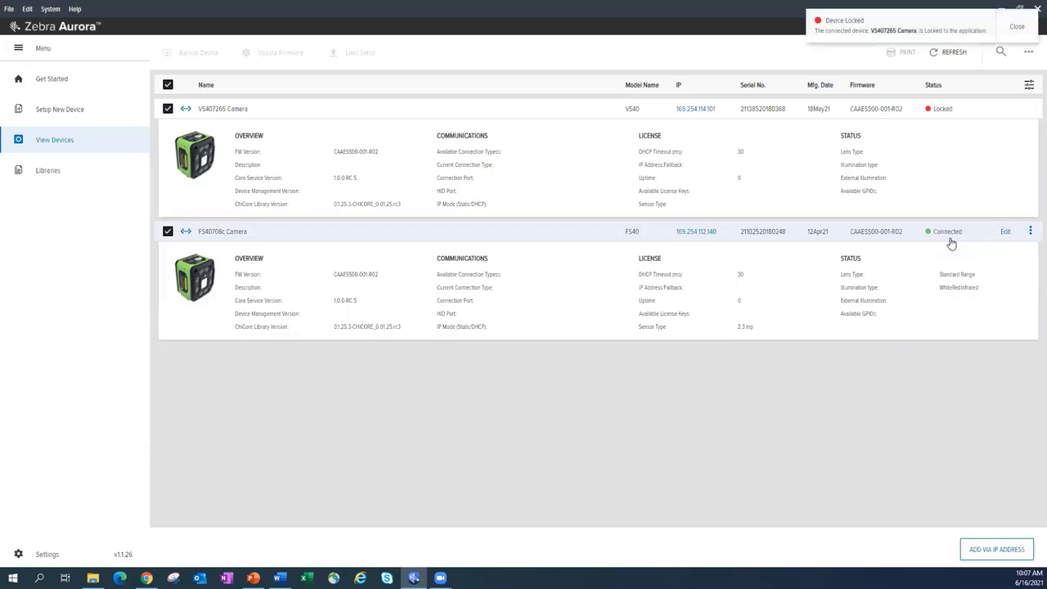
Close the Device Locked notice after the VS40 reports as locked.
left_click(1018, 26)
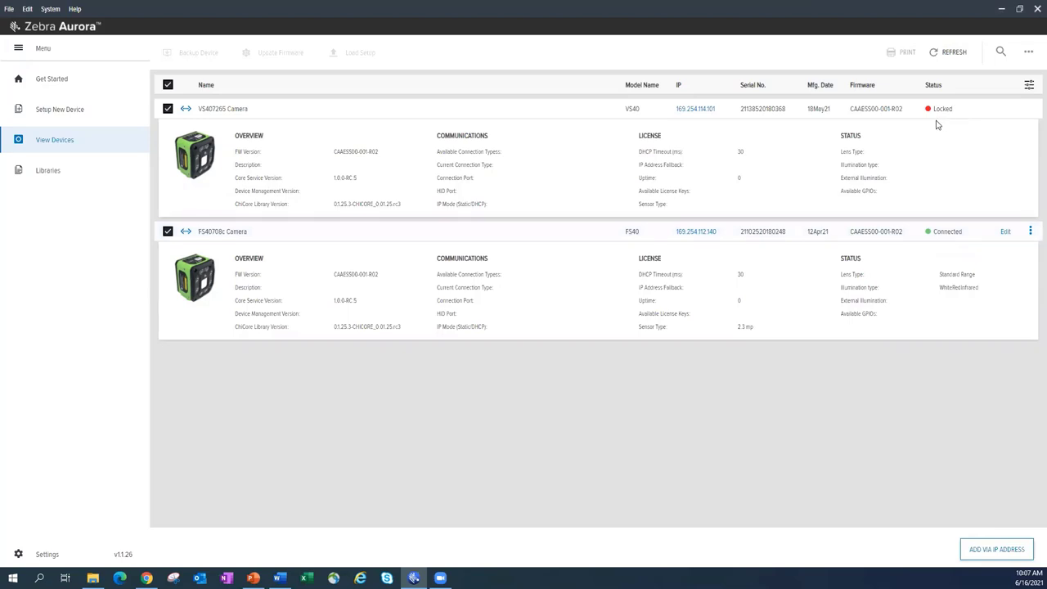
mouse_move(1005, 133)
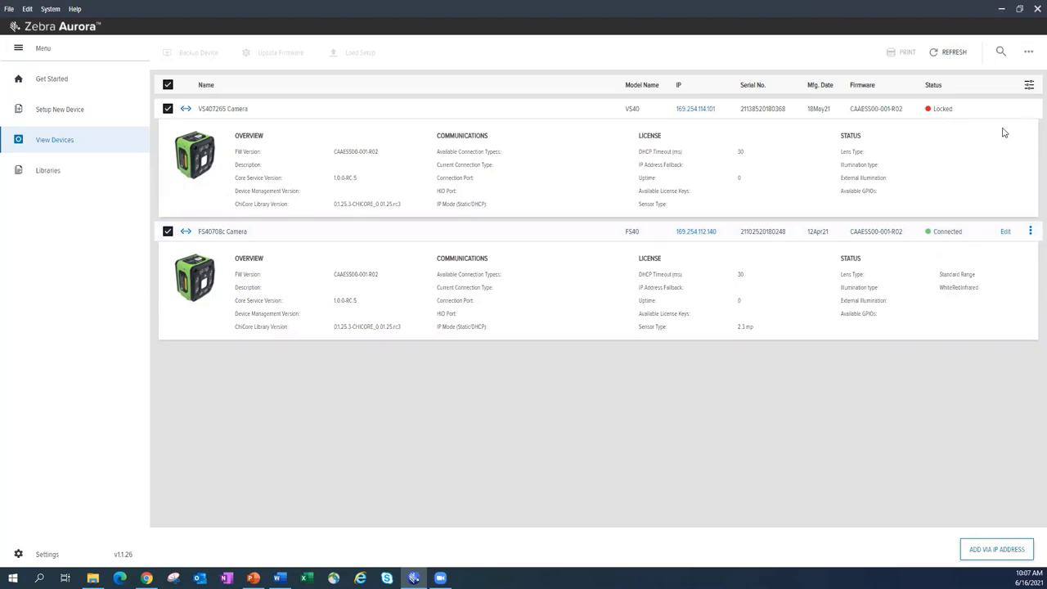
mouse_move(990, 156)
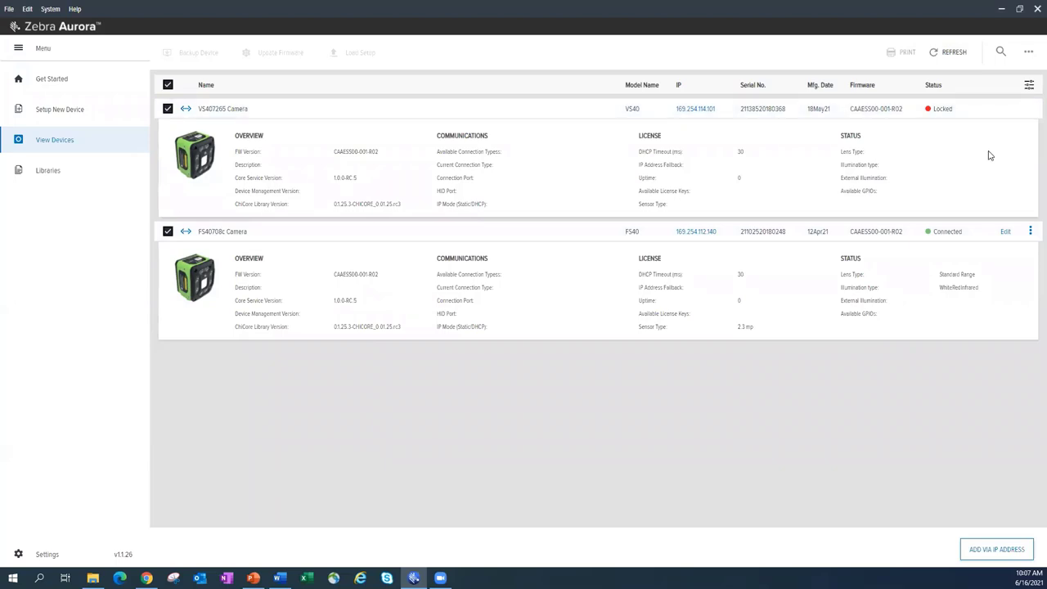
mouse_move(907, 229)
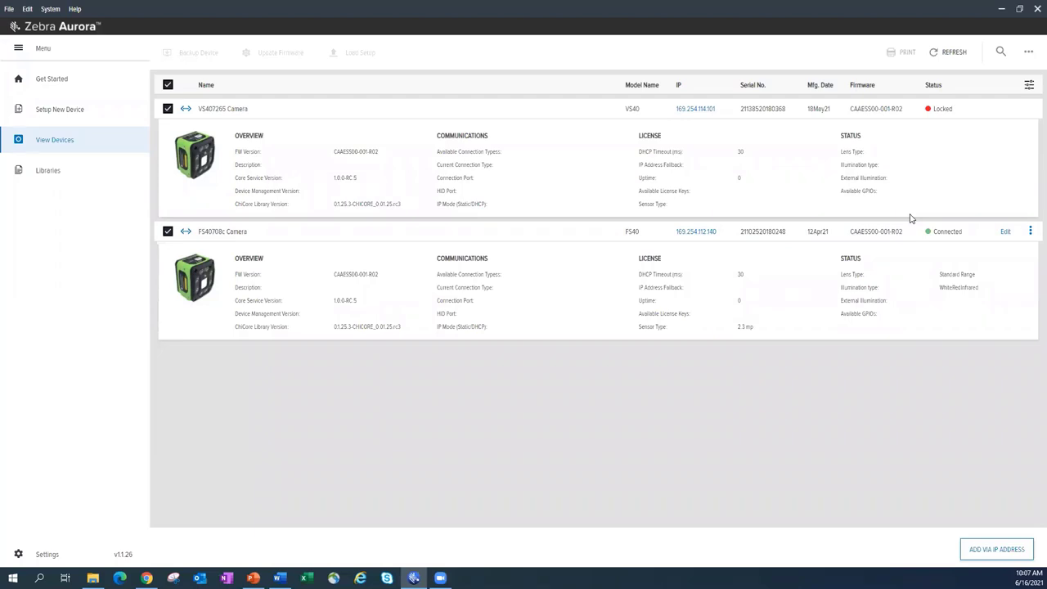
mouse_move(821, 213)
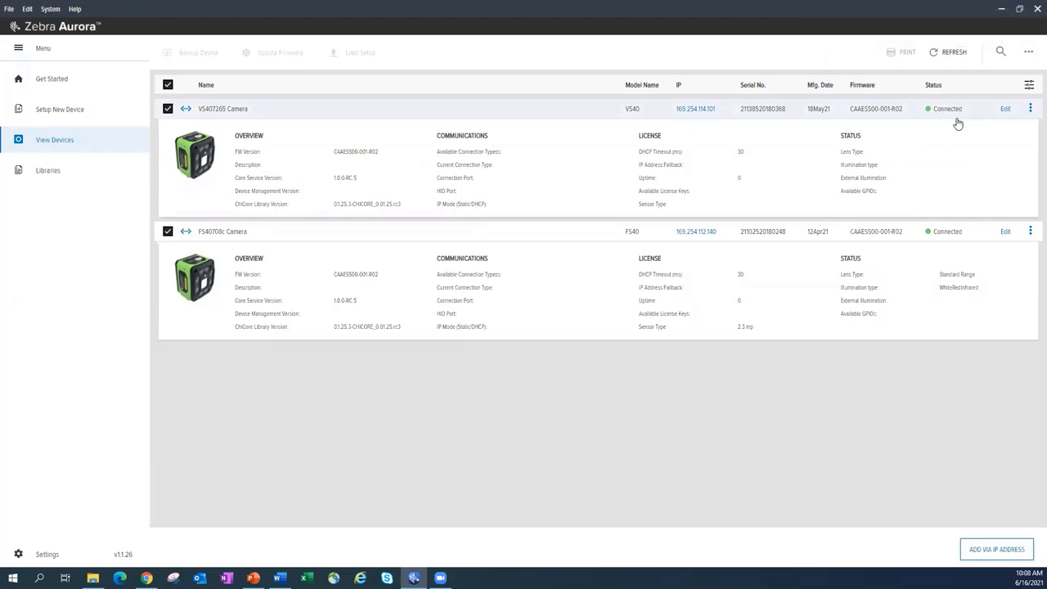
mouse_move(798, 5)
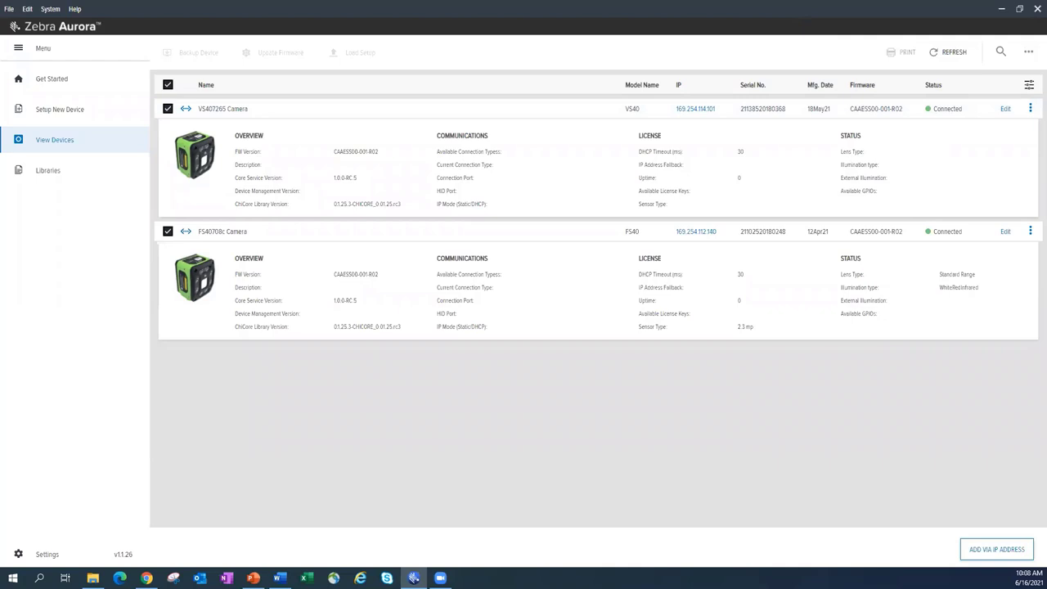
mouse_move(891, 98)
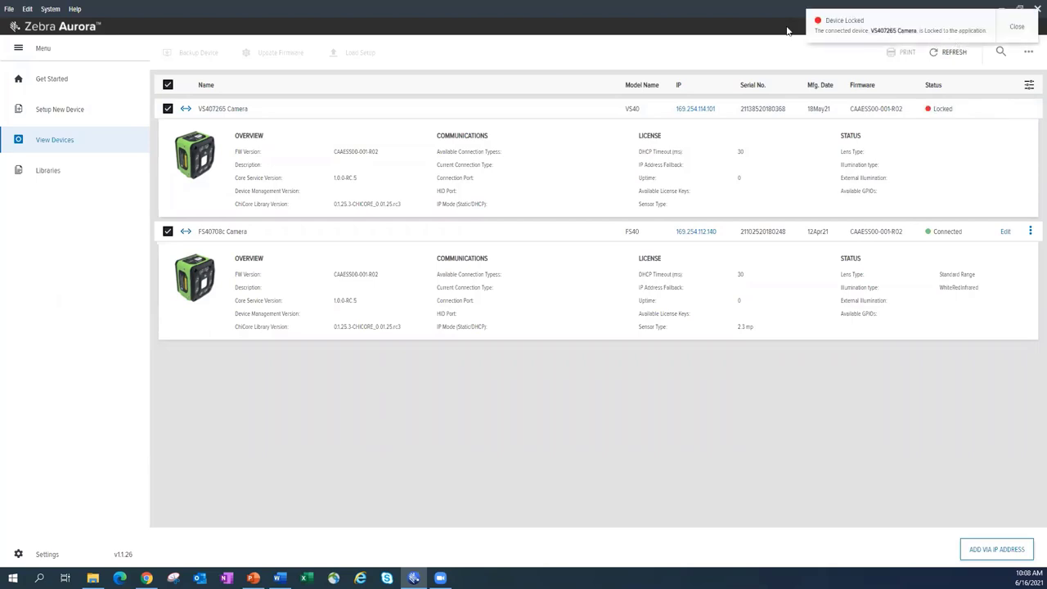
mouse_move(930, 39)
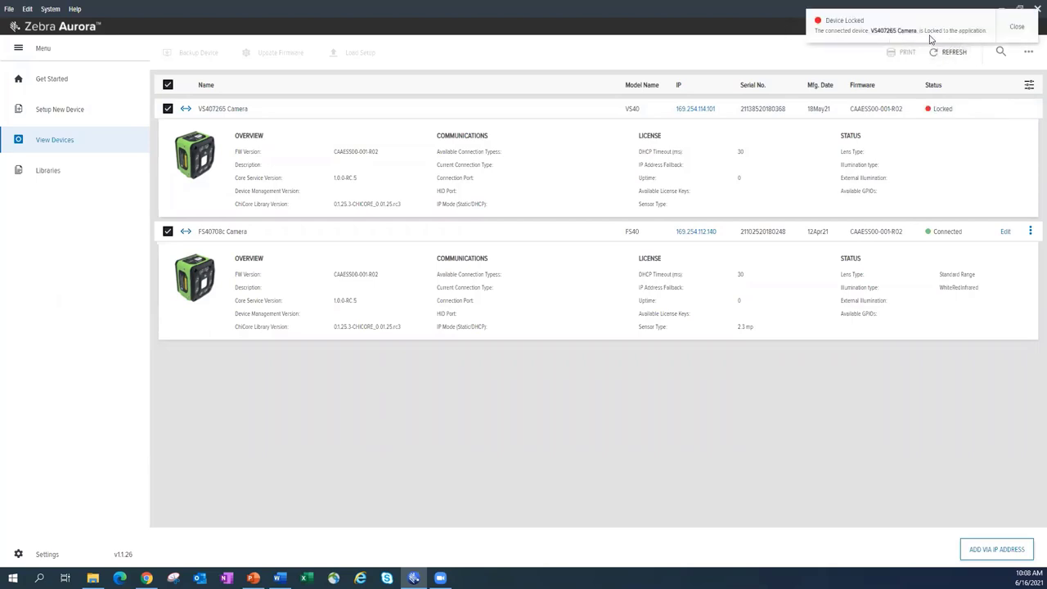
left_click(1016, 26)
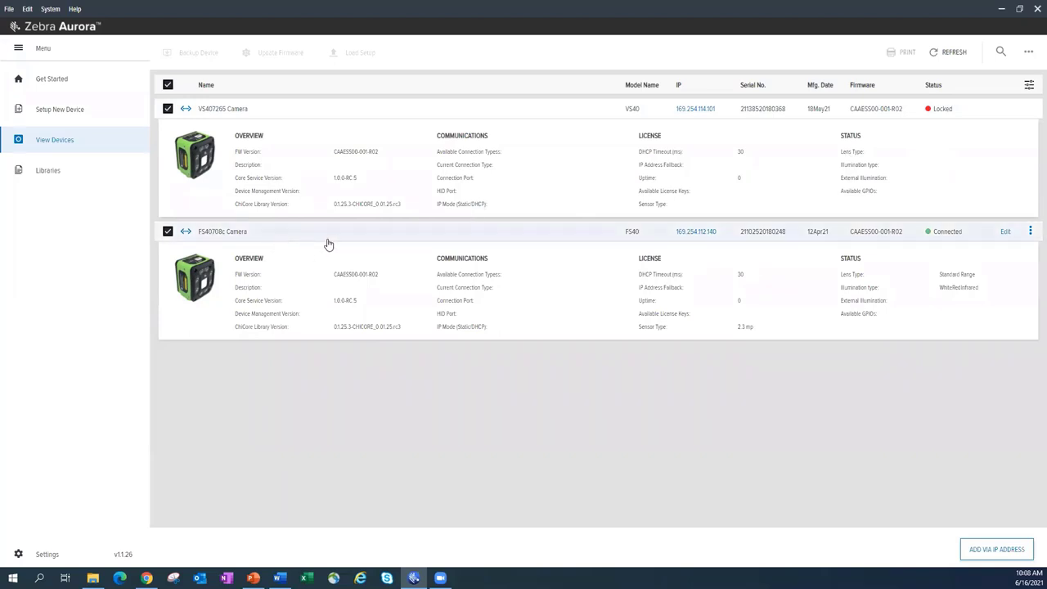
mouse_move(1005, 233)
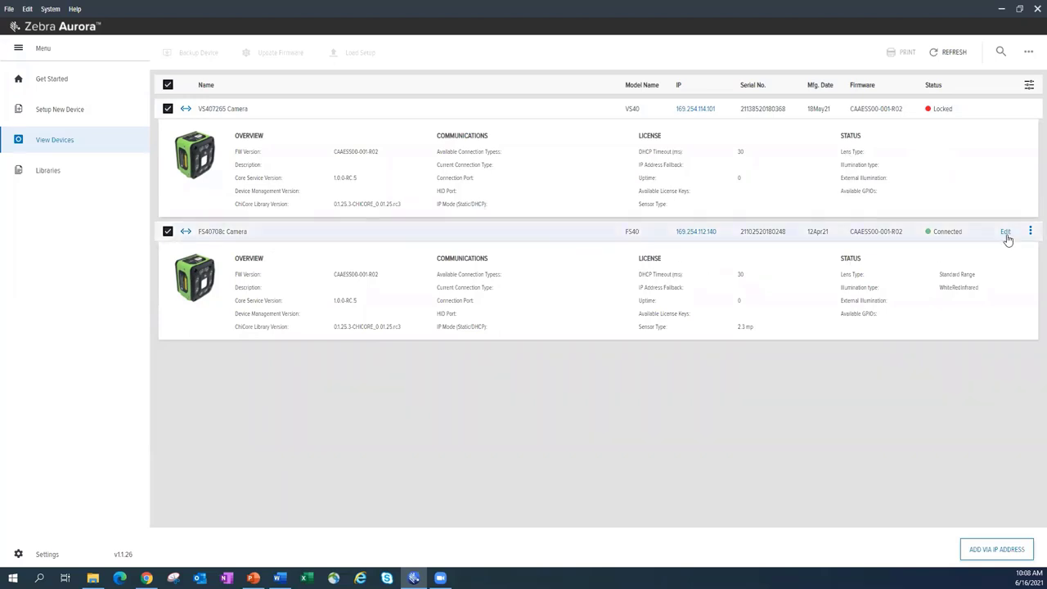
Enter the FS40 camera's settings to view its device details.
left_click(1004, 232)
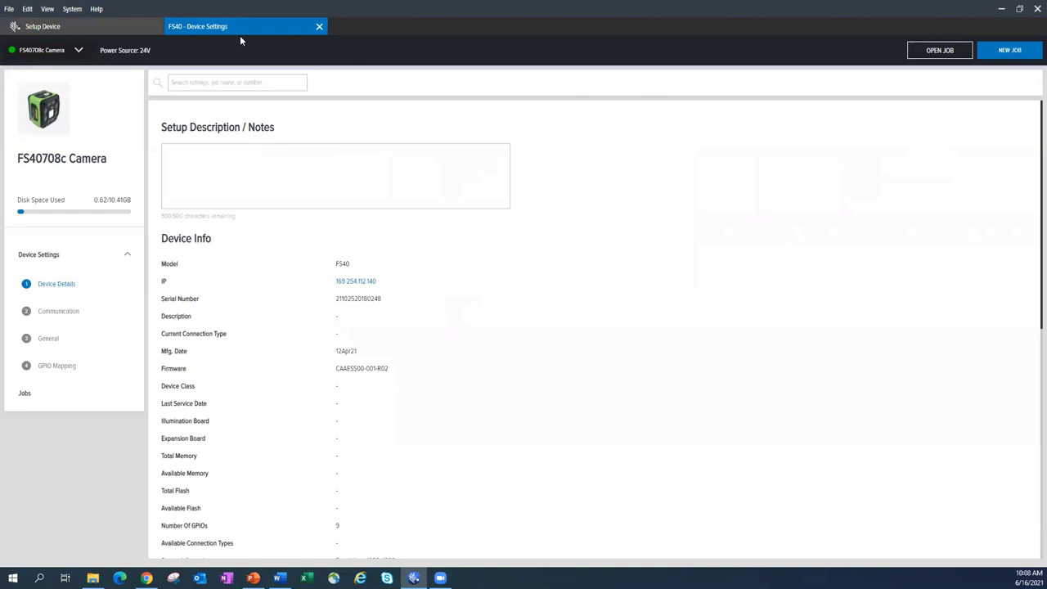
mouse_move(422, 239)
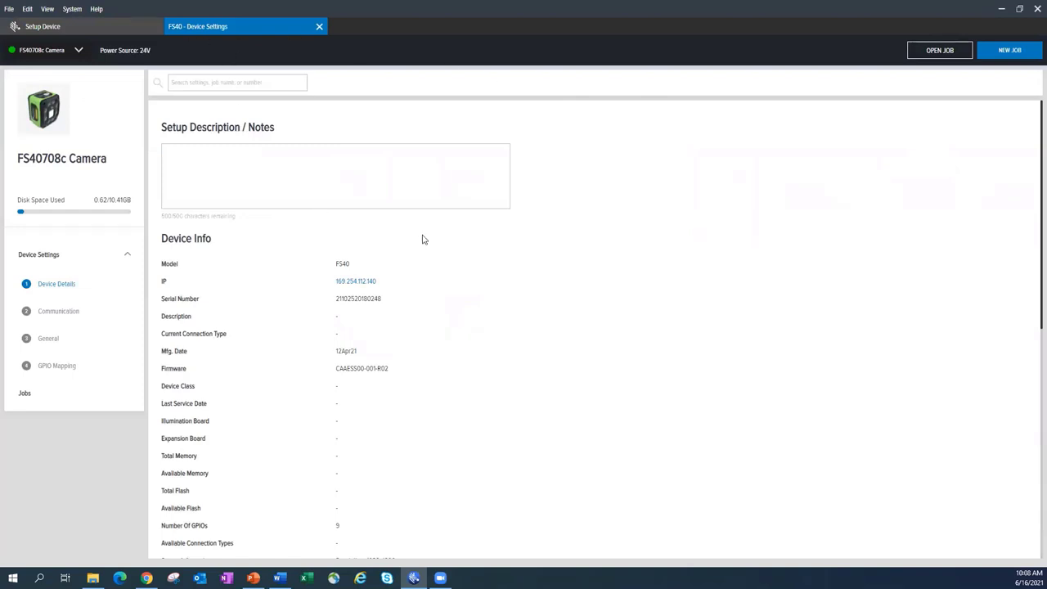
mouse_move(436, 224)
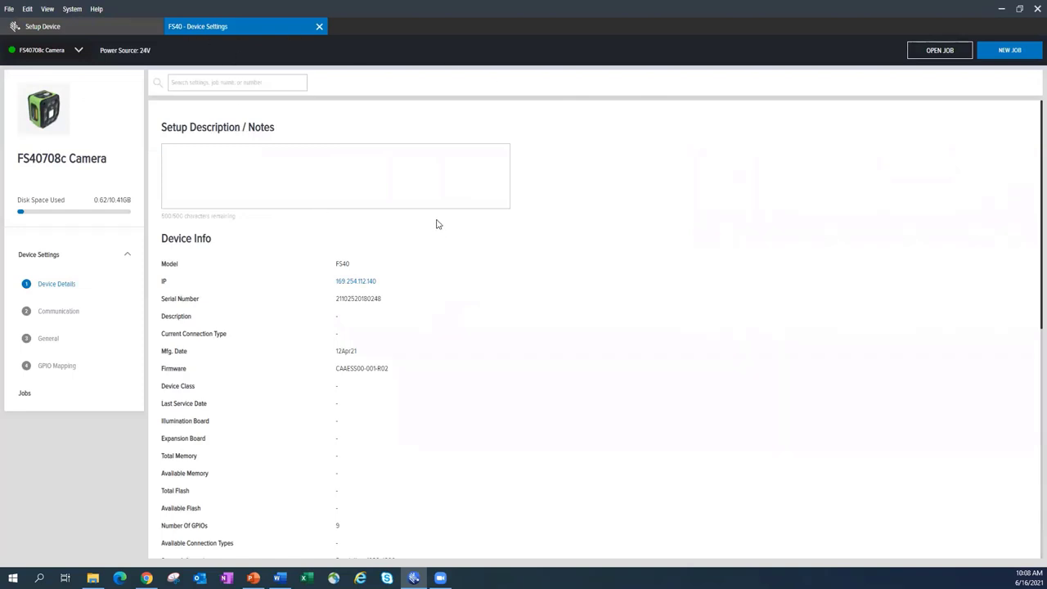
mouse_move(75, 172)
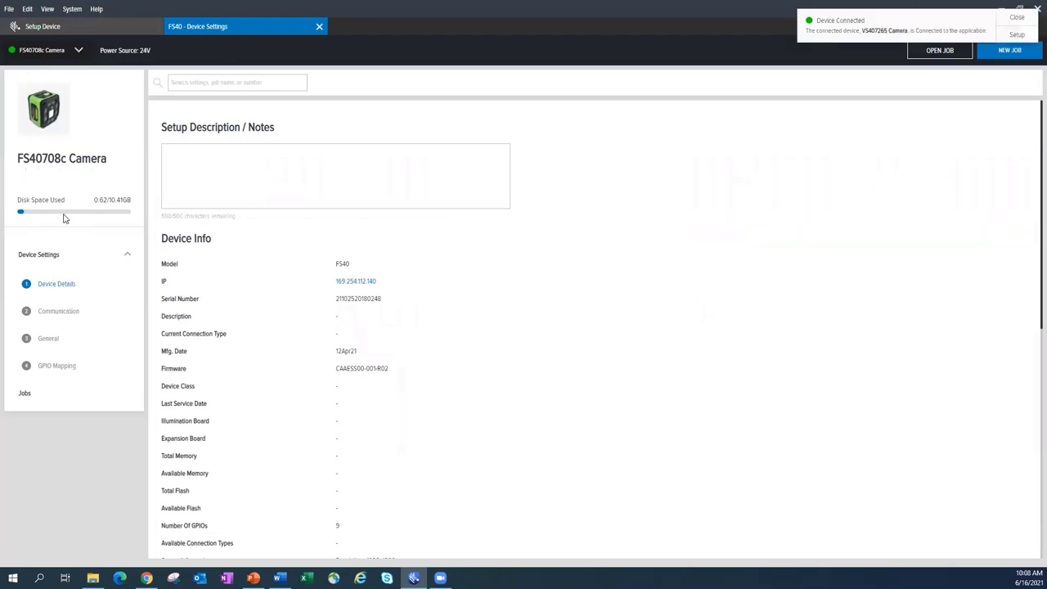
mouse_move(82, 220)
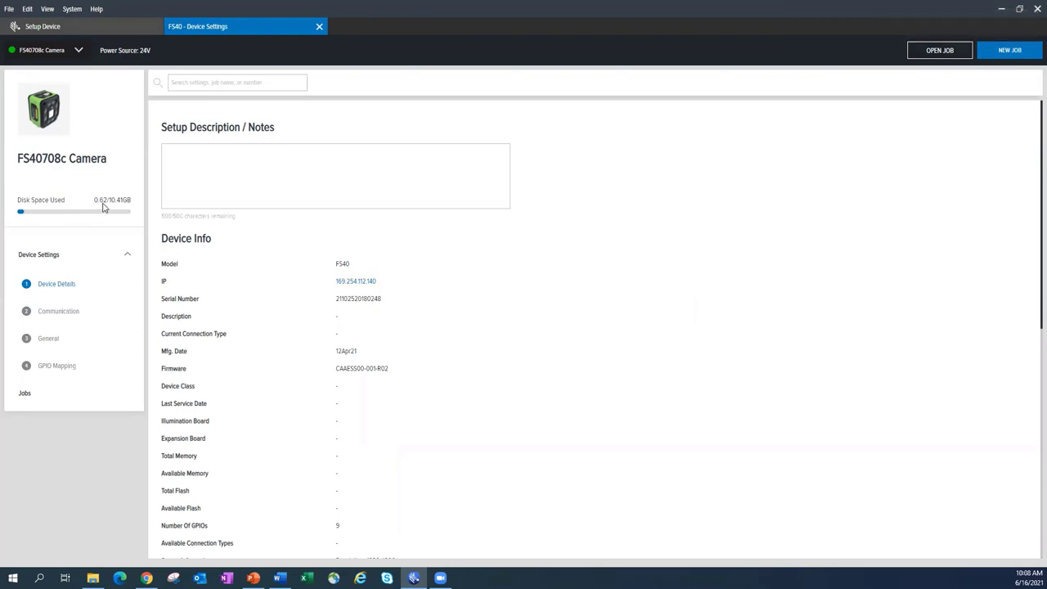
mouse_move(114, 206)
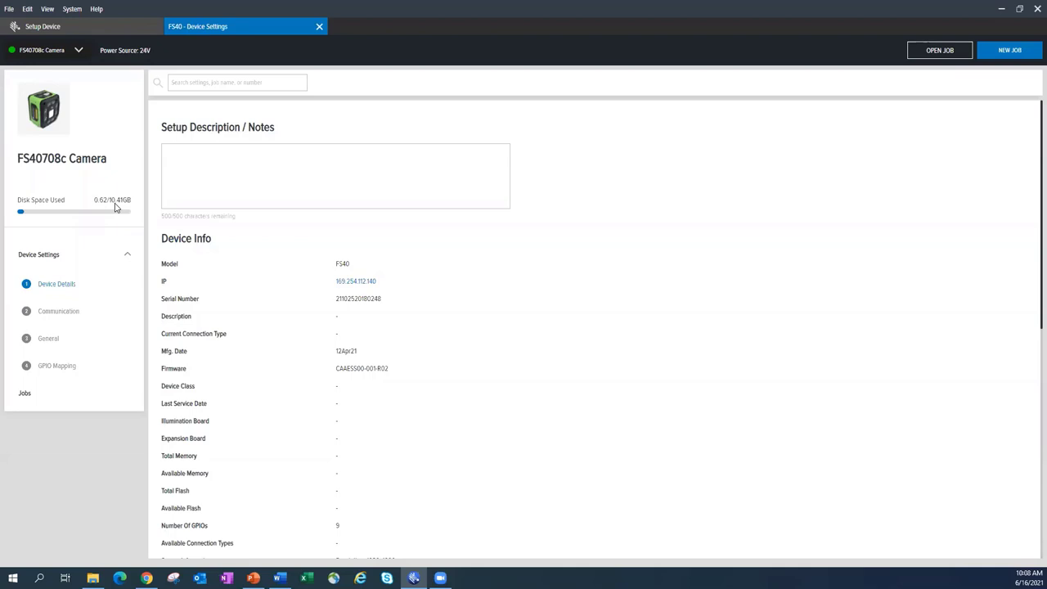
mouse_move(122, 209)
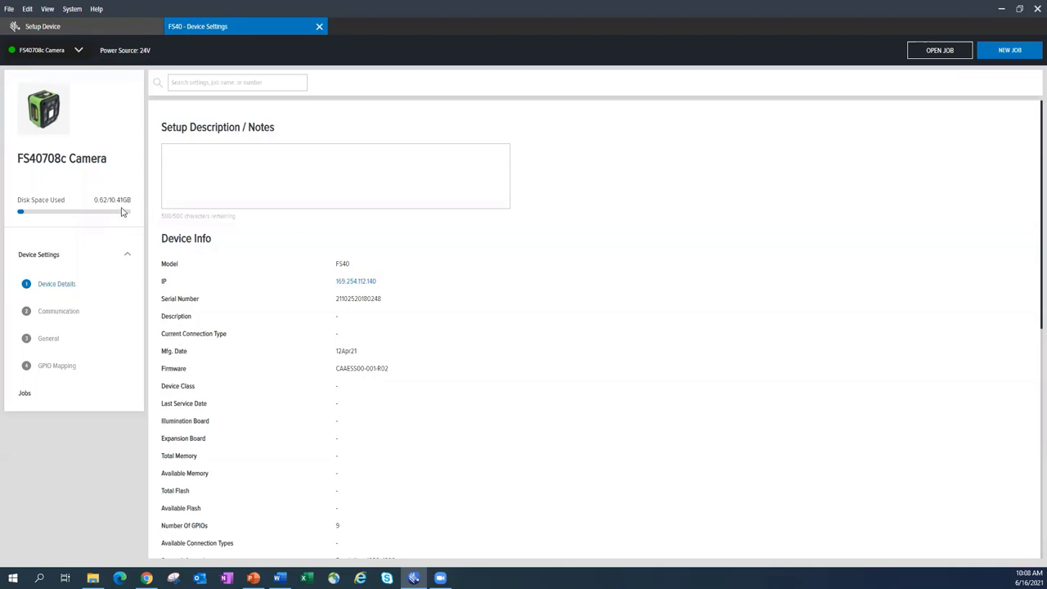
mouse_move(108, 221)
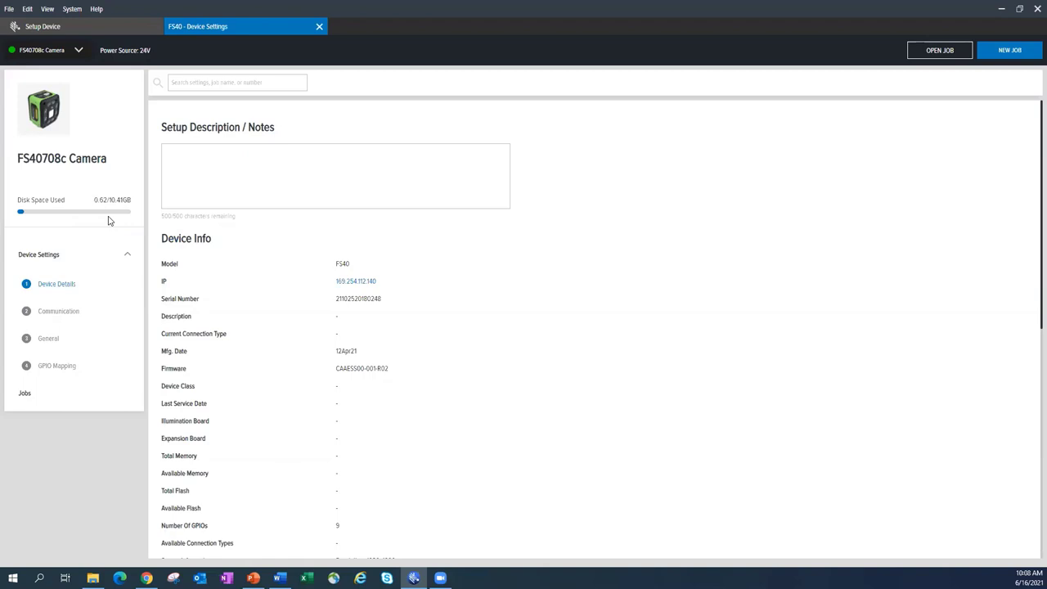
mouse_move(128, 180)
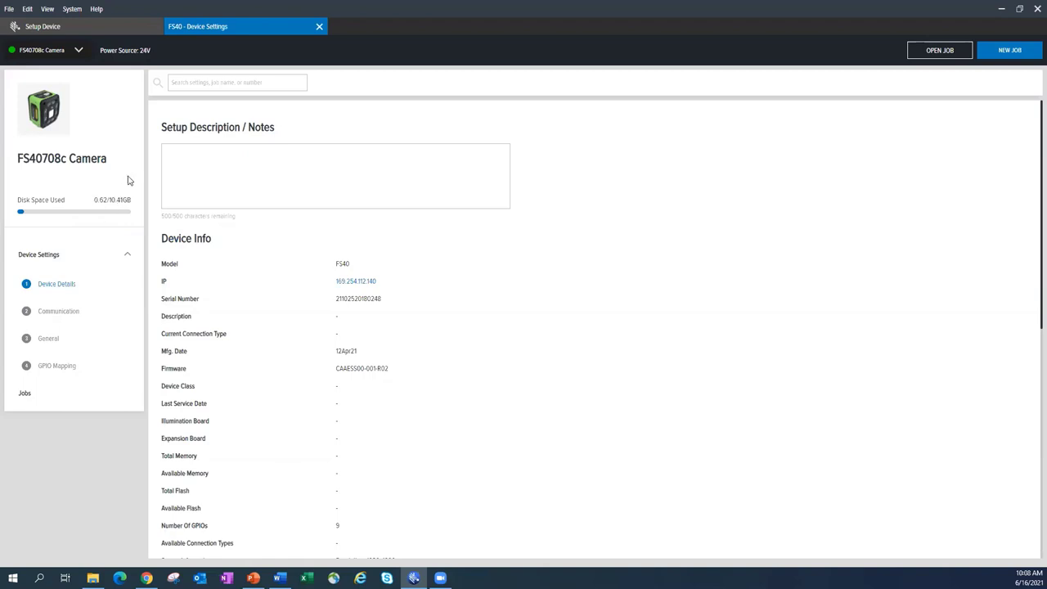
mouse_move(108, 224)
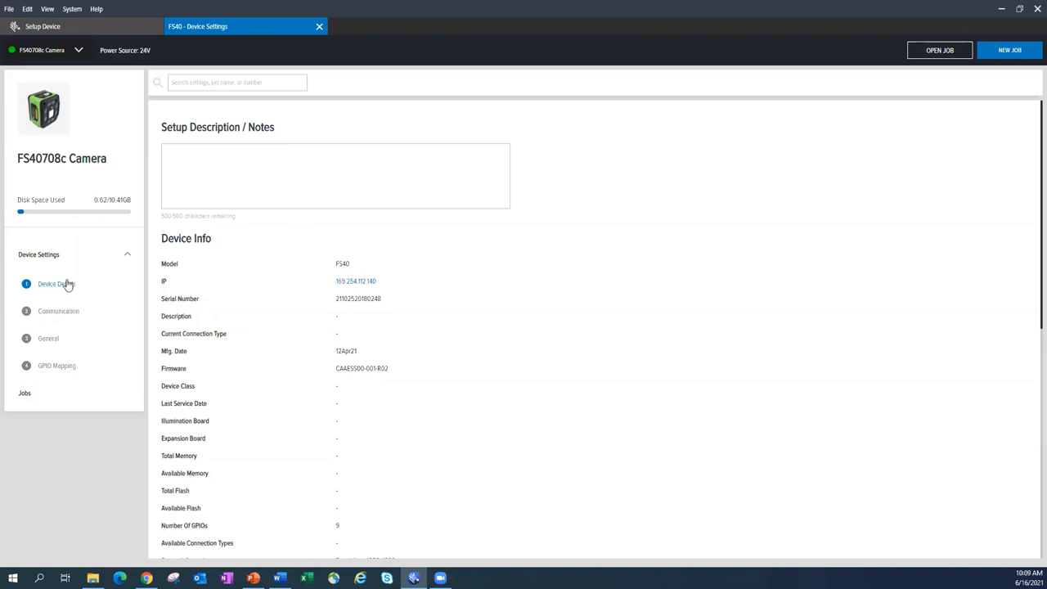
scroll("down", 3)
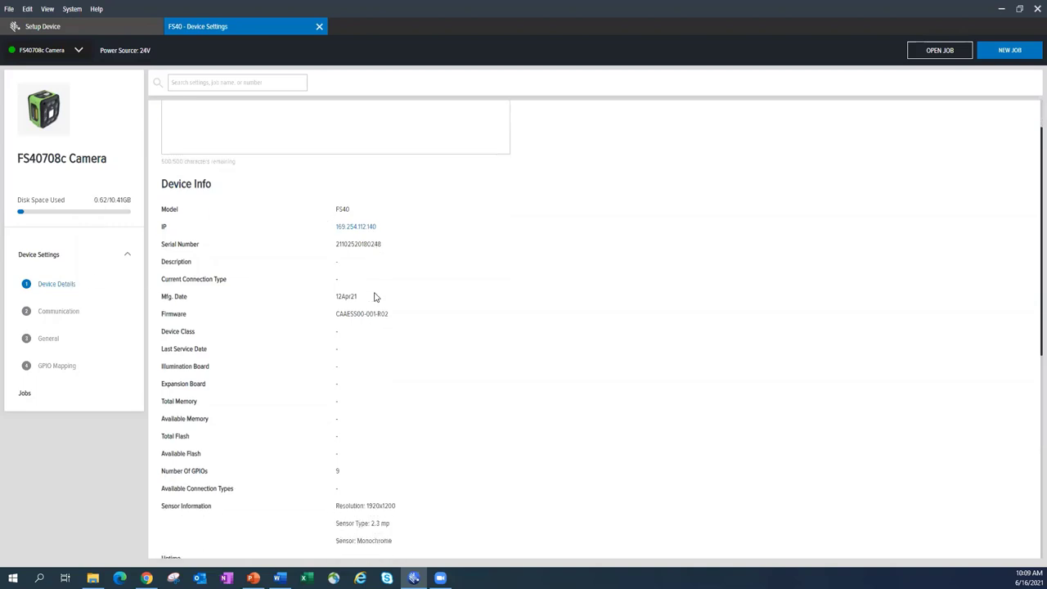
scroll("down", 3)
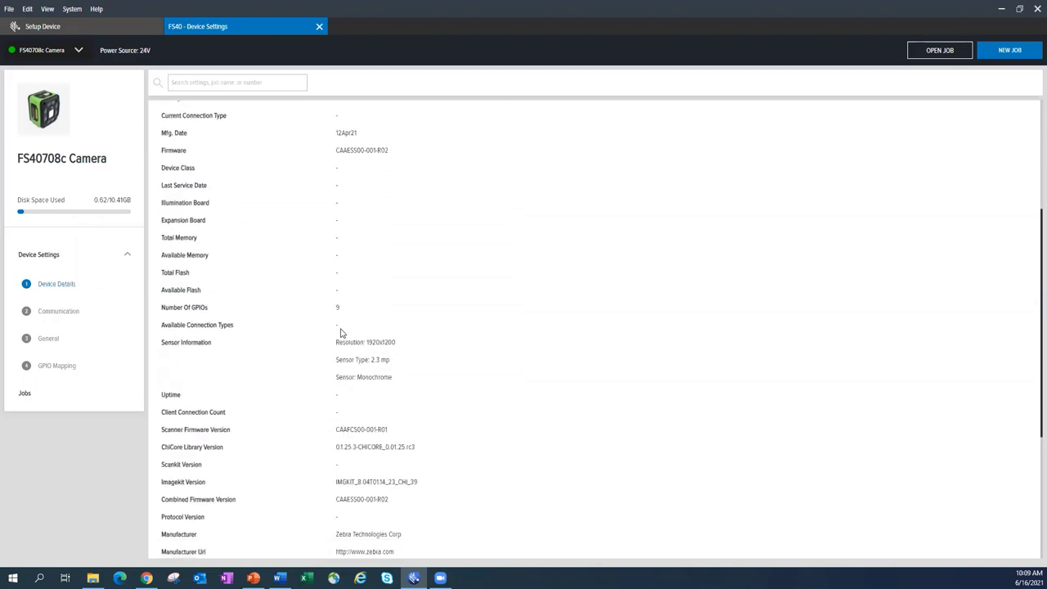
scroll("down", 3)
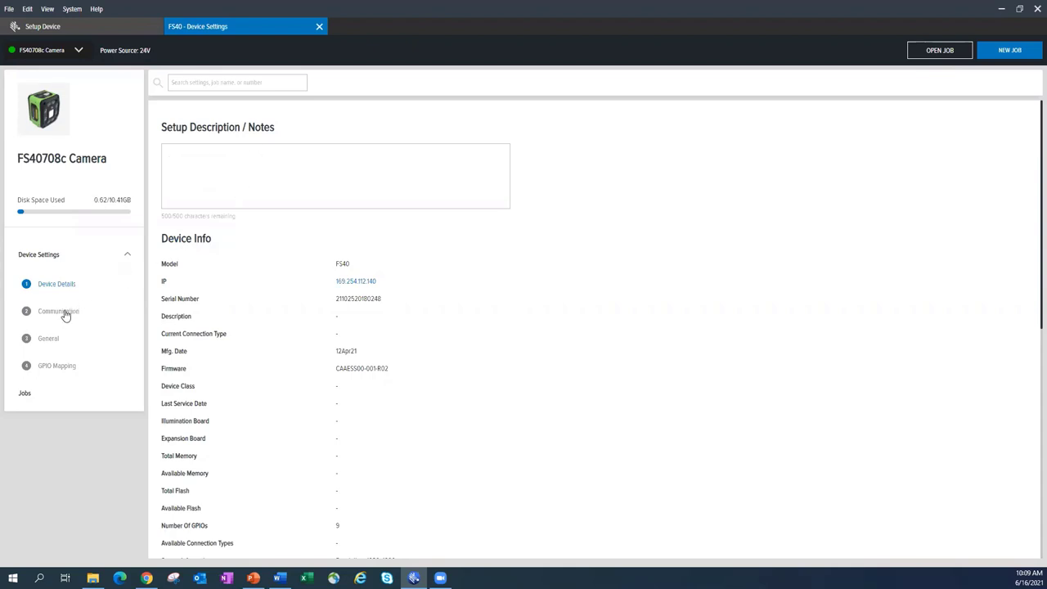
Show the FS40's Communication network settings with DHCP and host name.
left_click(59, 311)
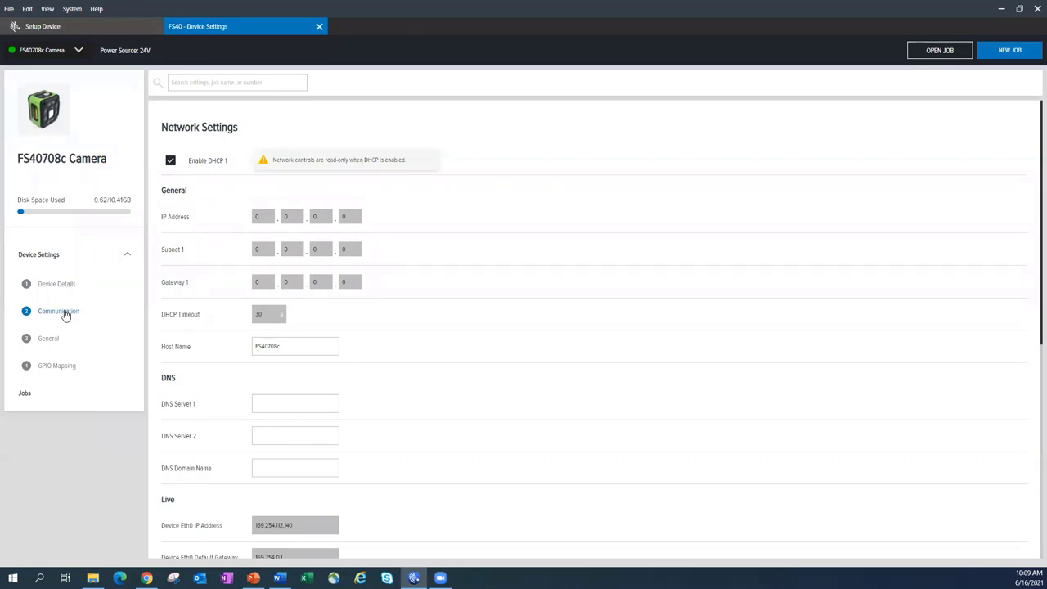
mouse_move(265, 206)
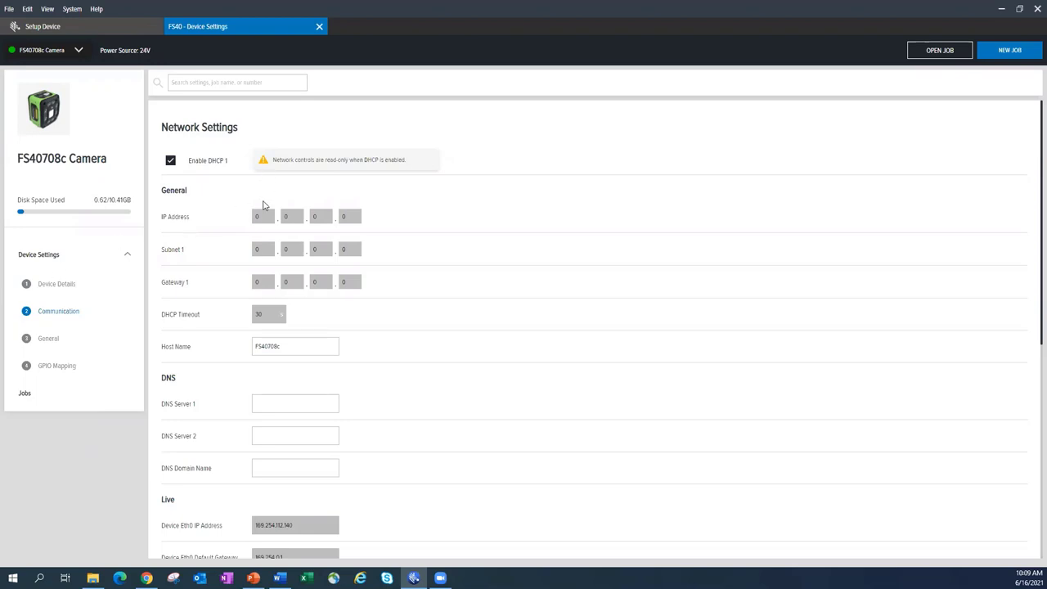
mouse_move(276, 336)
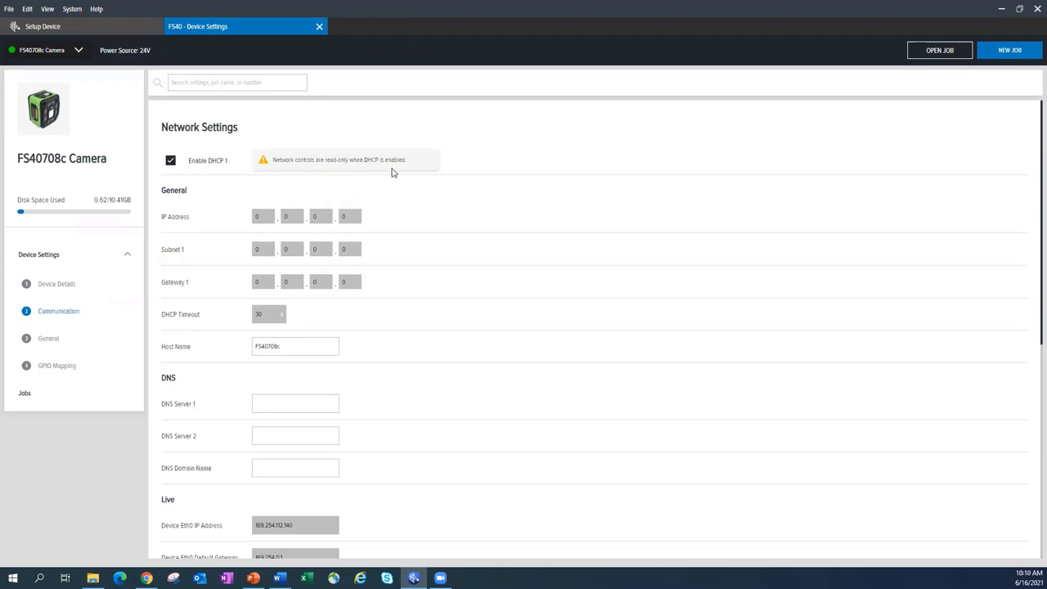
mouse_move(298, 170)
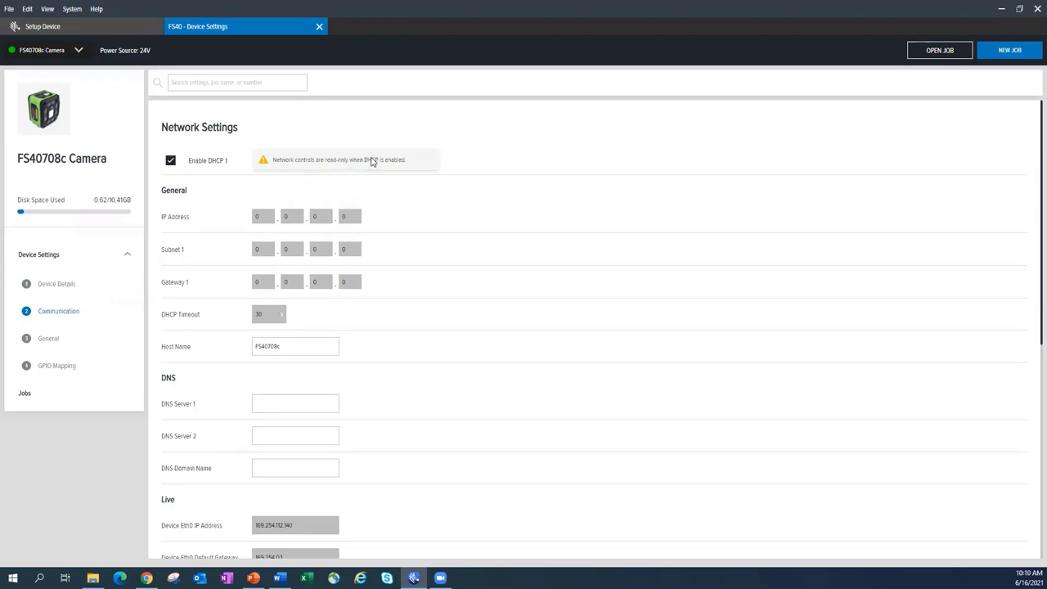
mouse_move(298, 267)
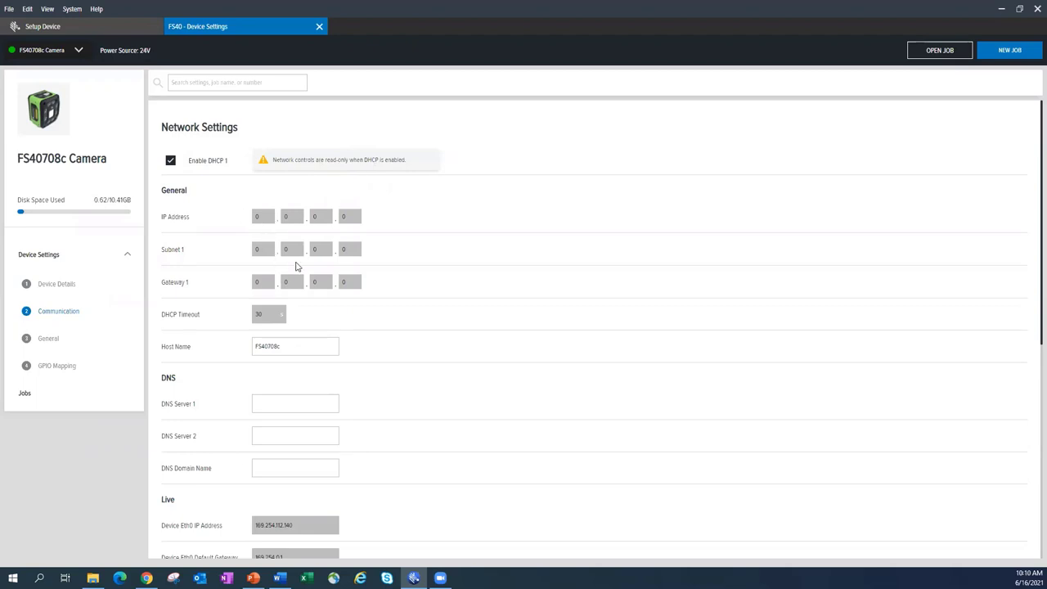
mouse_move(286, 282)
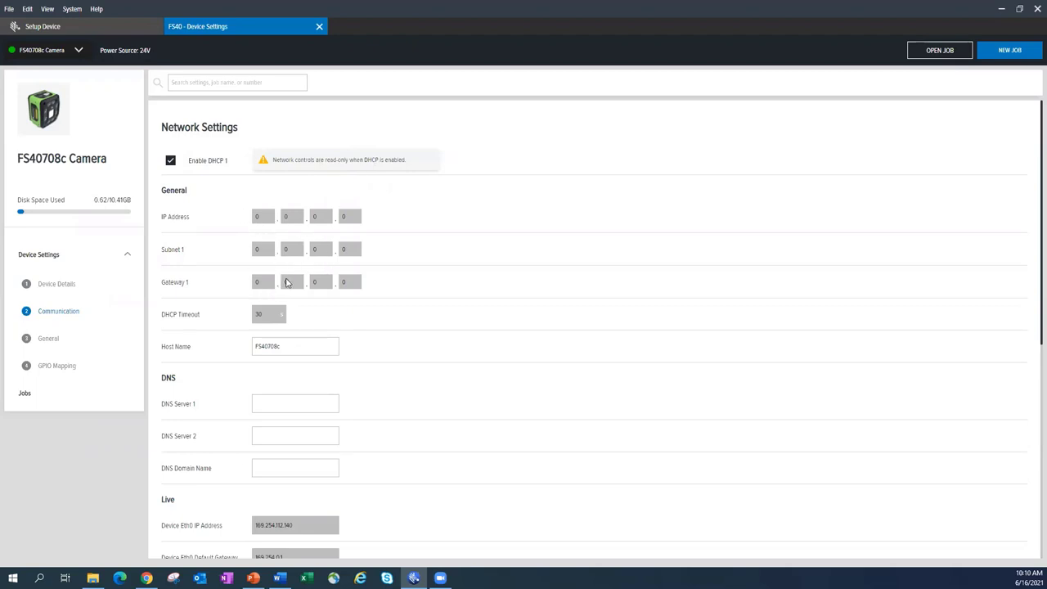
mouse_move(291, 278)
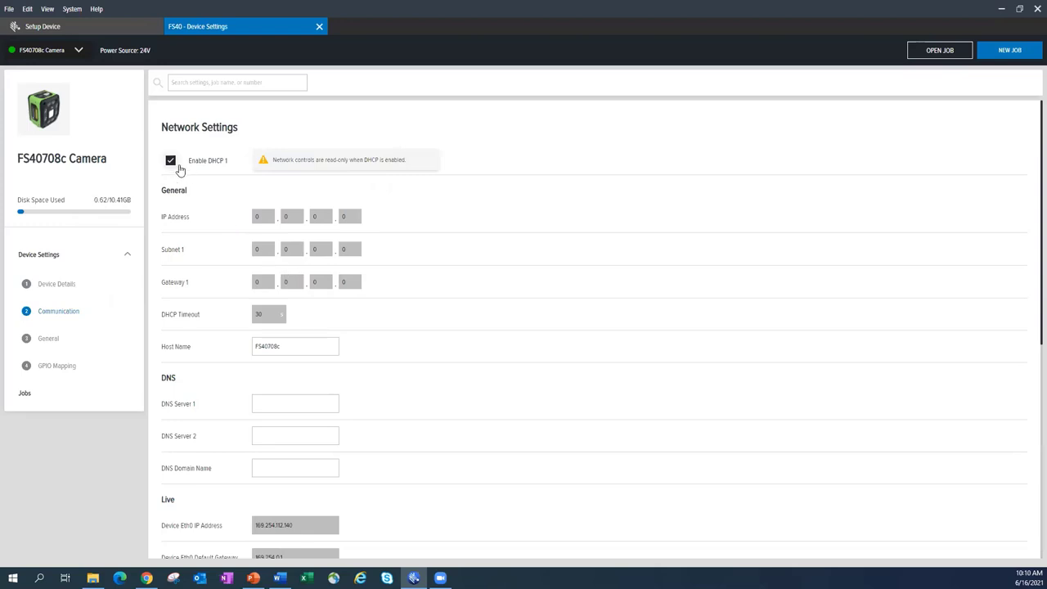
mouse_move(310, 233)
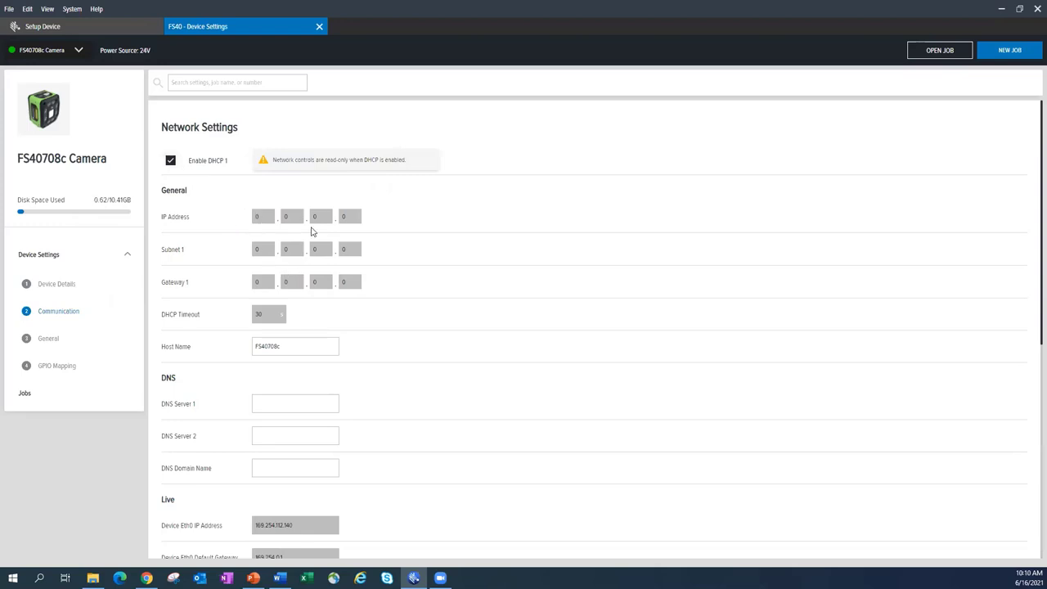
mouse_move(344, 285)
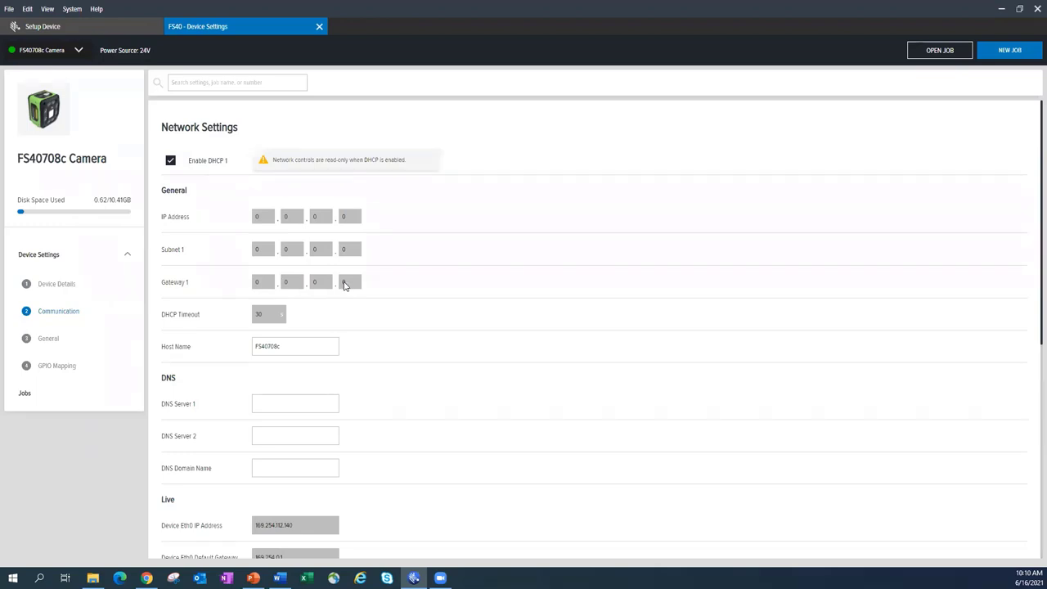
mouse_move(288, 273)
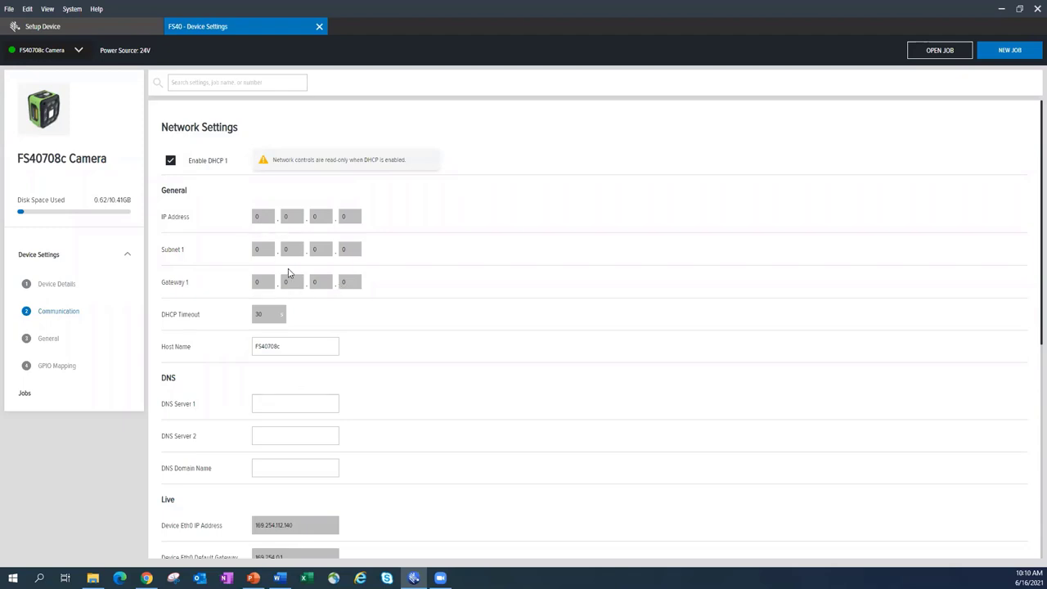
mouse_move(203, 363)
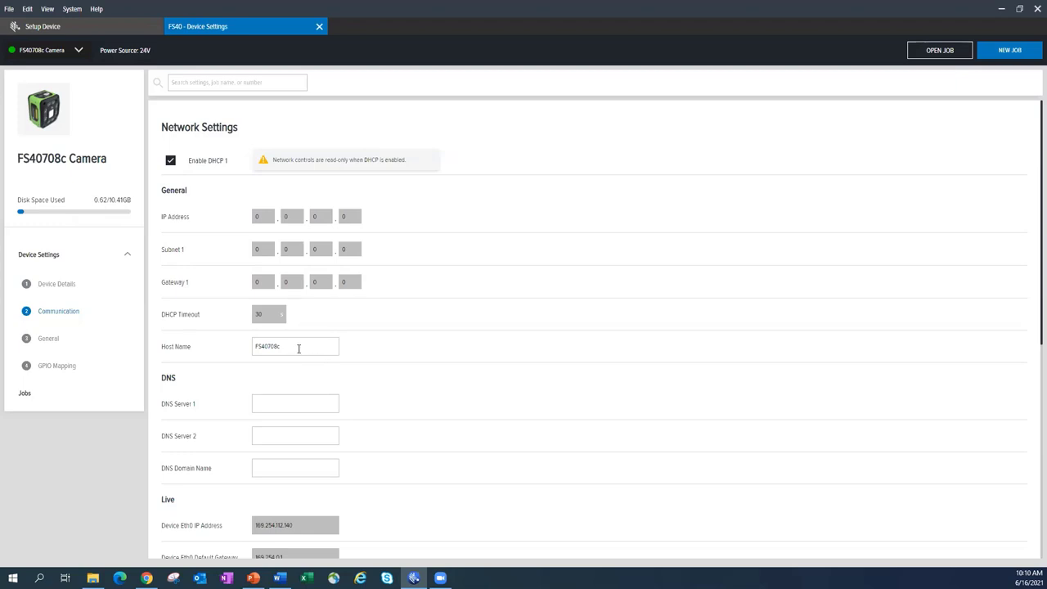
mouse_move(357, 364)
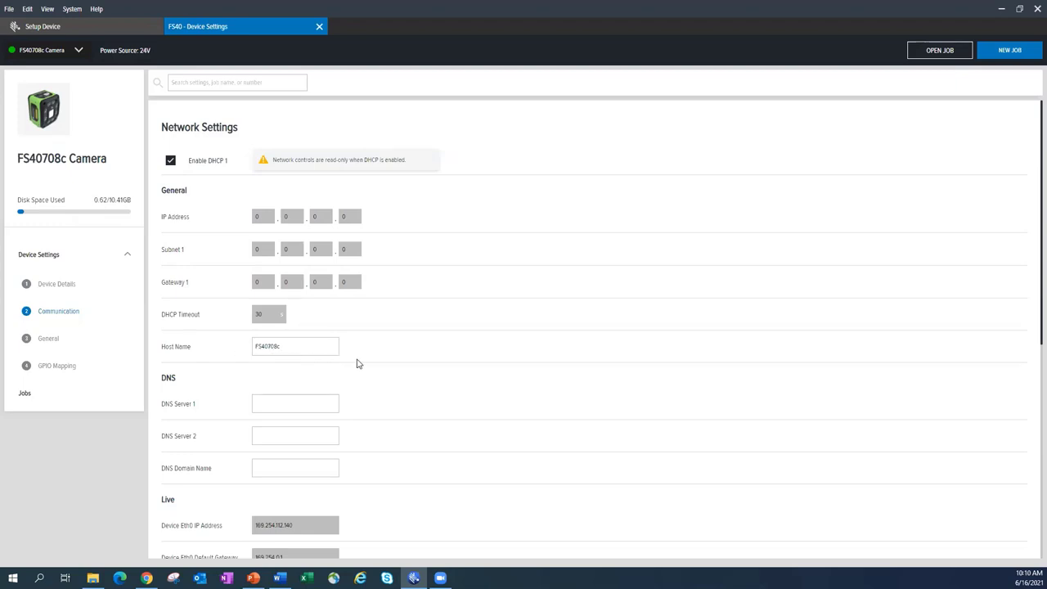
mouse_move(413, 362)
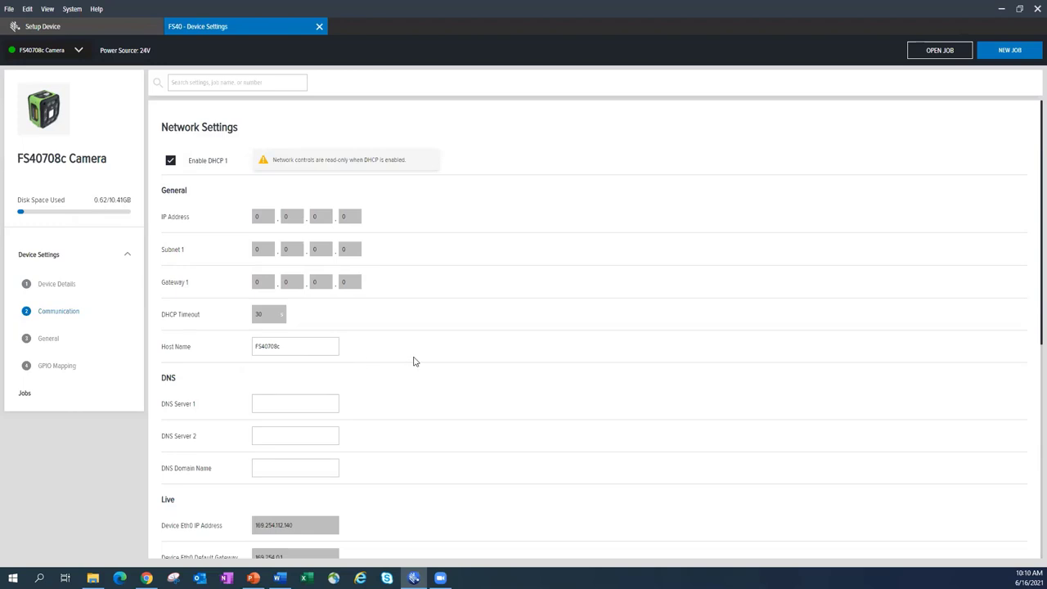
Scroll to the live IP values, NTP servers, PLC protocol and USB settings.
scroll("down", 3)
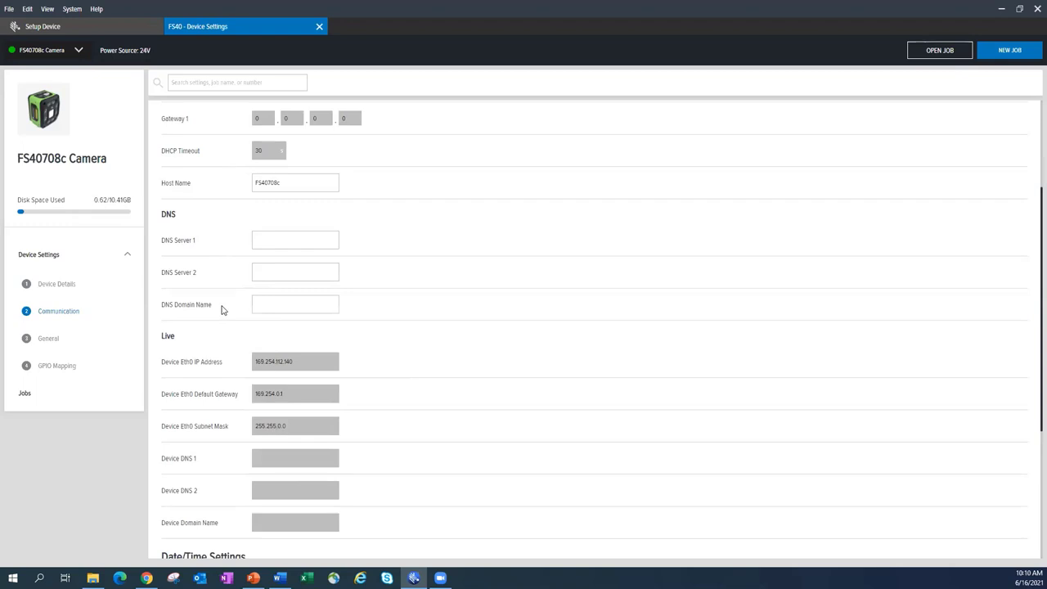
scroll("down", 3)
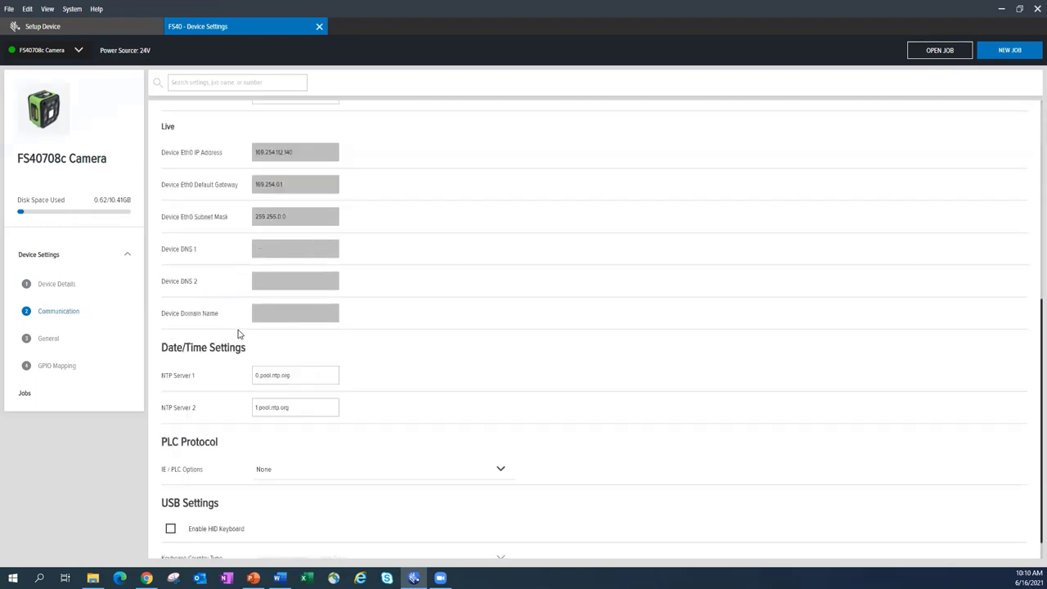
scroll("down", 3)
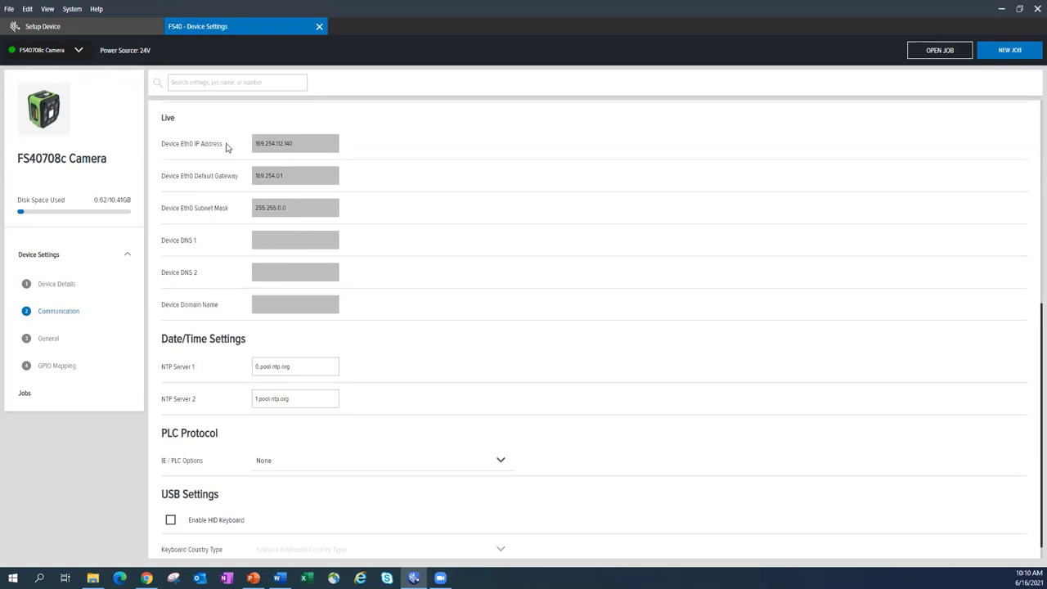
mouse_move(219, 241)
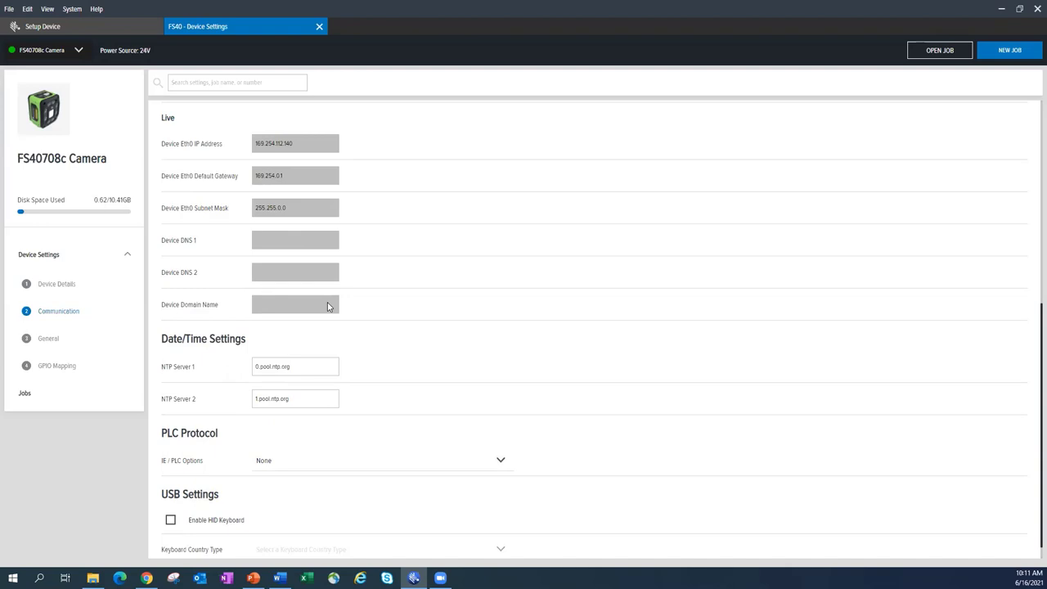
mouse_move(200, 182)
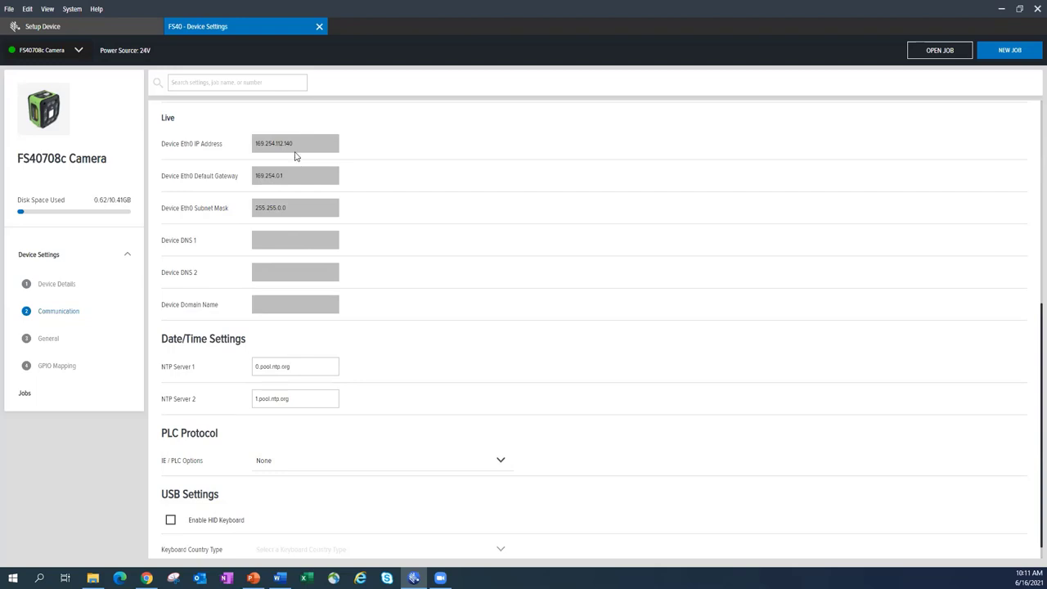
mouse_move(396, 340)
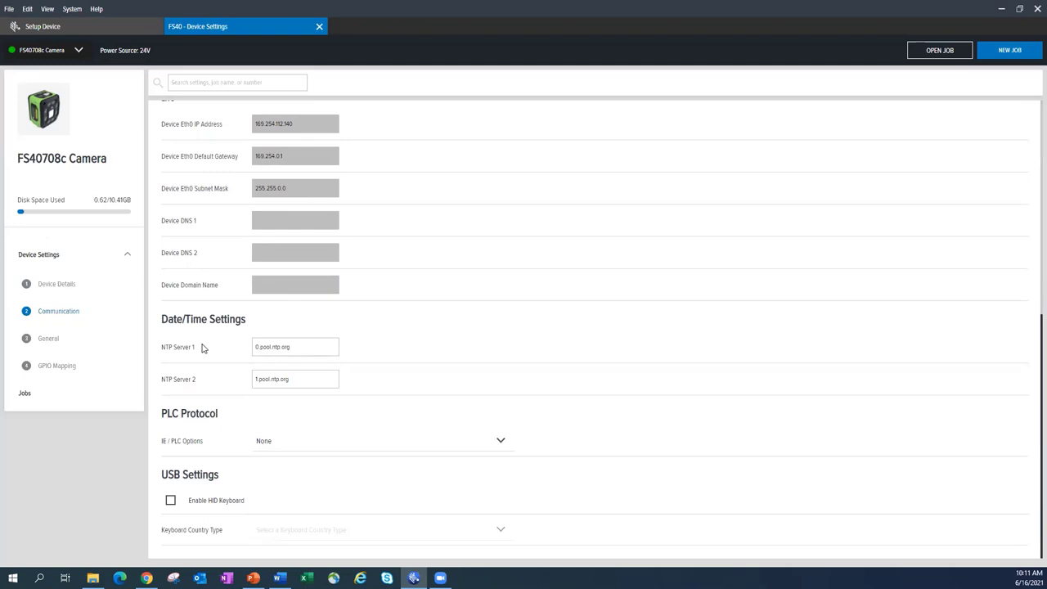
mouse_move(383, 435)
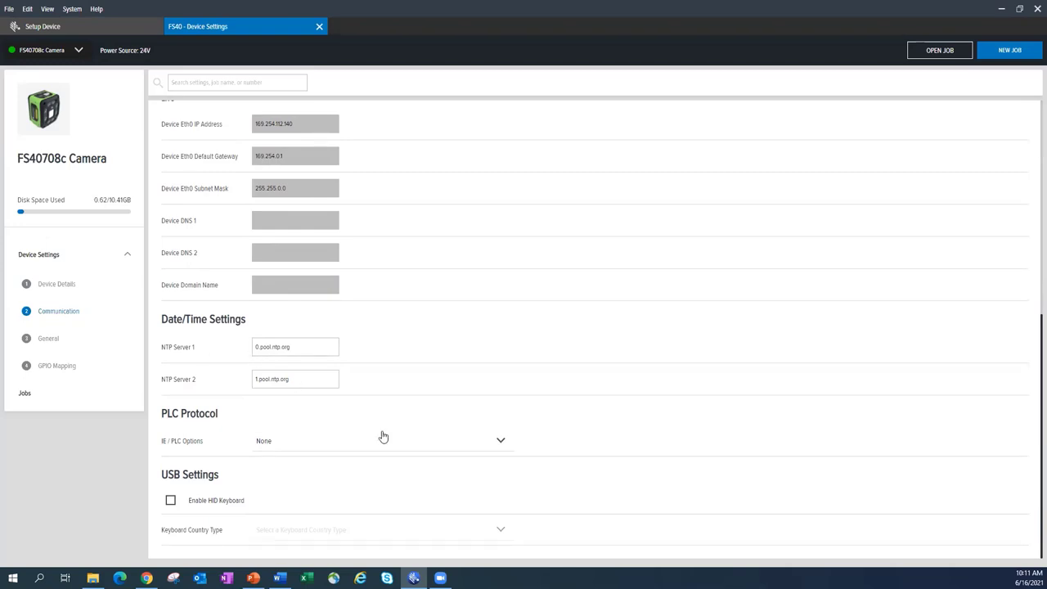
mouse_move(180, 452)
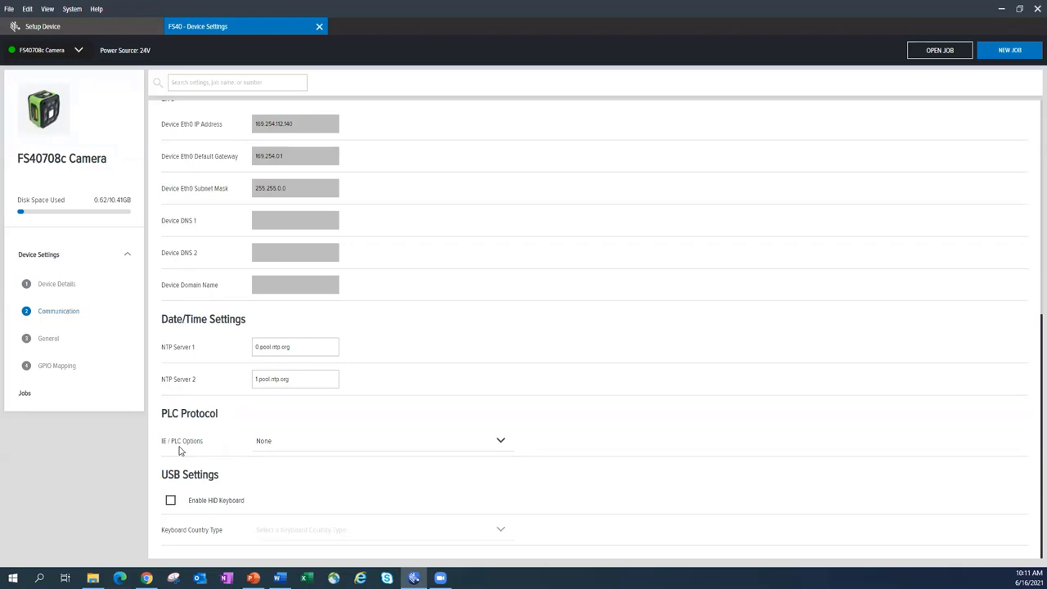
mouse_move(364, 444)
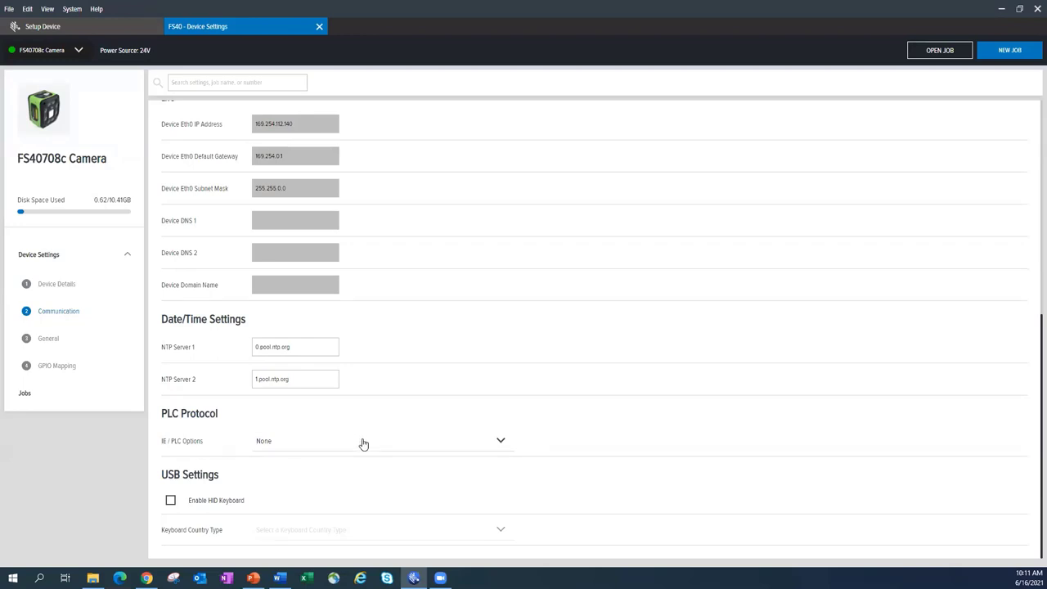
mouse_move(599, 439)
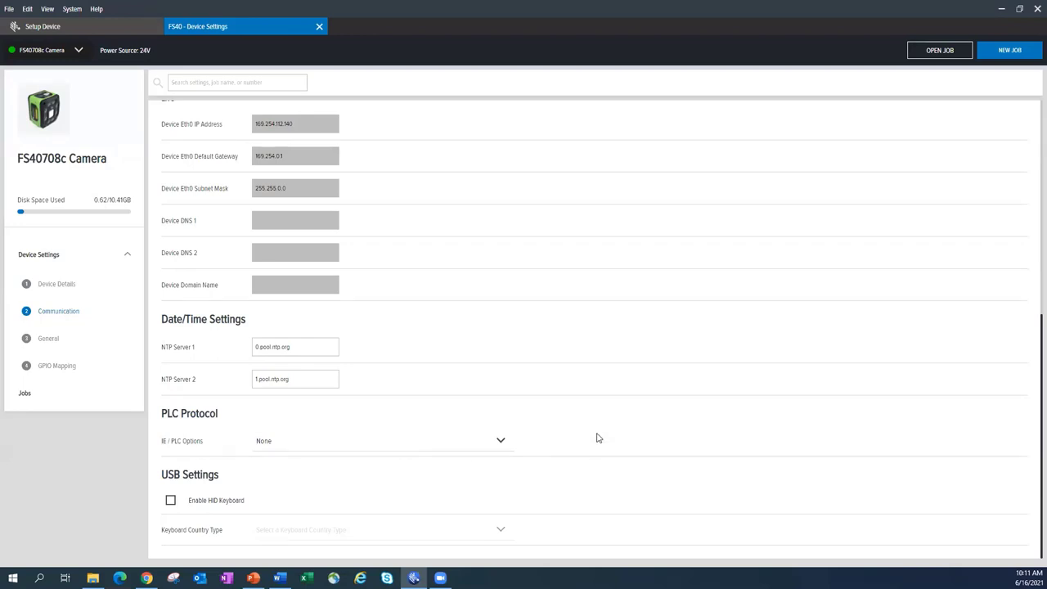
Expand the IE / PLC Options list showing None, EtherNet/IP, Profinet and Modbus.
left_click(382, 440)
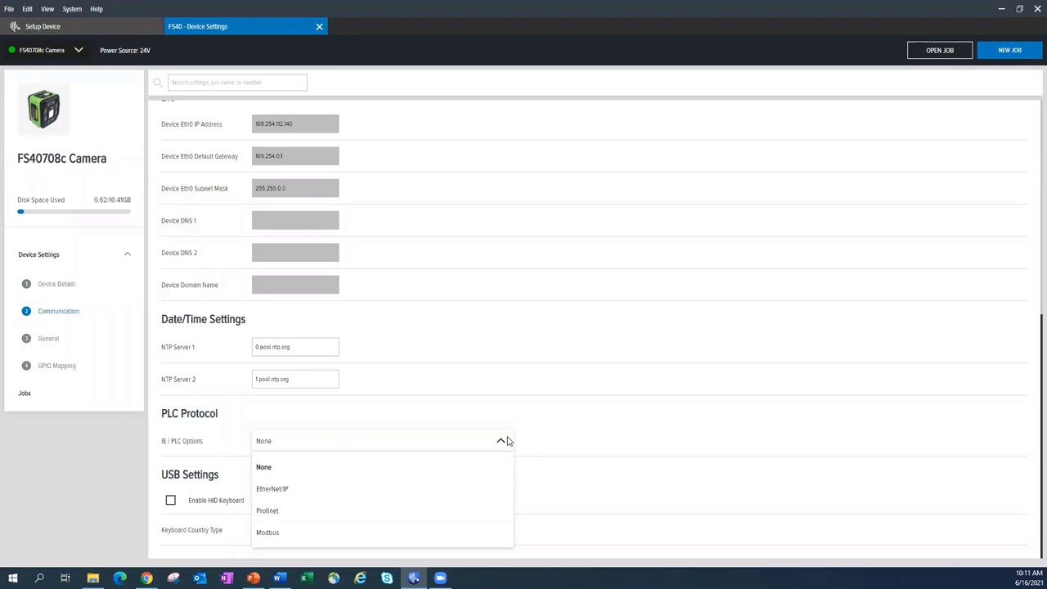
mouse_move(557, 436)
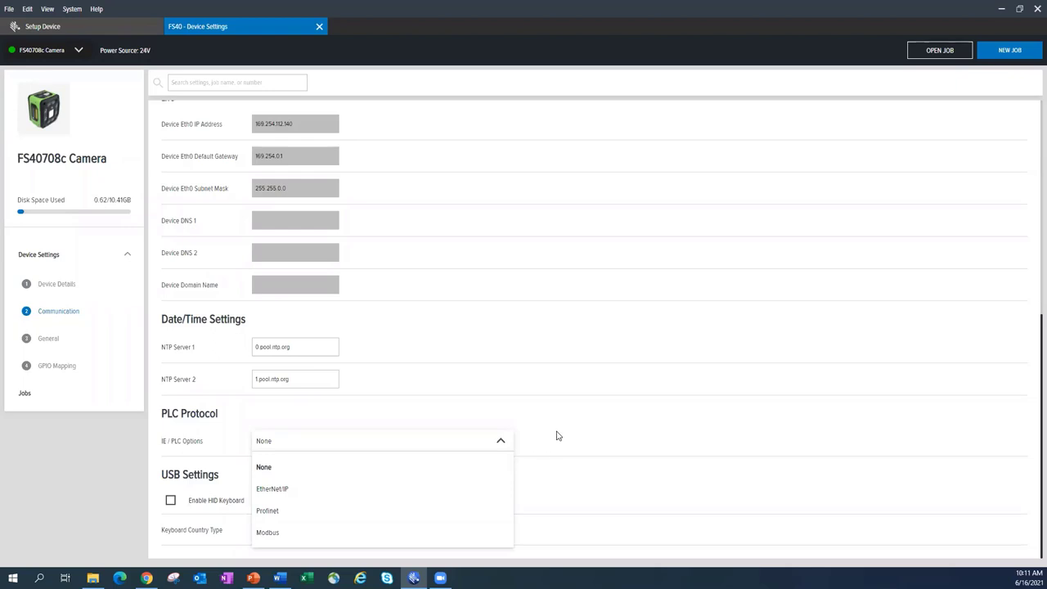
mouse_move(545, 442)
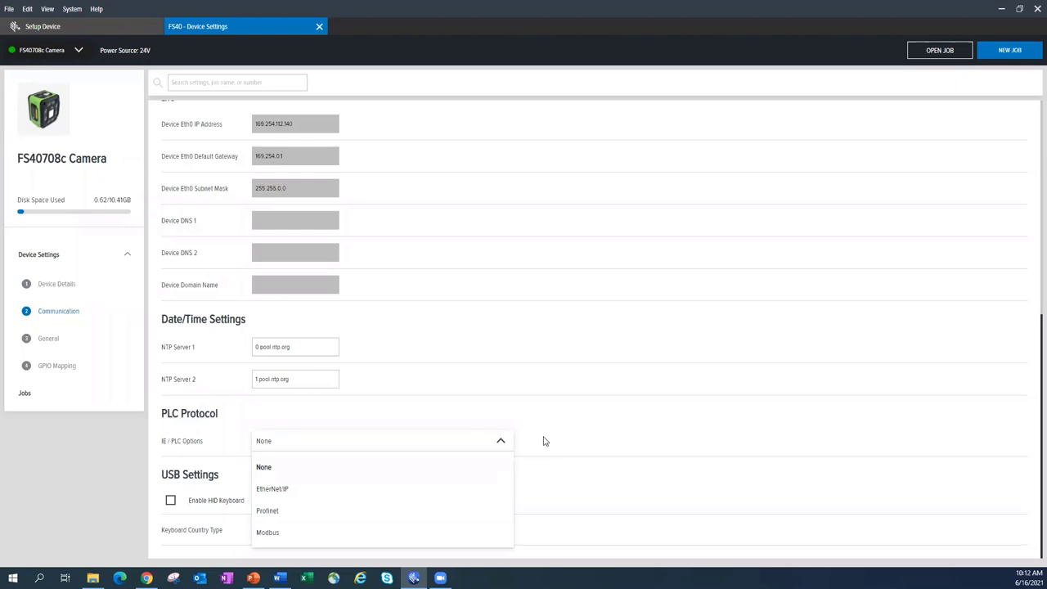
mouse_move(596, 432)
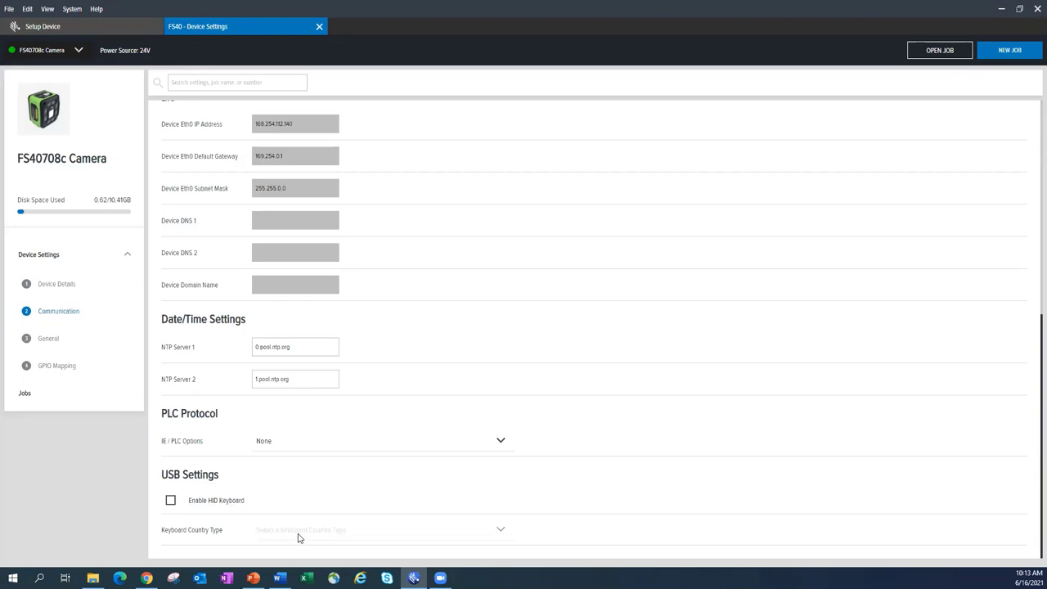
mouse_move(305, 537)
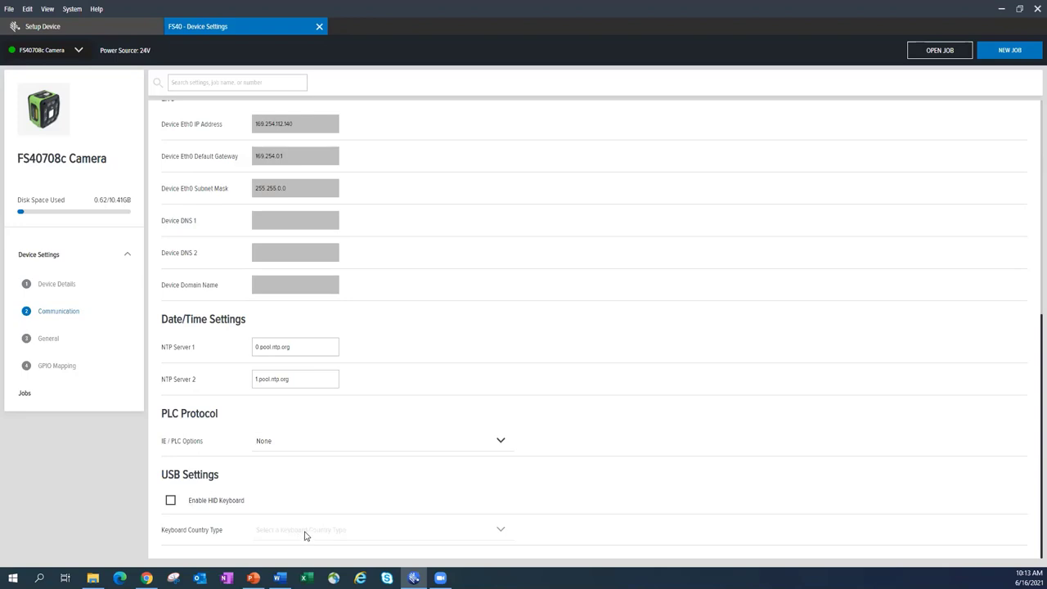
mouse_move(193, 533)
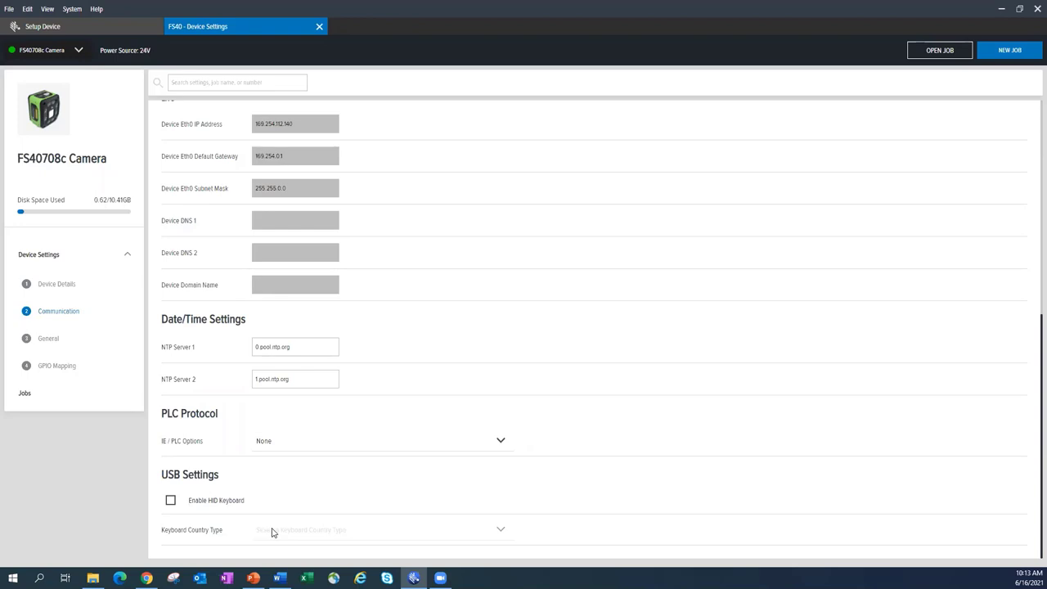
mouse_move(285, 530)
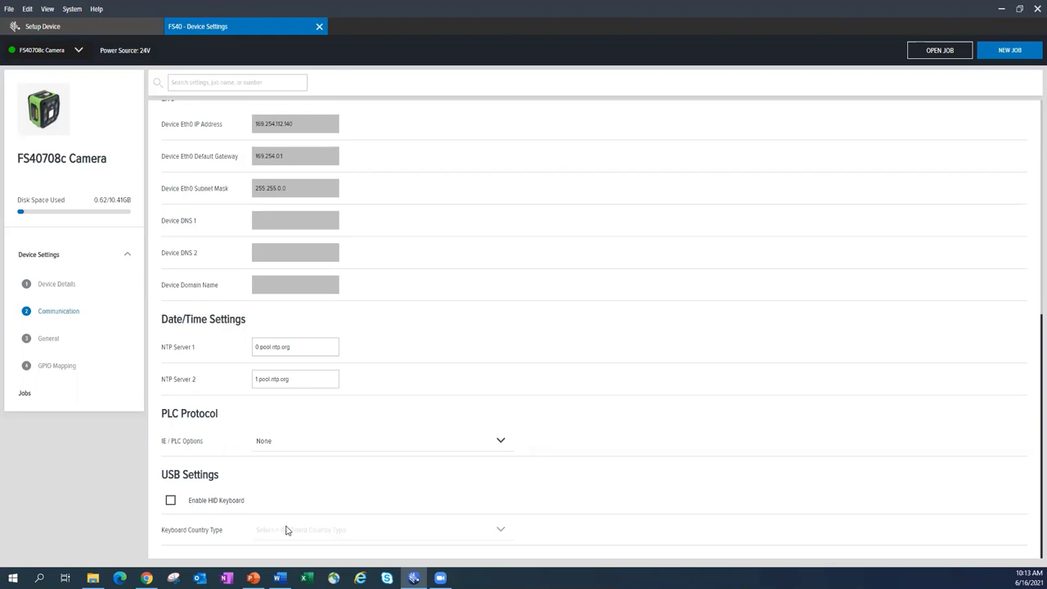
mouse_move(465, 499)
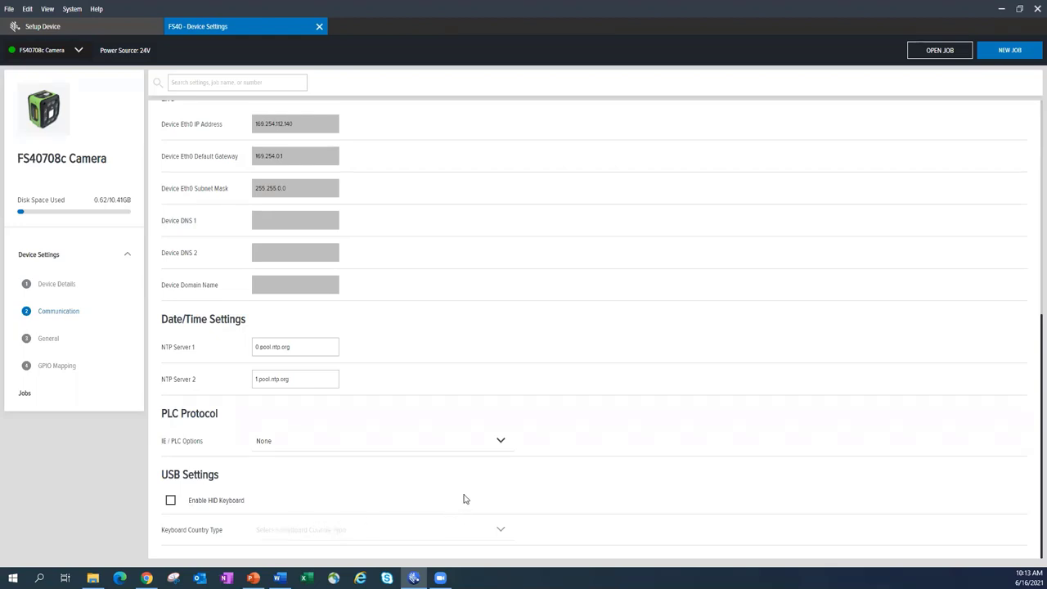
mouse_move(196, 406)
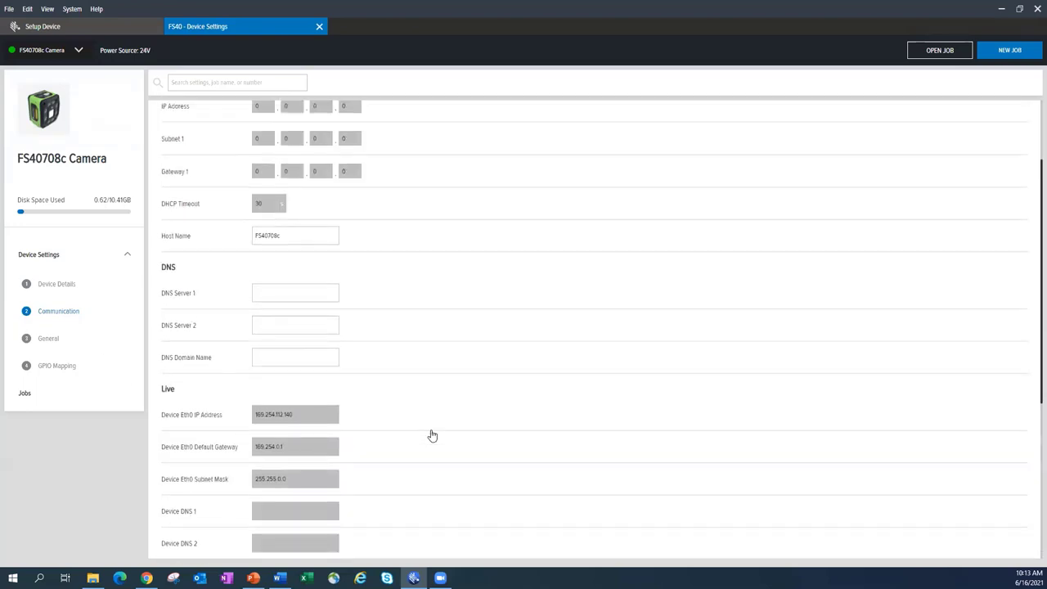
scroll("up", 3)
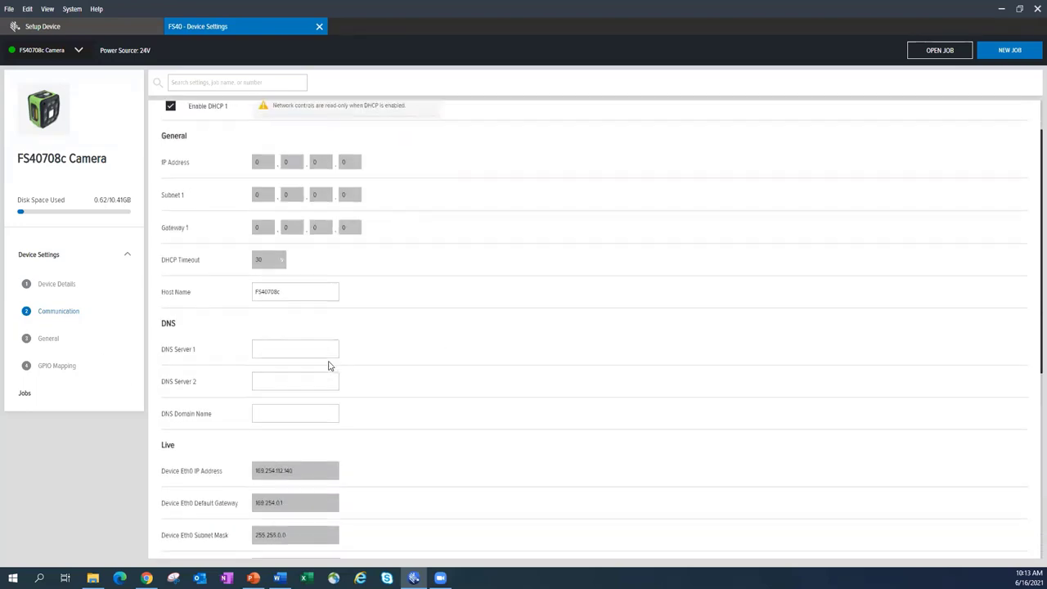
scroll("down", 3)
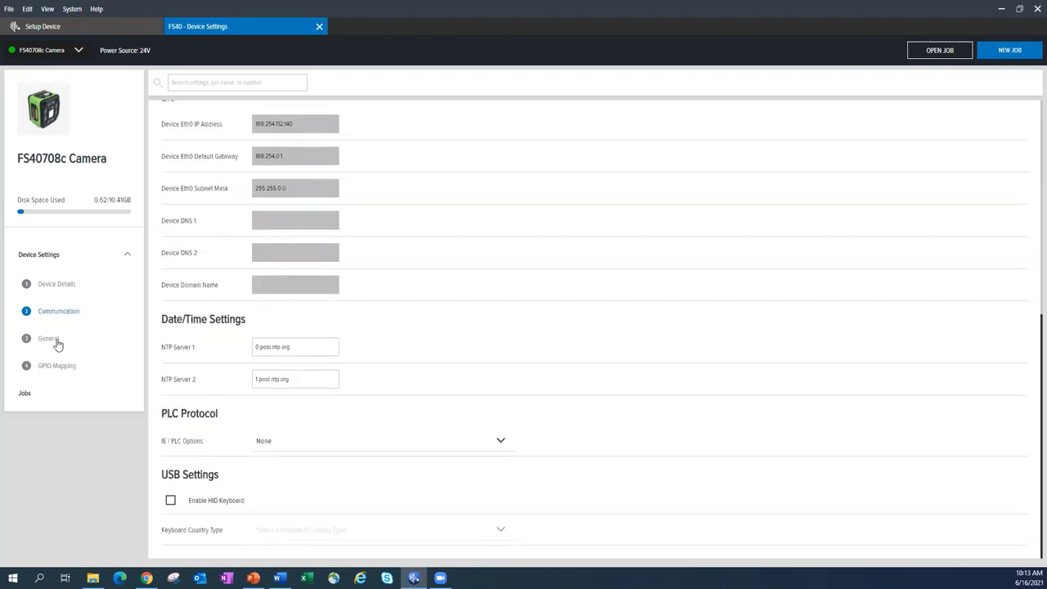
Show the FS40's General settings for beeper, power and 360 LED.
left_click(50, 337)
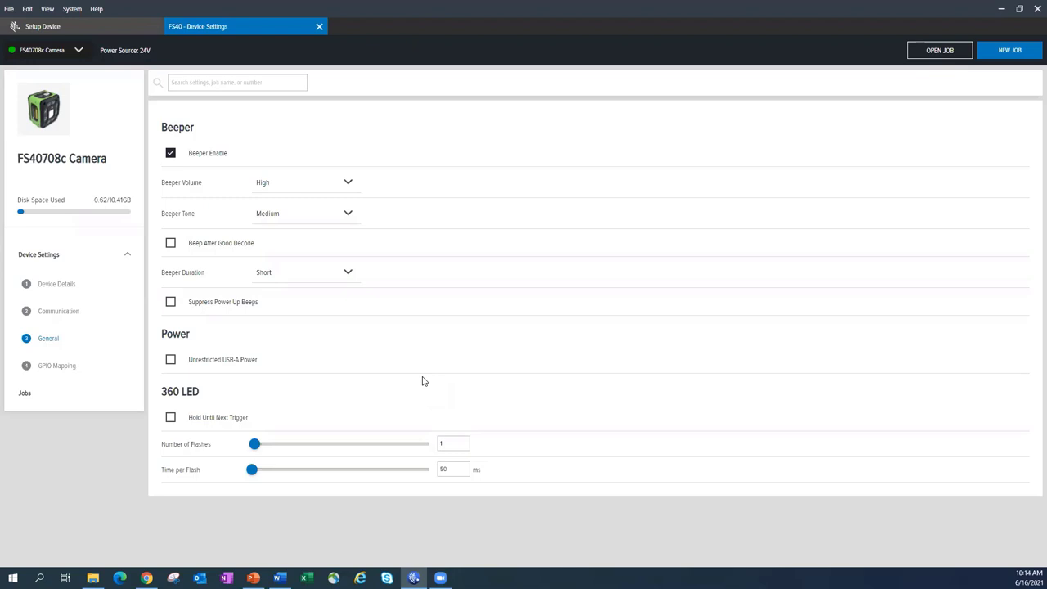
mouse_move(218, 347)
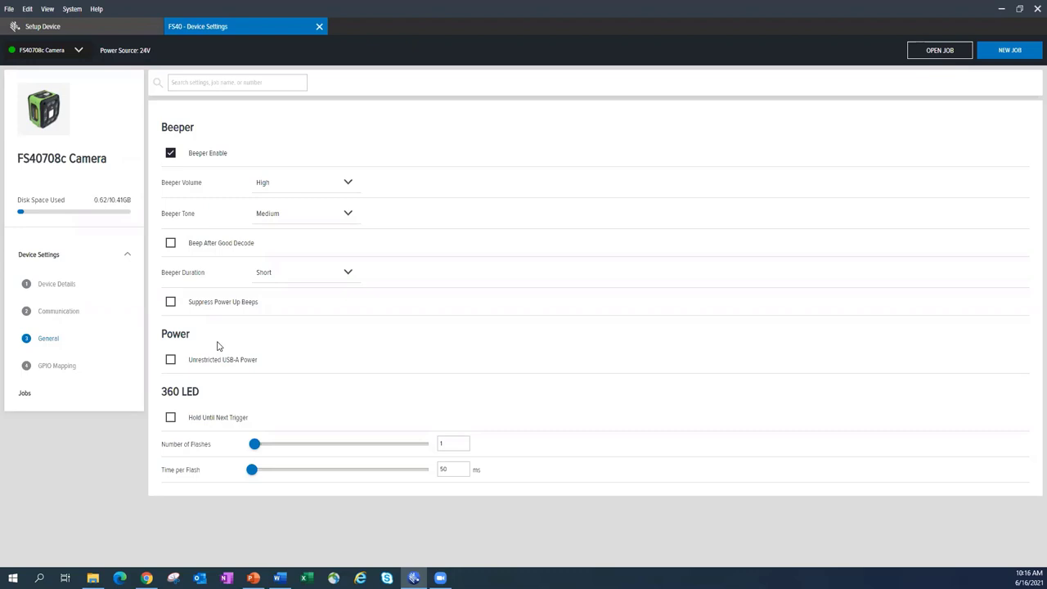
mouse_move(232, 389)
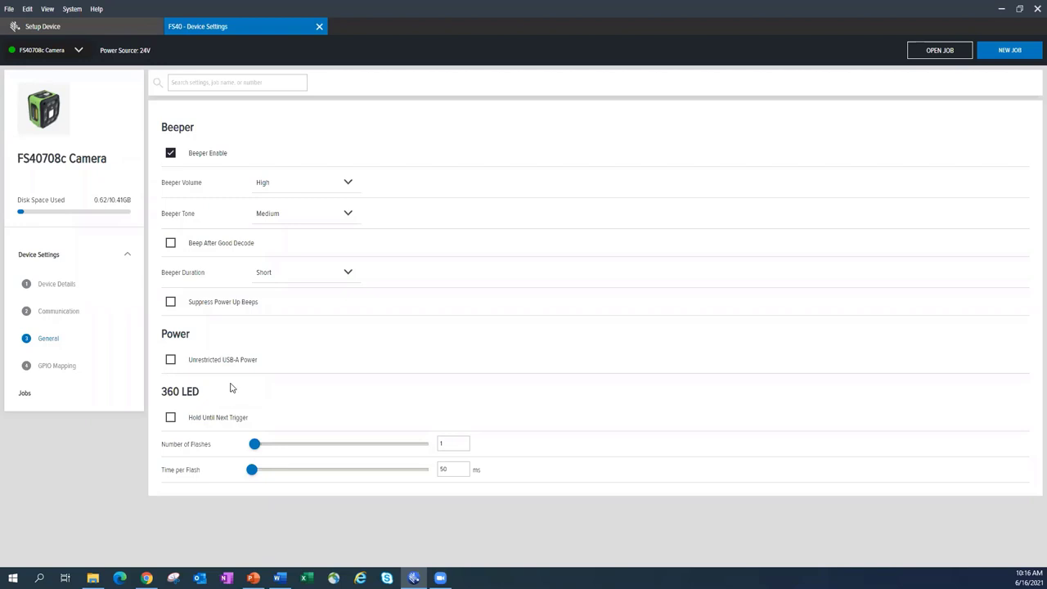
mouse_move(278, 386)
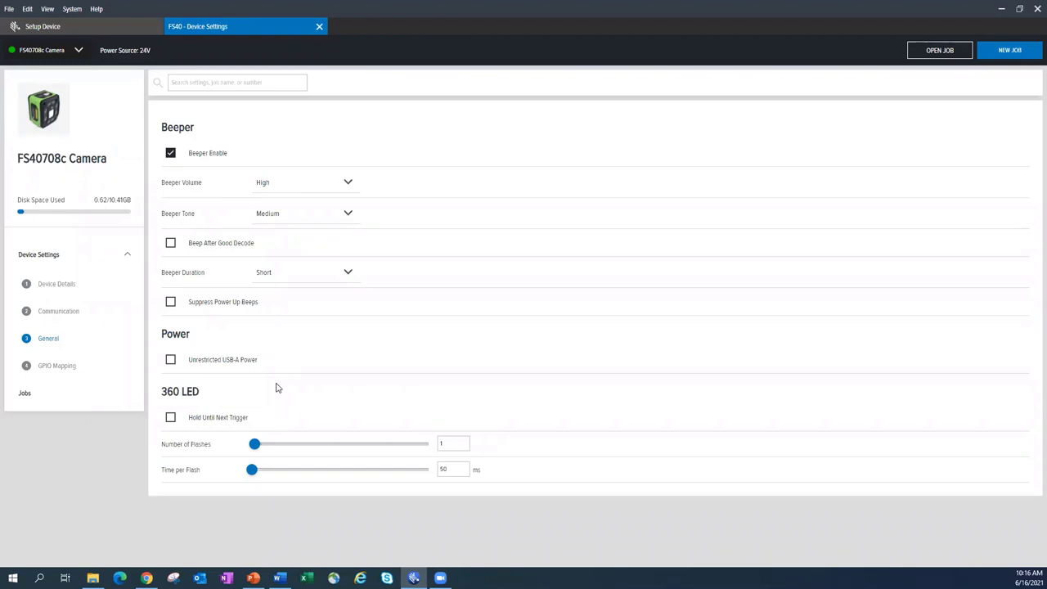
mouse_move(216, 432)
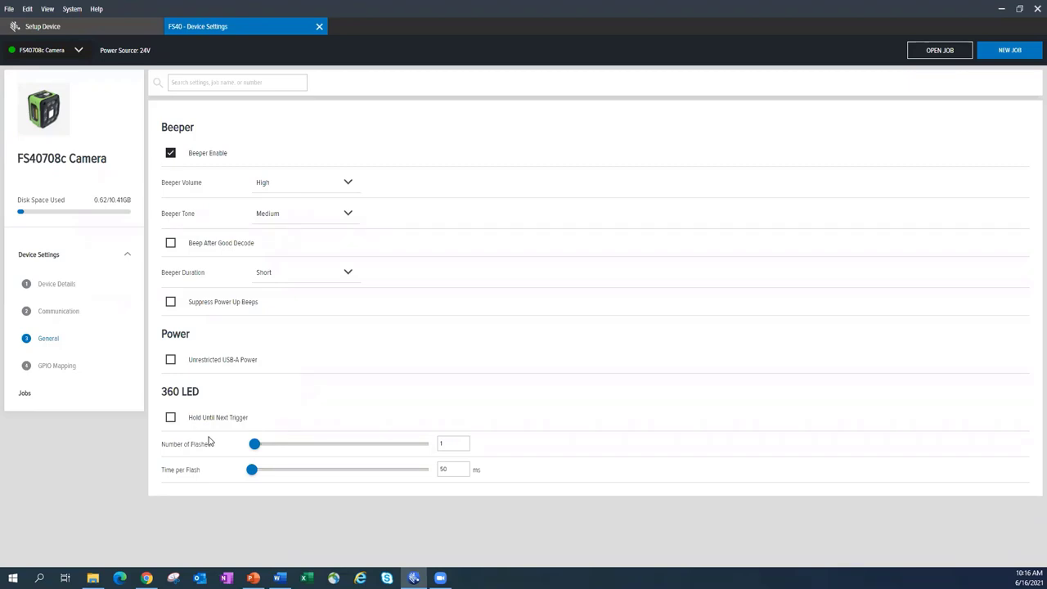
mouse_move(203, 478)
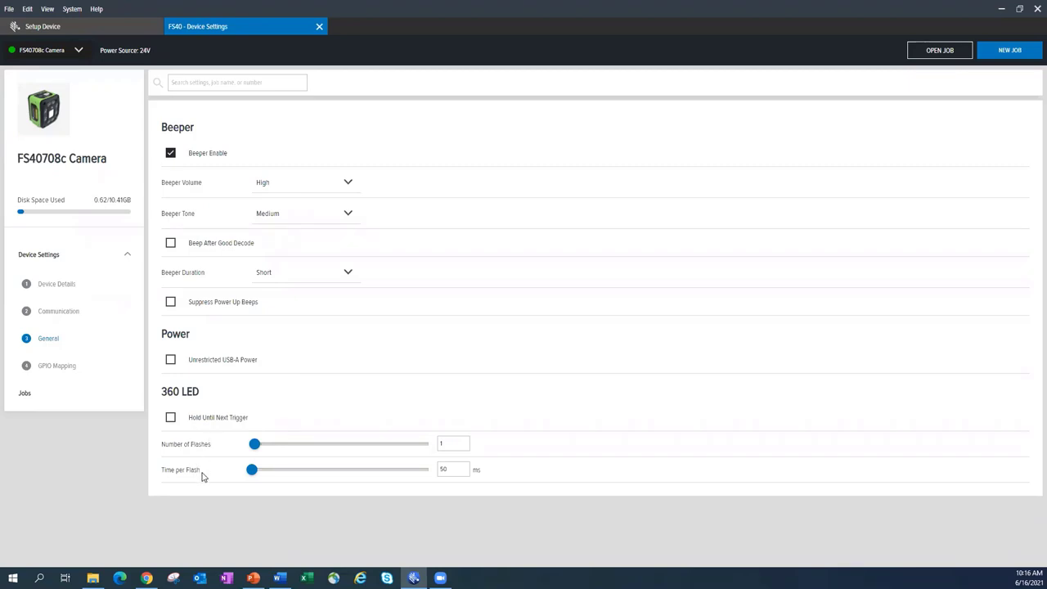
mouse_move(308, 383)
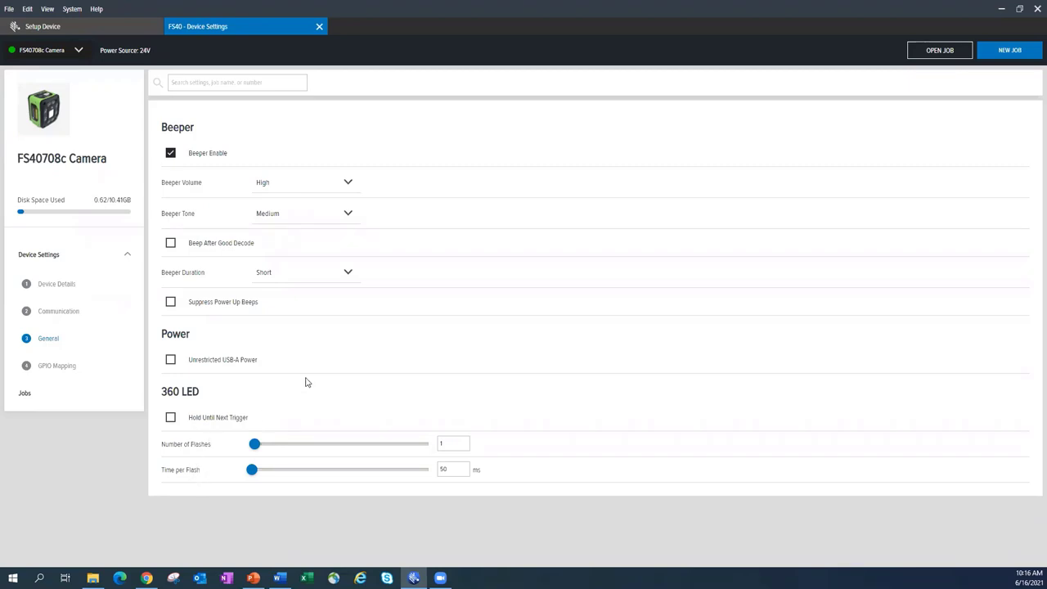
mouse_move(190, 389)
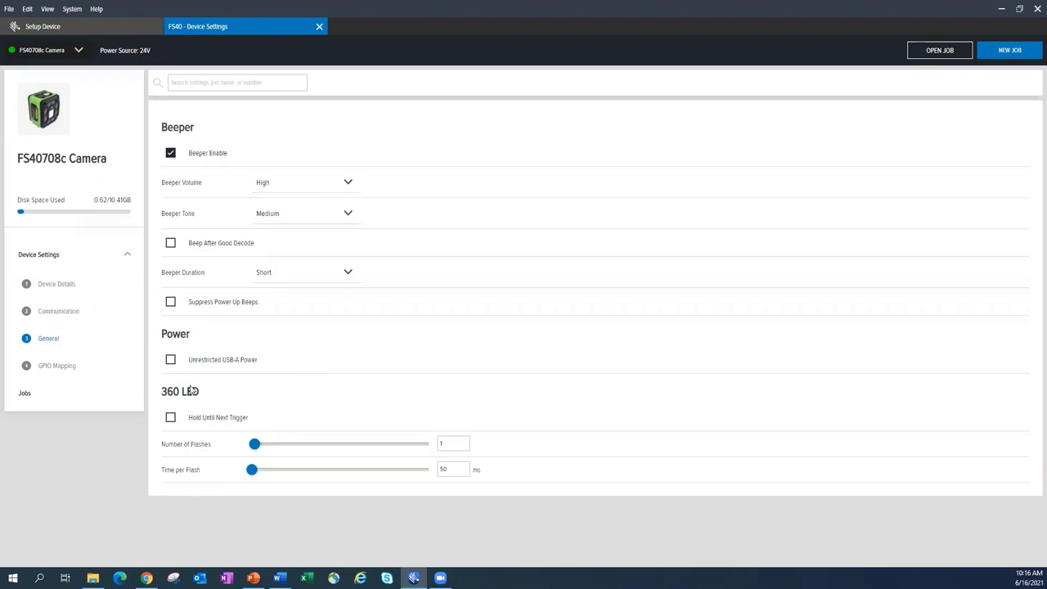
mouse_move(203, 442)
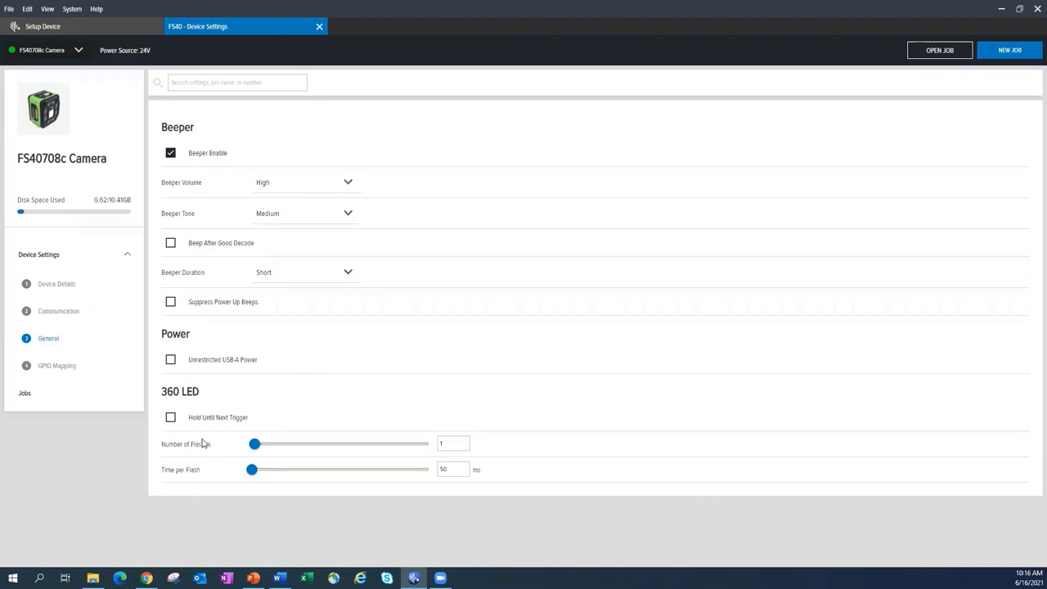
mouse_move(79, 390)
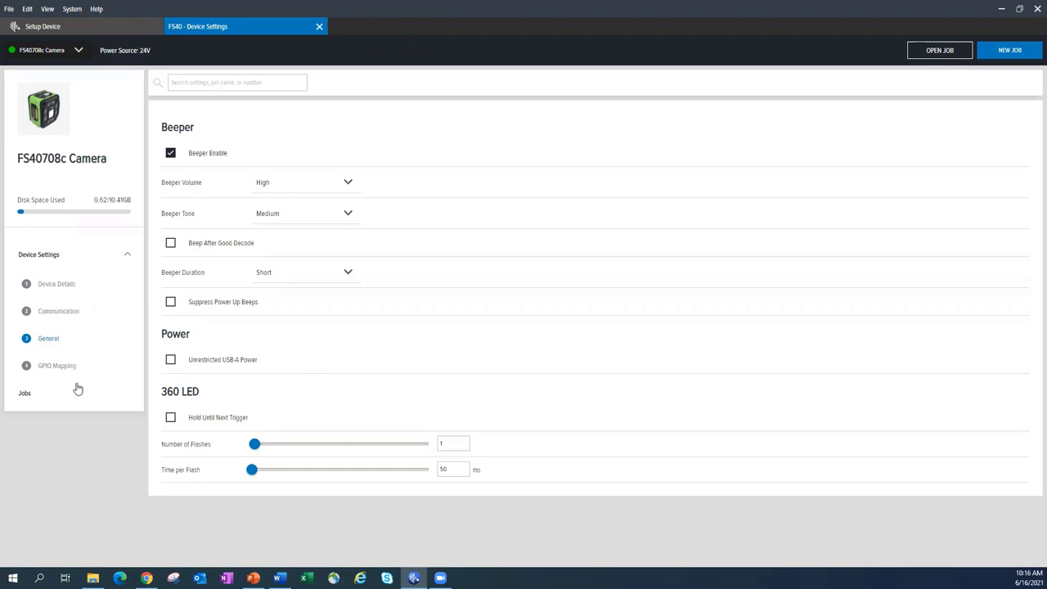
mouse_move(65, 367)
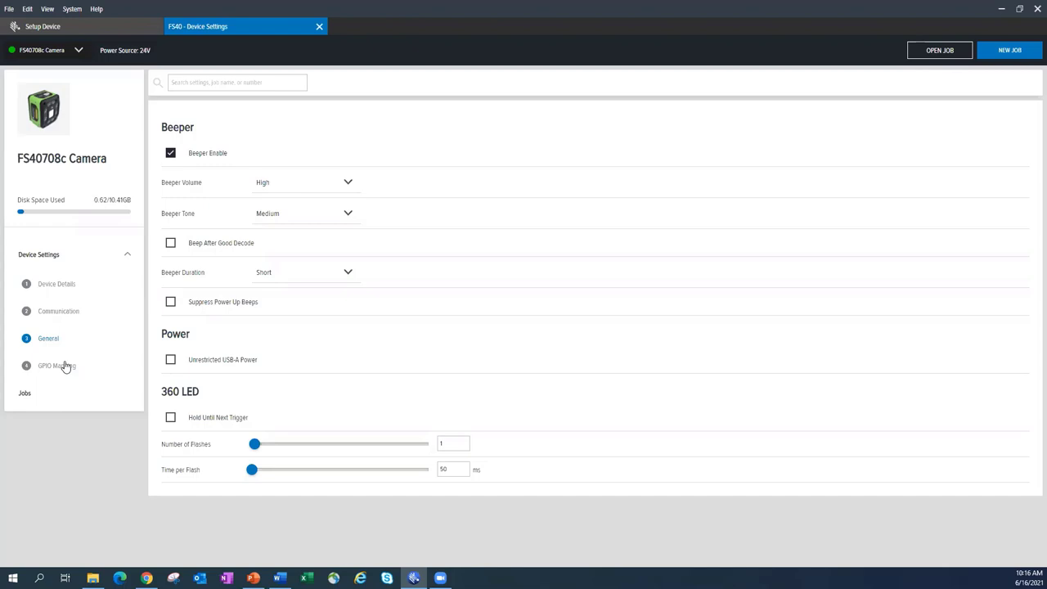
Show the GPIO Mapping tables for the 12-pin and 5-pin connectors.
left_click(56, 367)
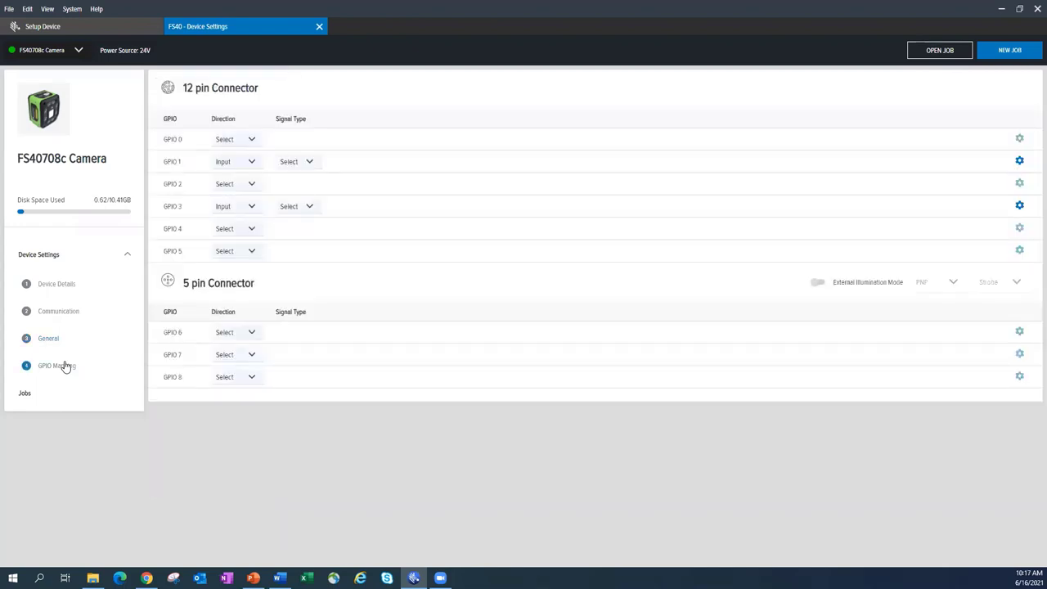
left_click(56, 367)
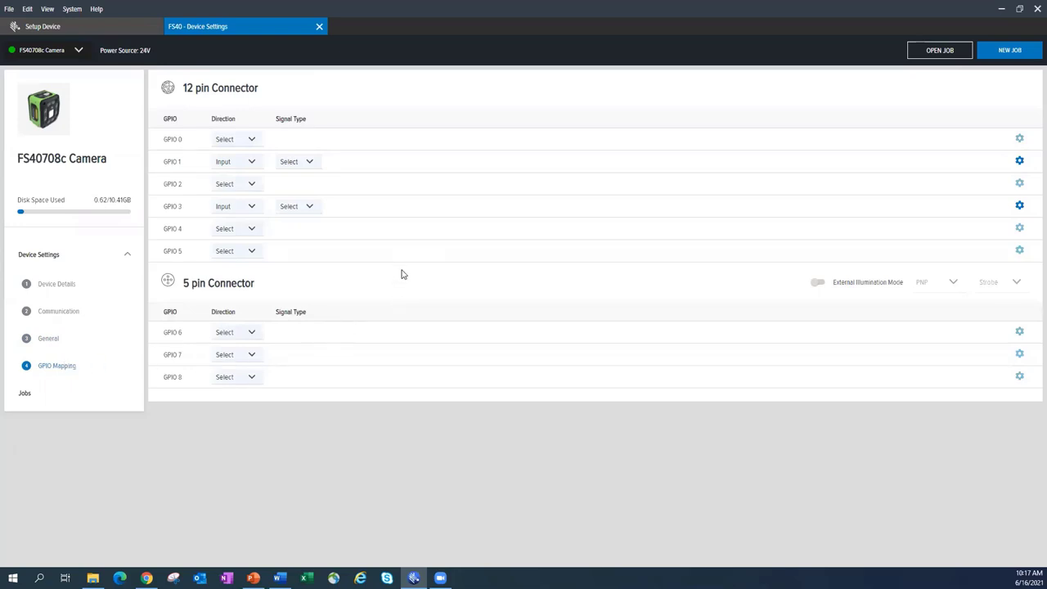
mouse_move(350, 287)
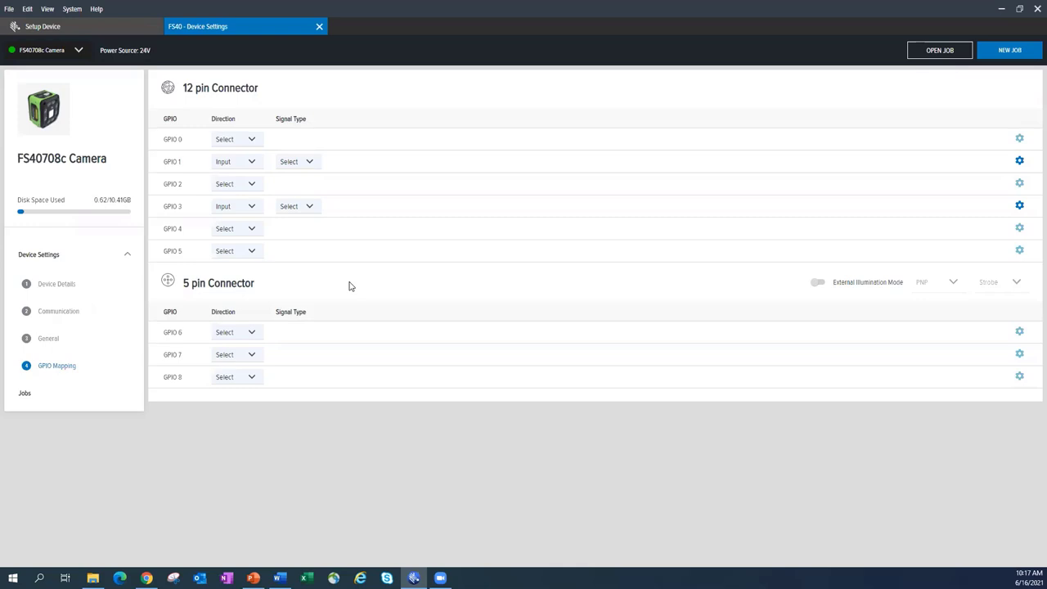
mouse_move(213, 246)
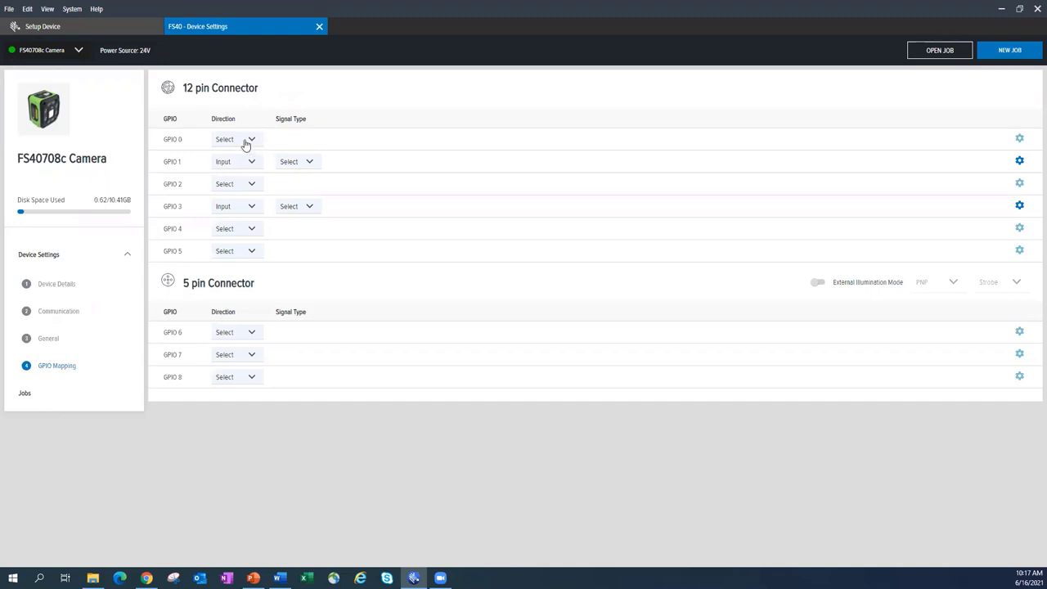
Set GPIO 0 as an Input with Trigger > Normal signal type, keeping Rising Edge.
left_click(236, 139)
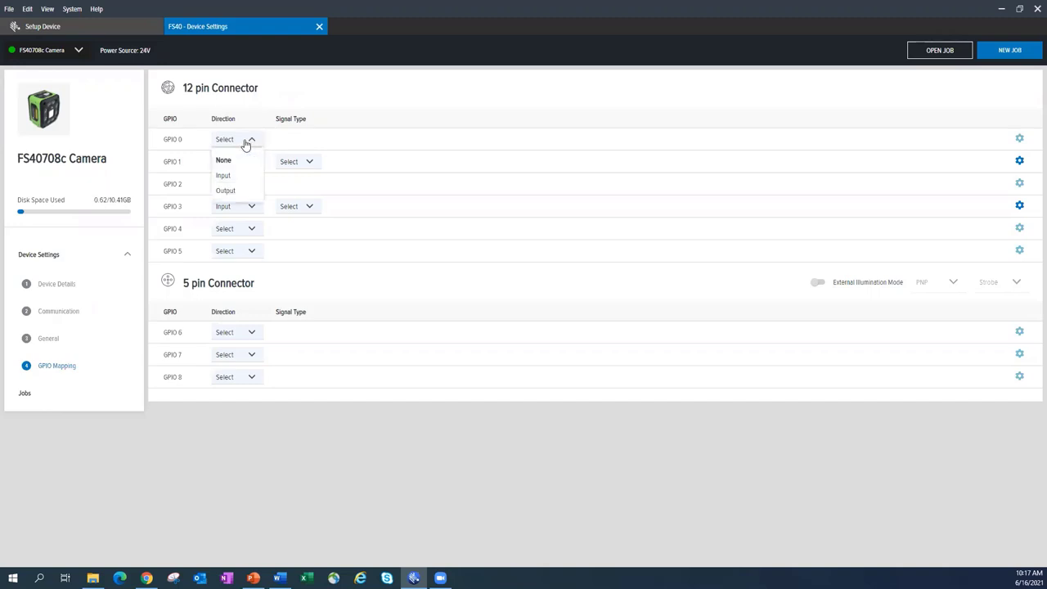
left_click(223, 175)
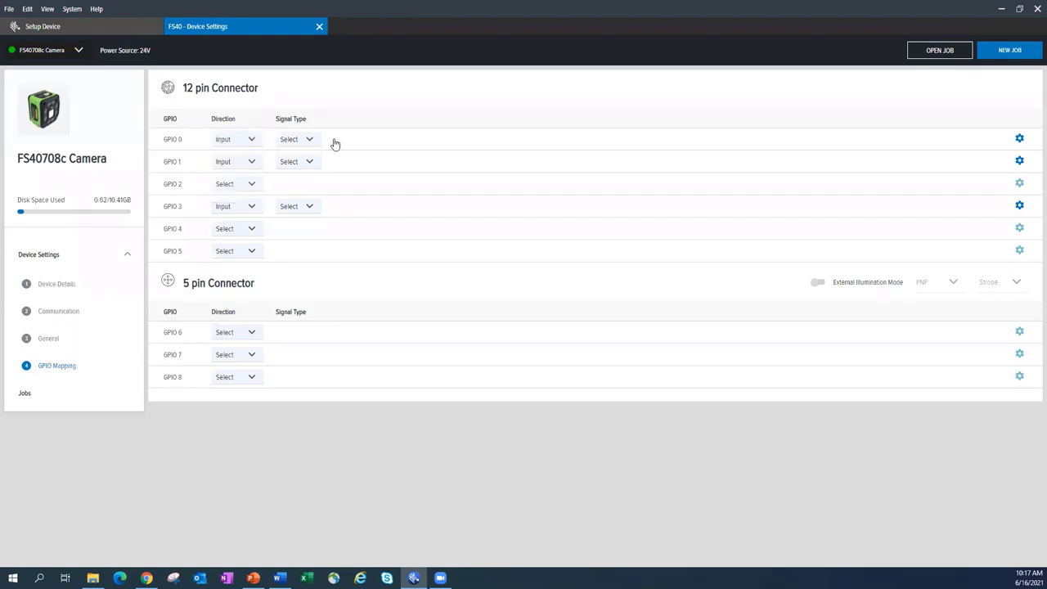
left_click(297, 138)
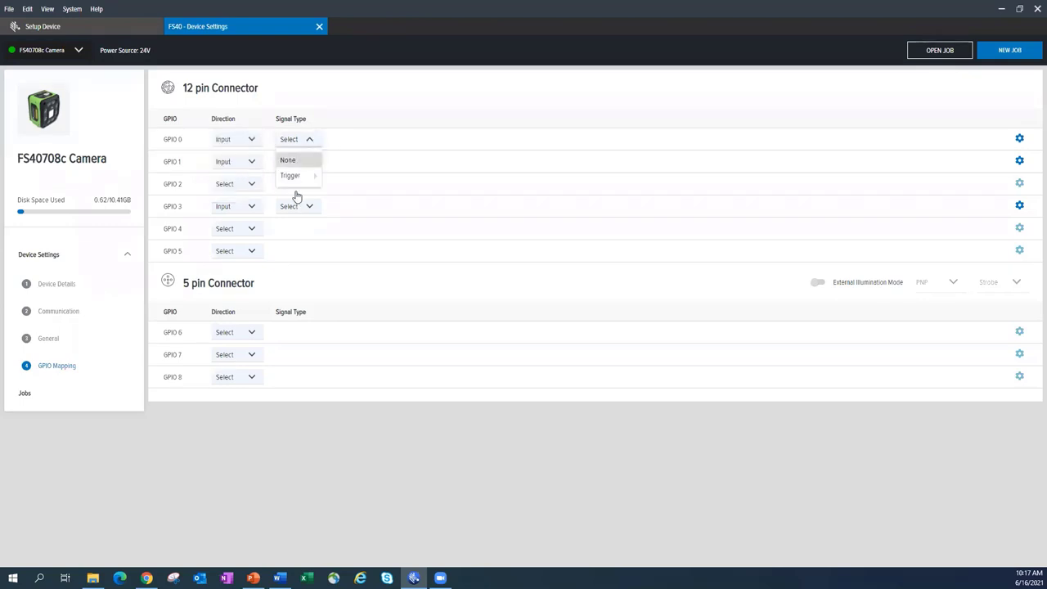
left_click(290, 175)
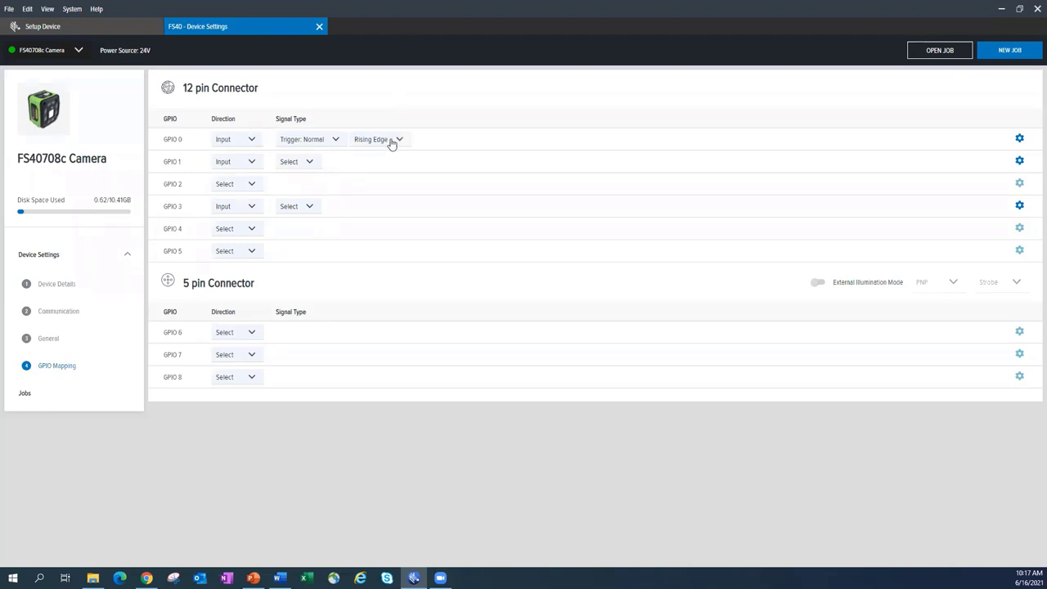
left_click(378, 139)
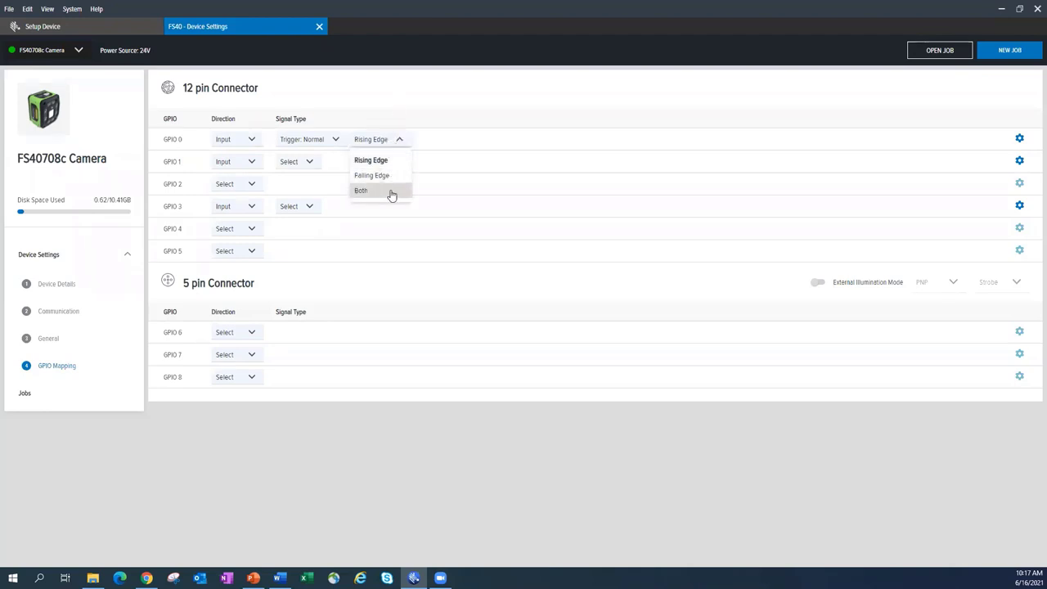
mouse_move(386, 180)
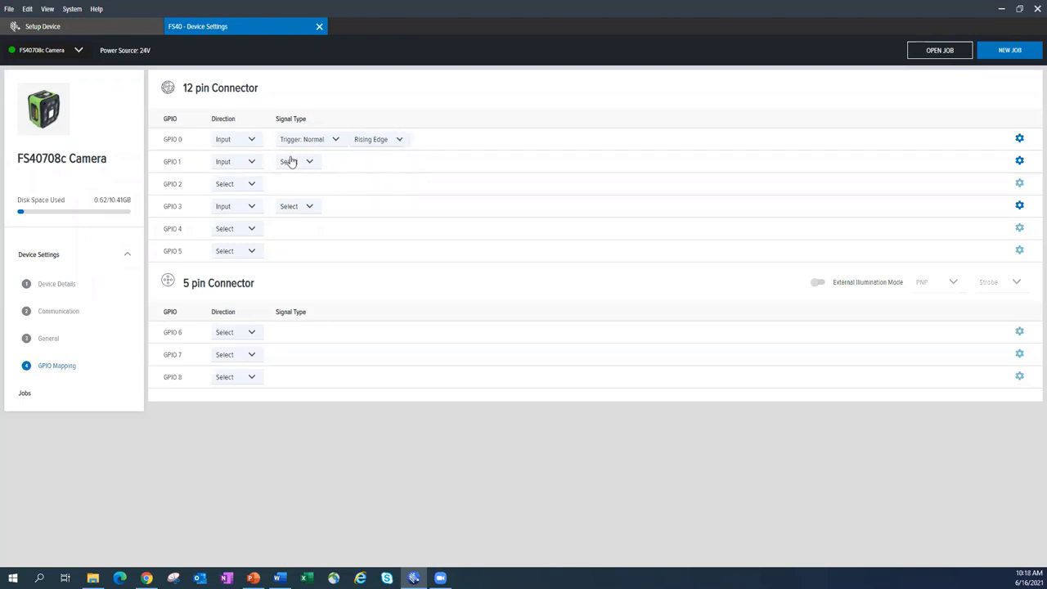
mouse_move(403, 167)
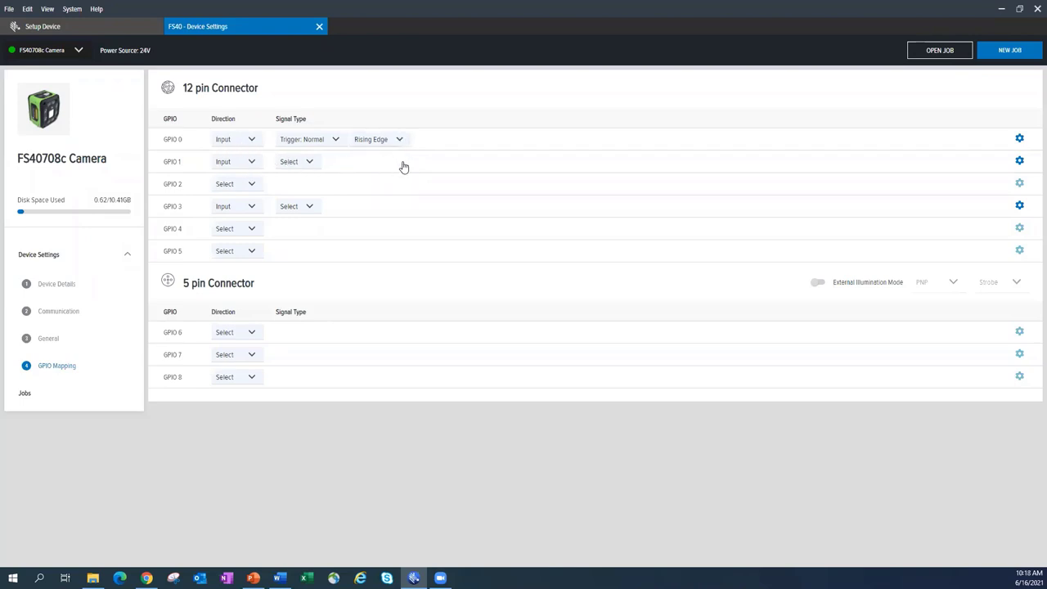
mouse_move(331, 175)
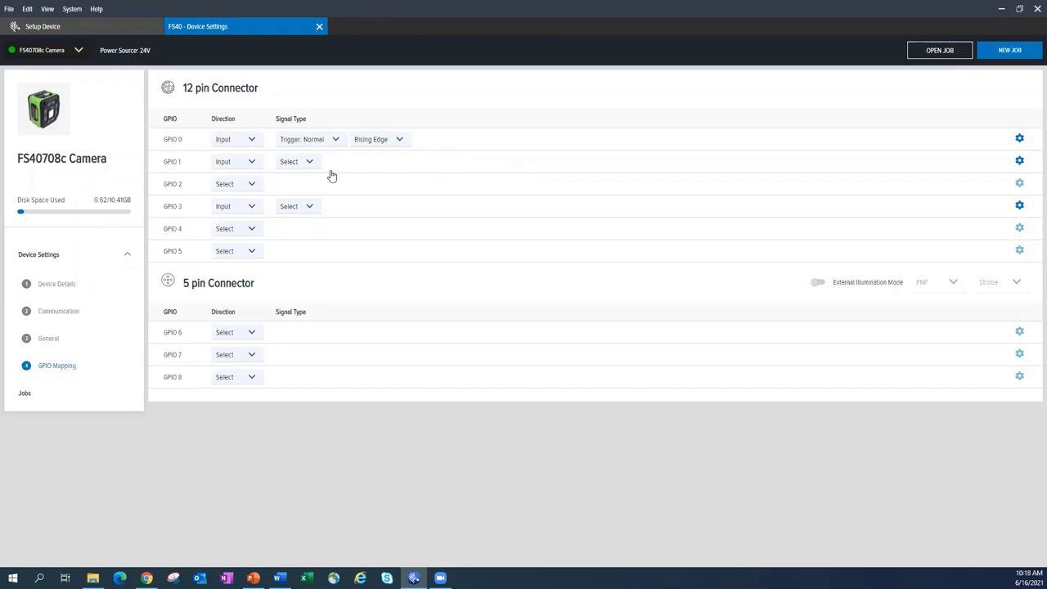
Set GPIO 1 and GPIO 2 directions to Output carrying Job Result.
left_click(236, 162)
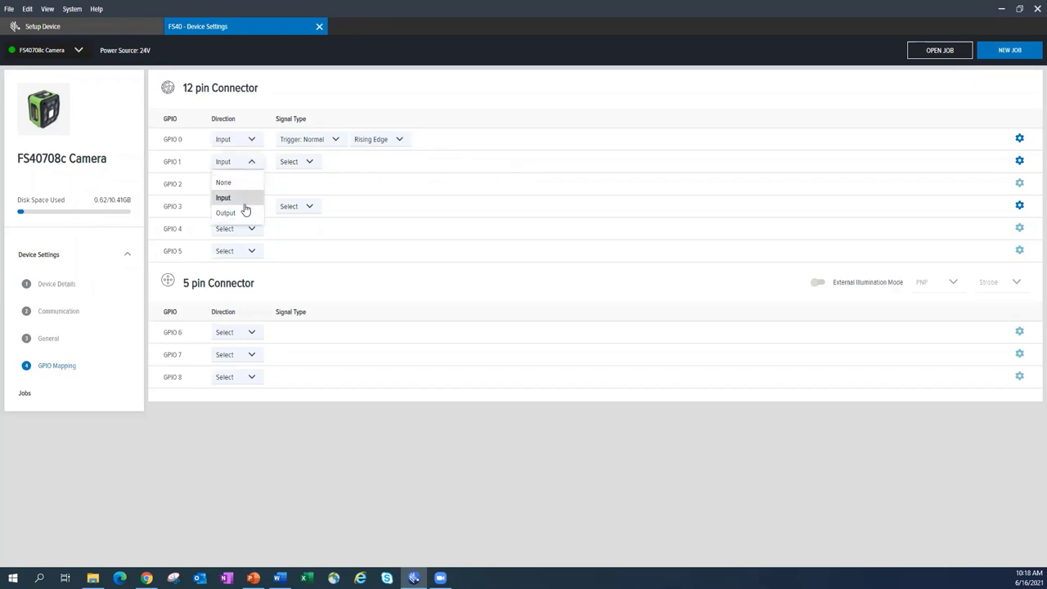
left_click(226, 213)
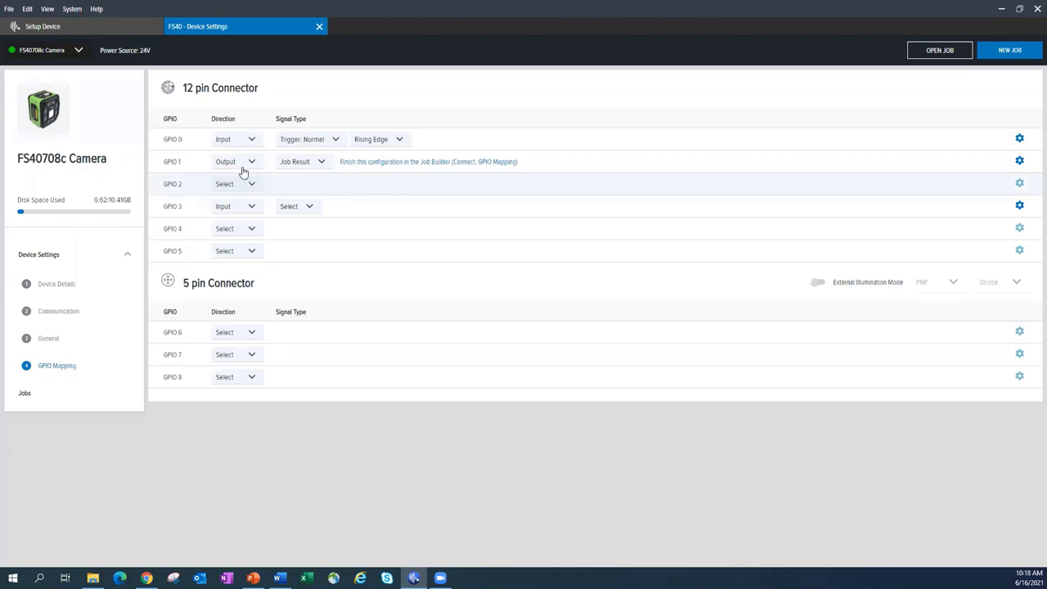
mouse_move(404, 169)
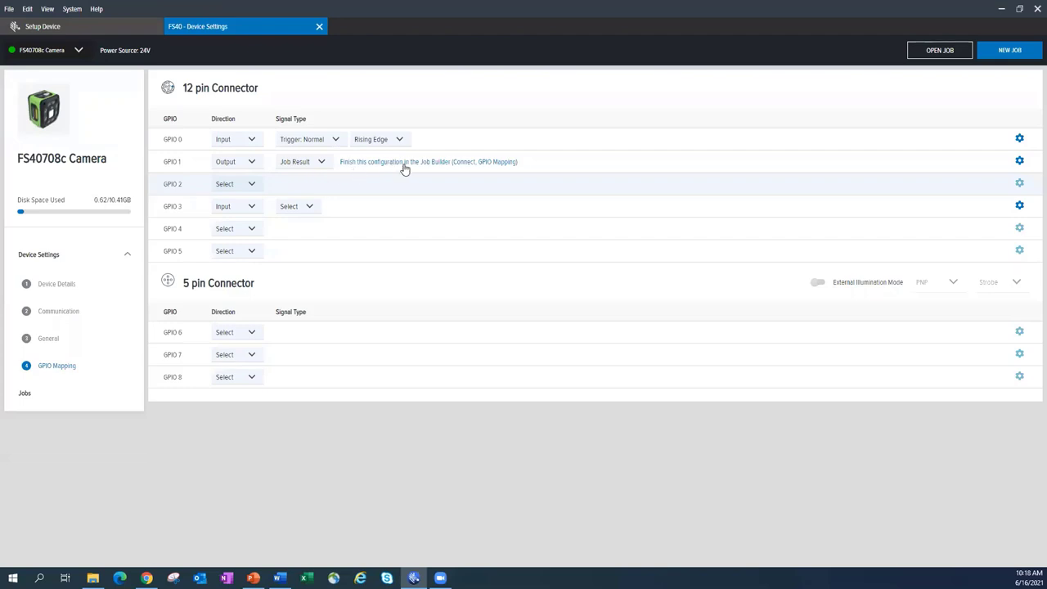
mouse_move(435, 172)
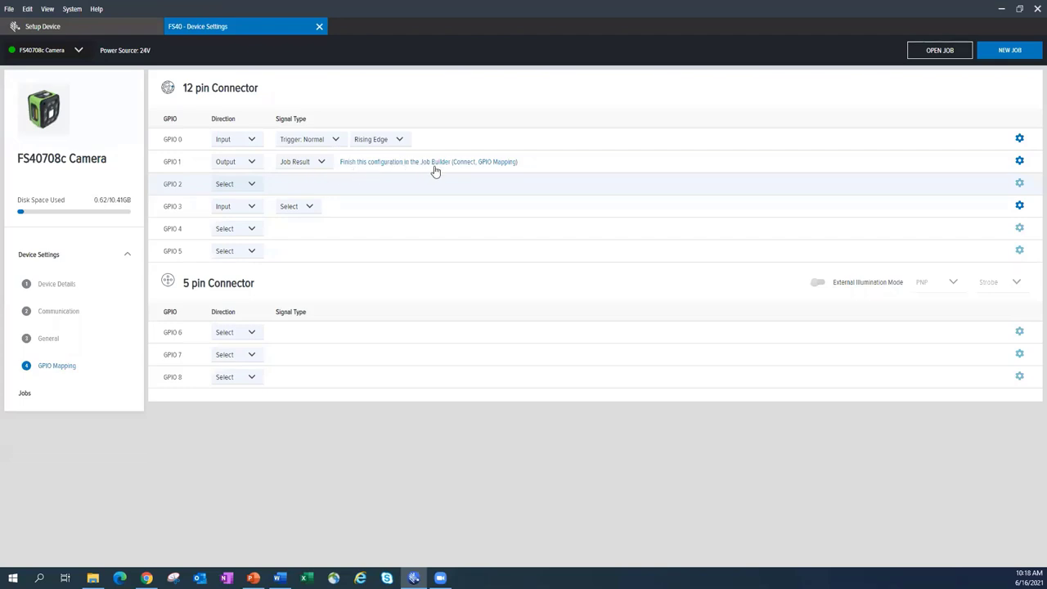
mouse_move(256, 204)
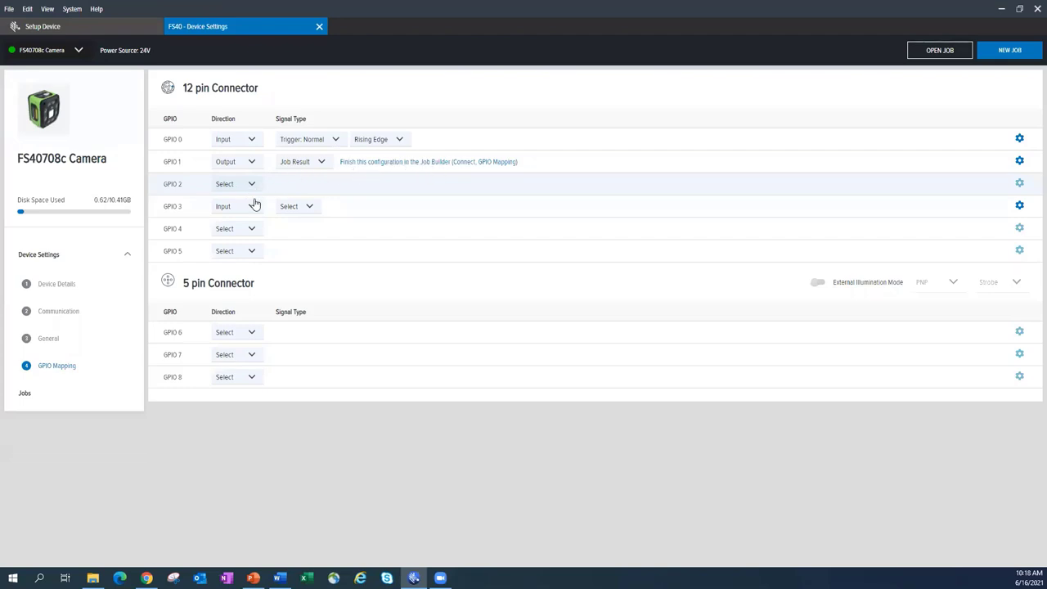
mouse_move(252, 199)
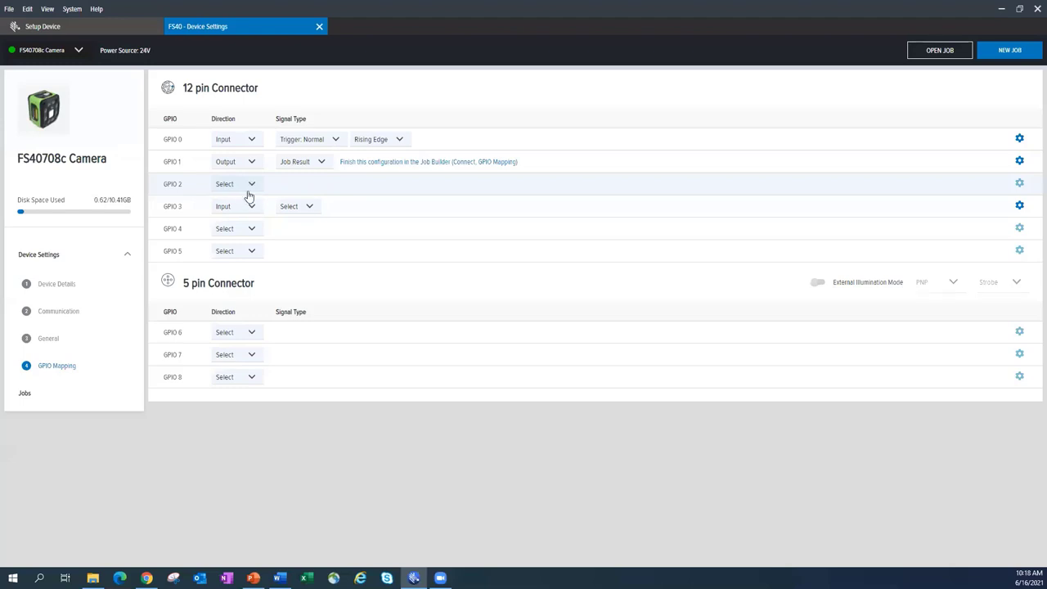
left_click(235, 183)
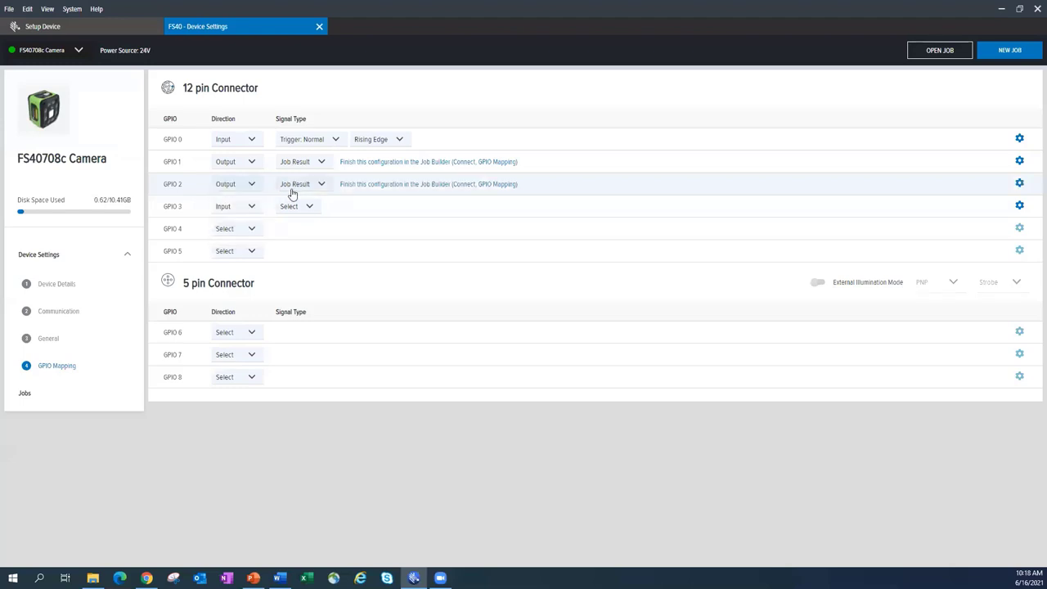
mouse_move(342, 203)
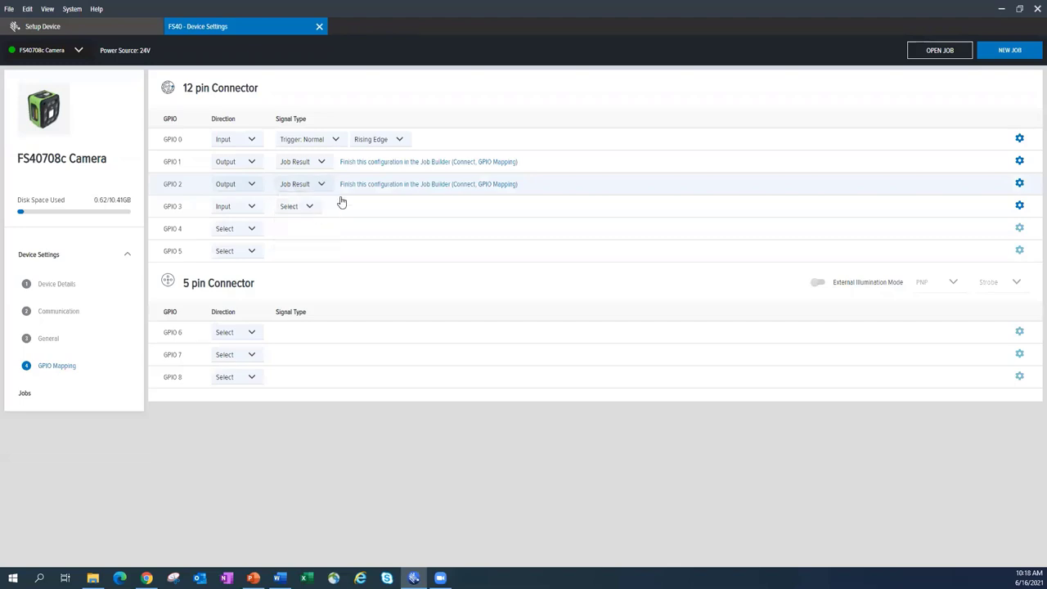
mouse_move(445, 182)
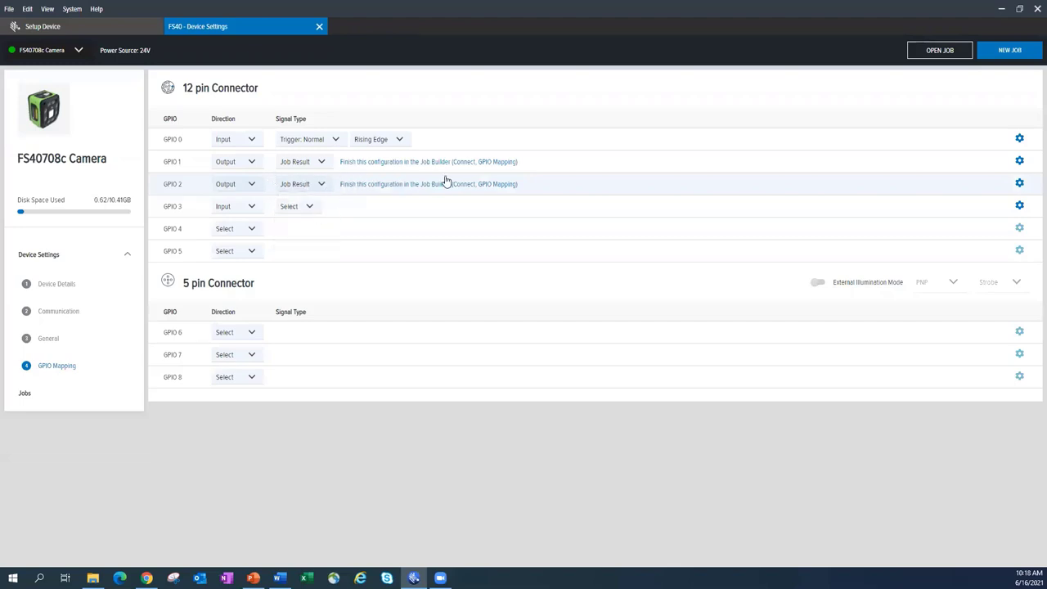
mouse_move(311, 180)
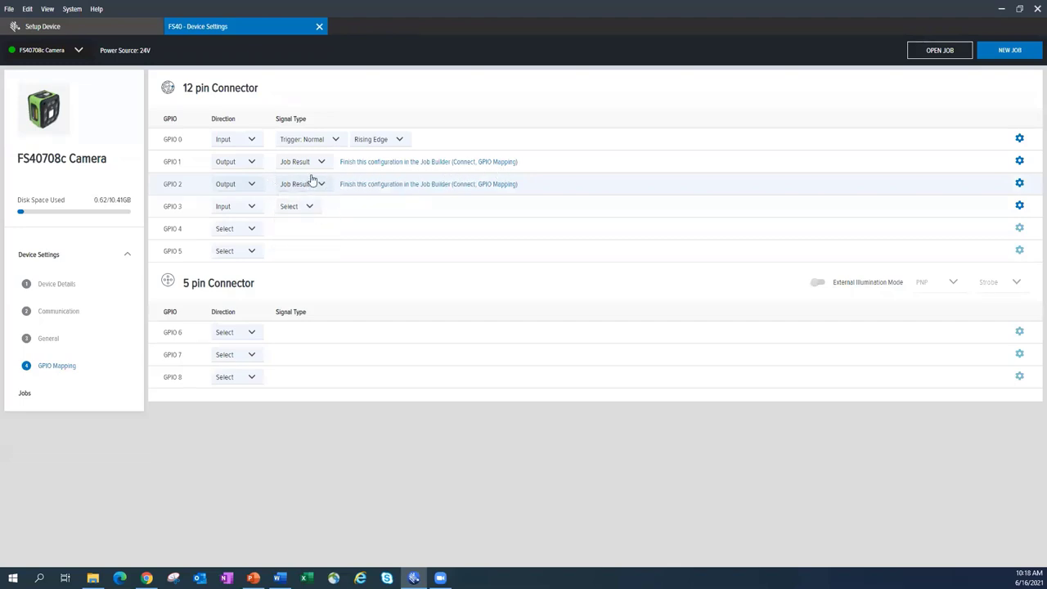
mouse_move(186, 184)
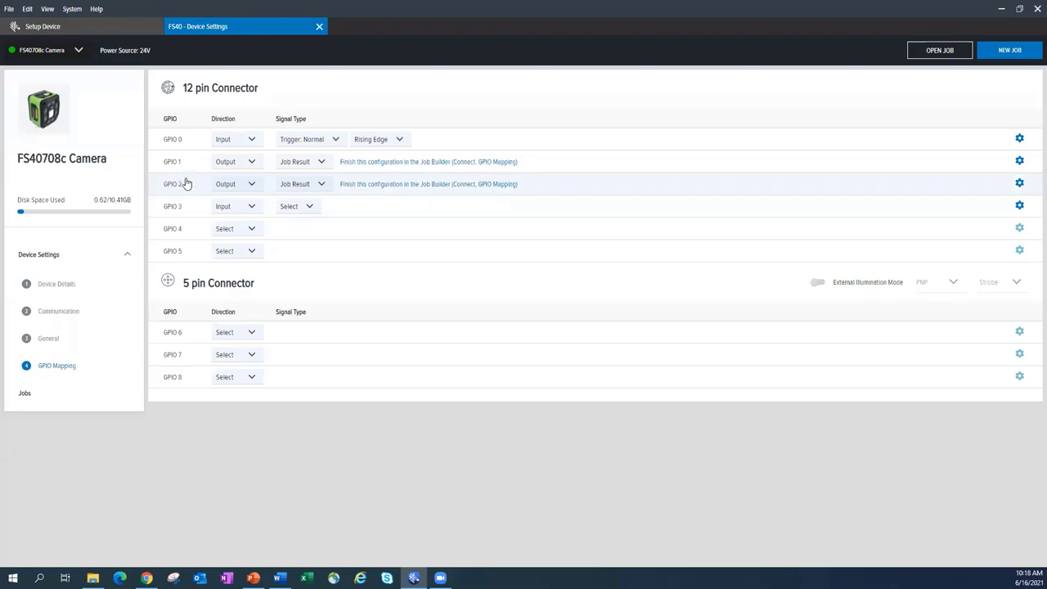
mouse_move(442, 226)
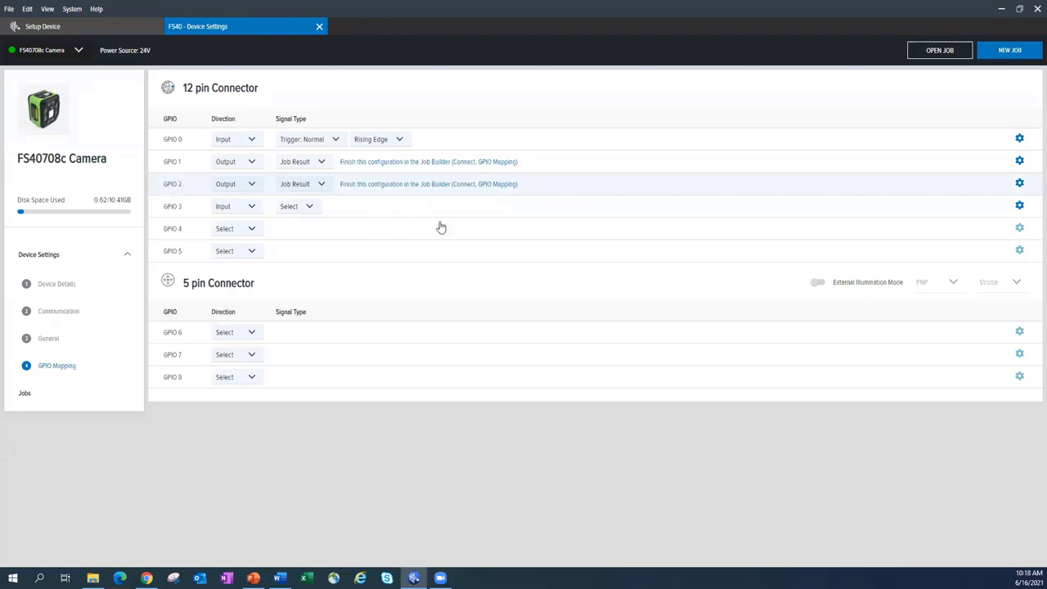
mouse_move(285, 303)
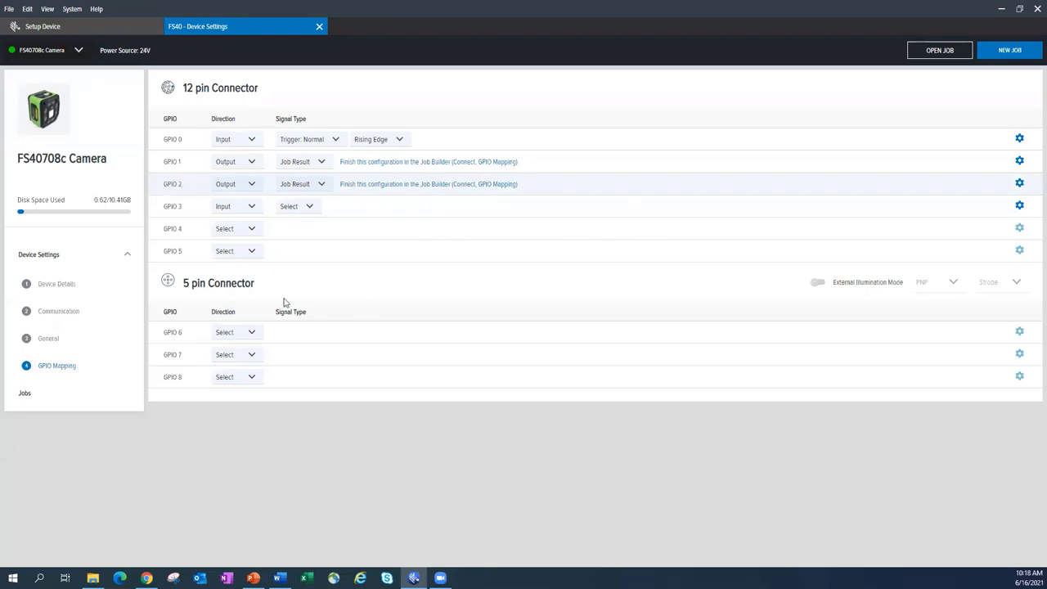
mouse_move(228, 295)
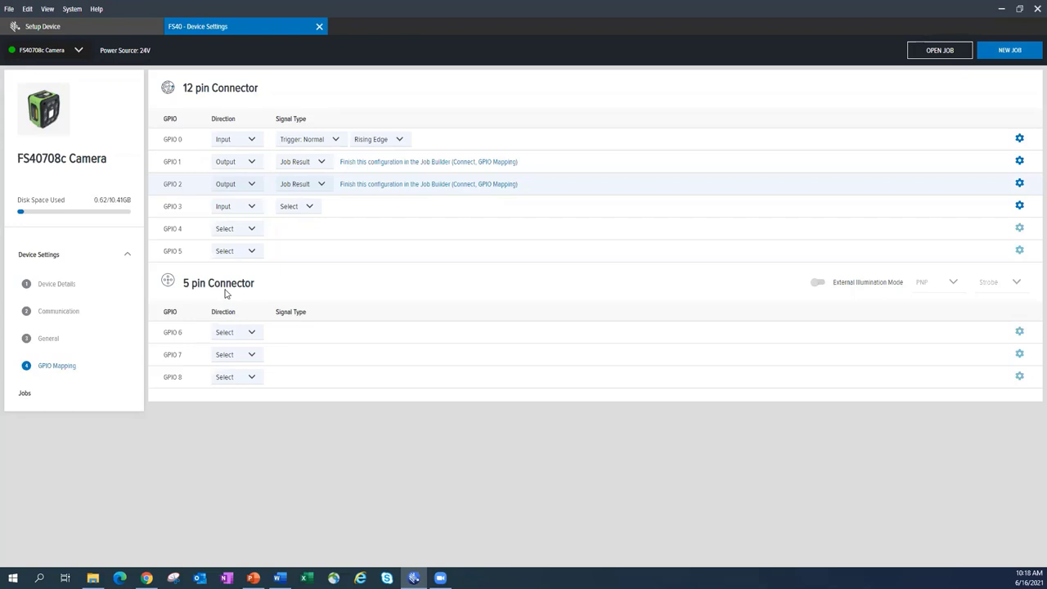
mouse_move(221, 286)
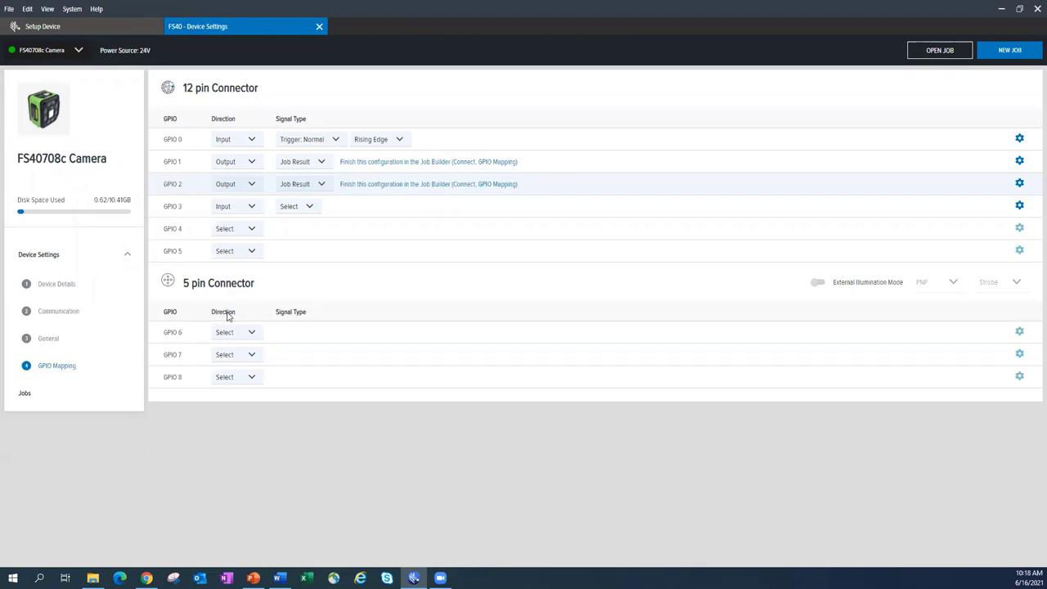
mouse_move(357, 295)
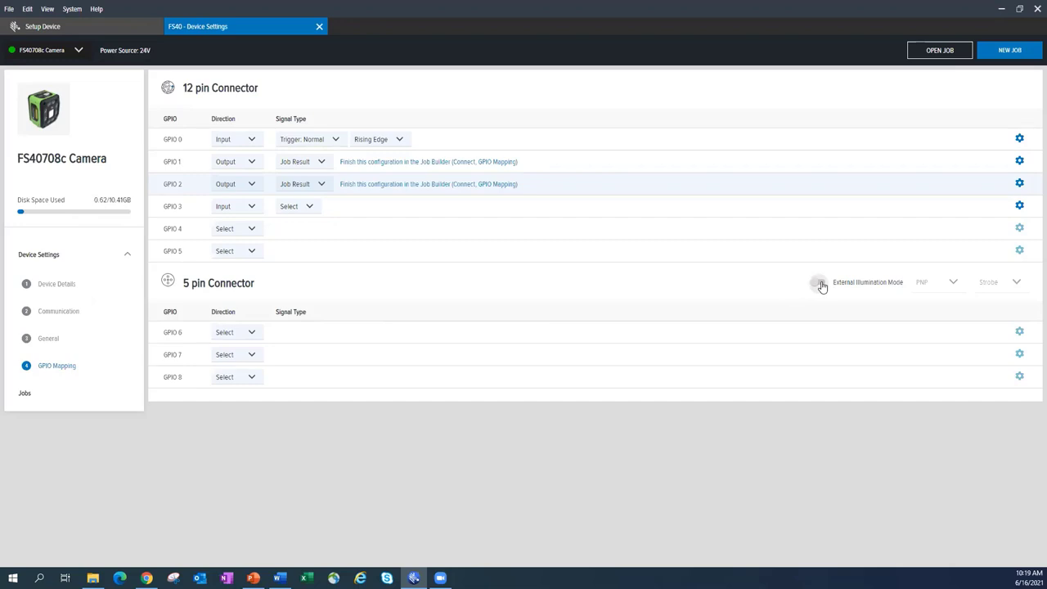
left_click(818, 282)
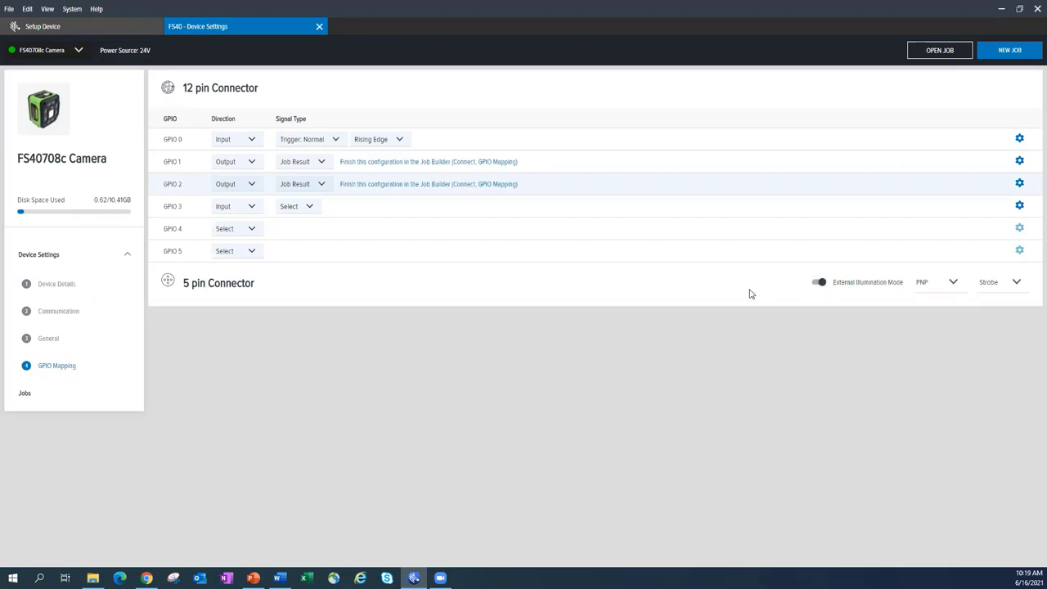
mouse_move(337, 336)
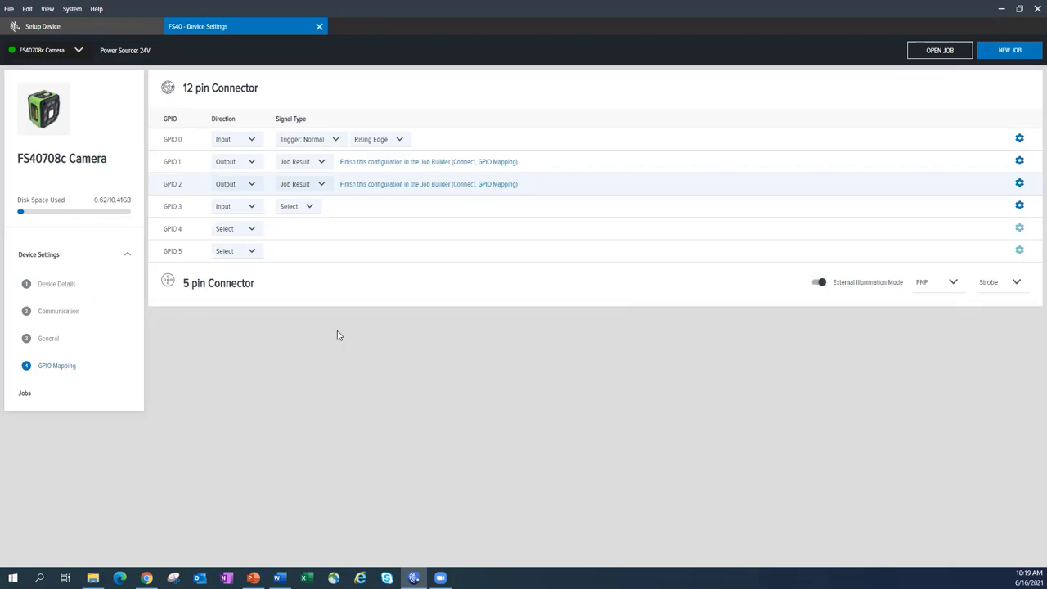
mouse_move(930, 298)
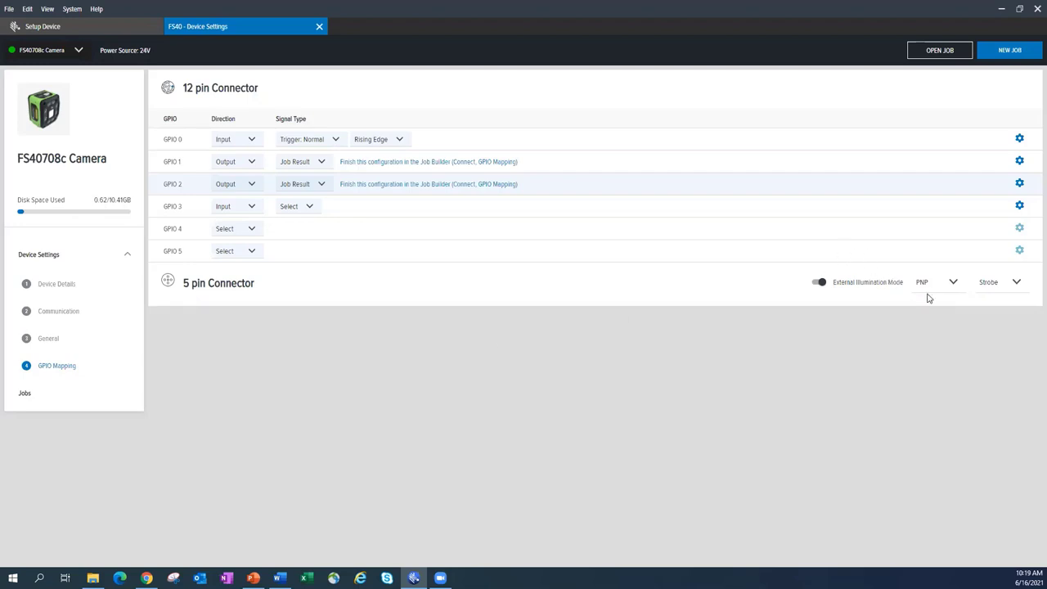
mouse_move(930, 292)
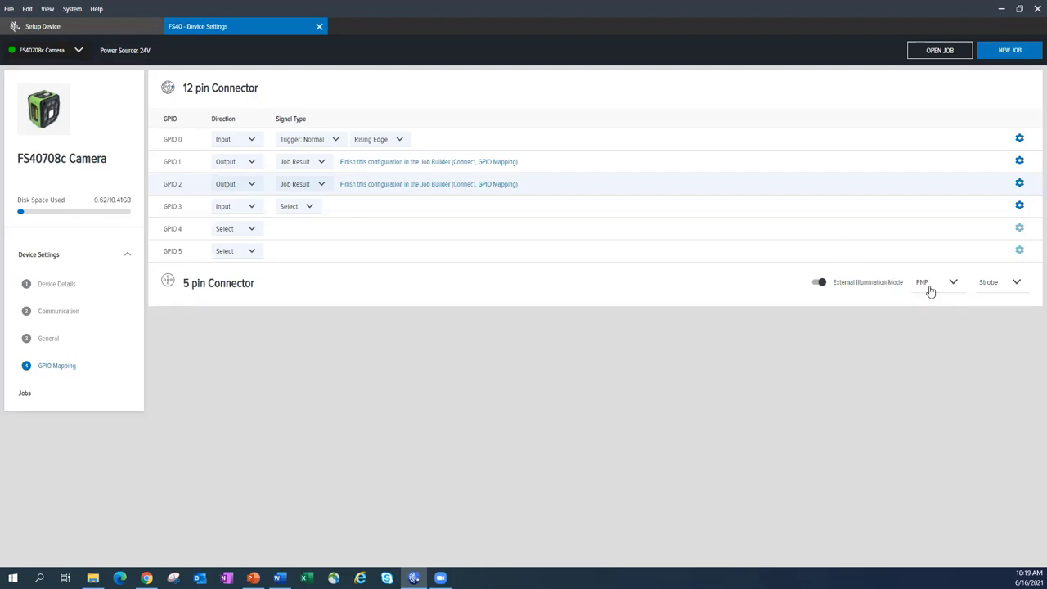
left_click(933, 281)
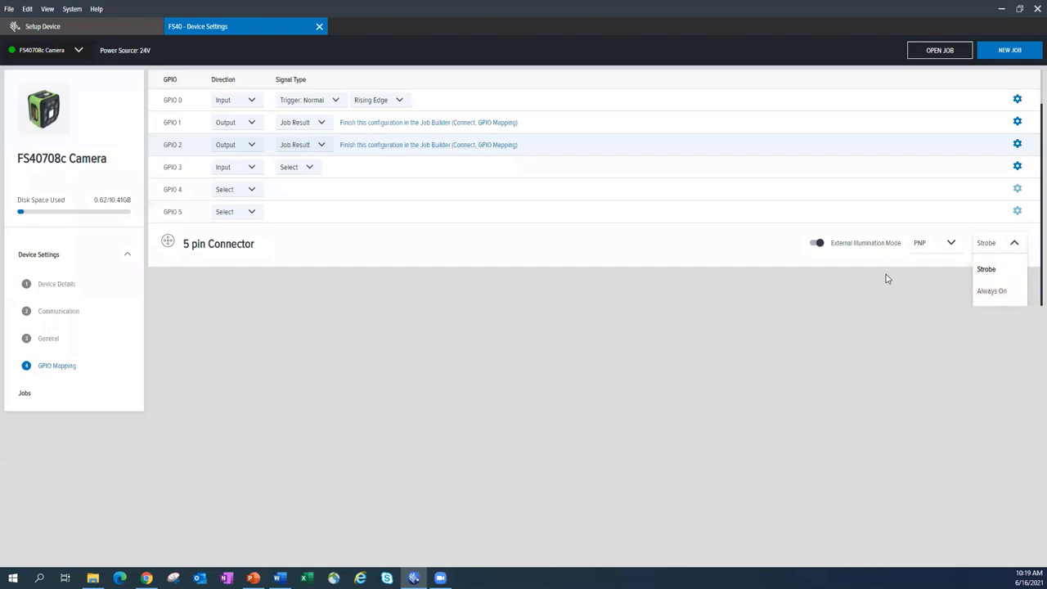
mouse_move(828, 259)
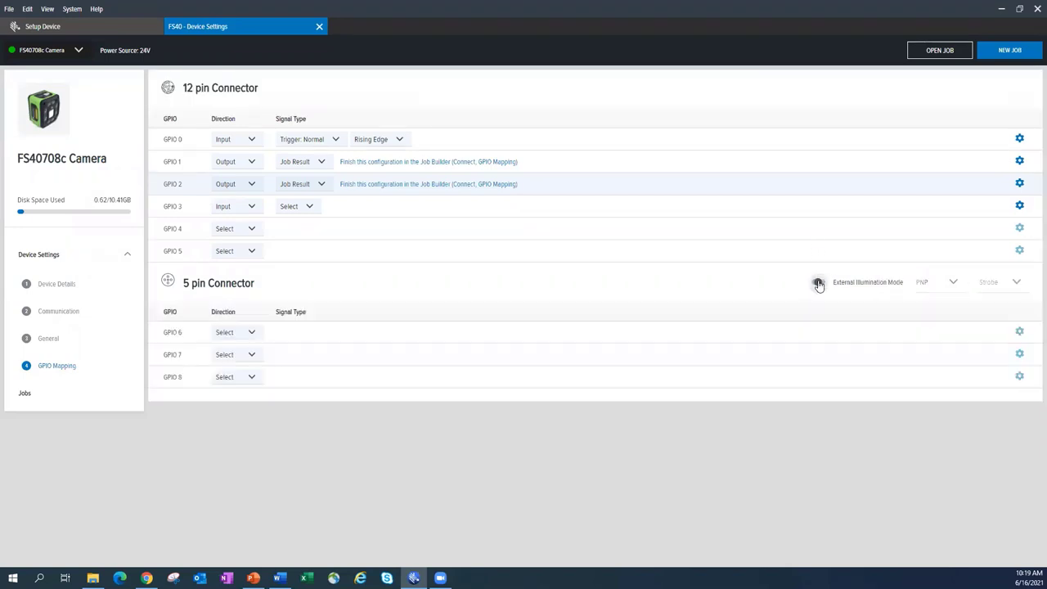
left_click(819, 281)
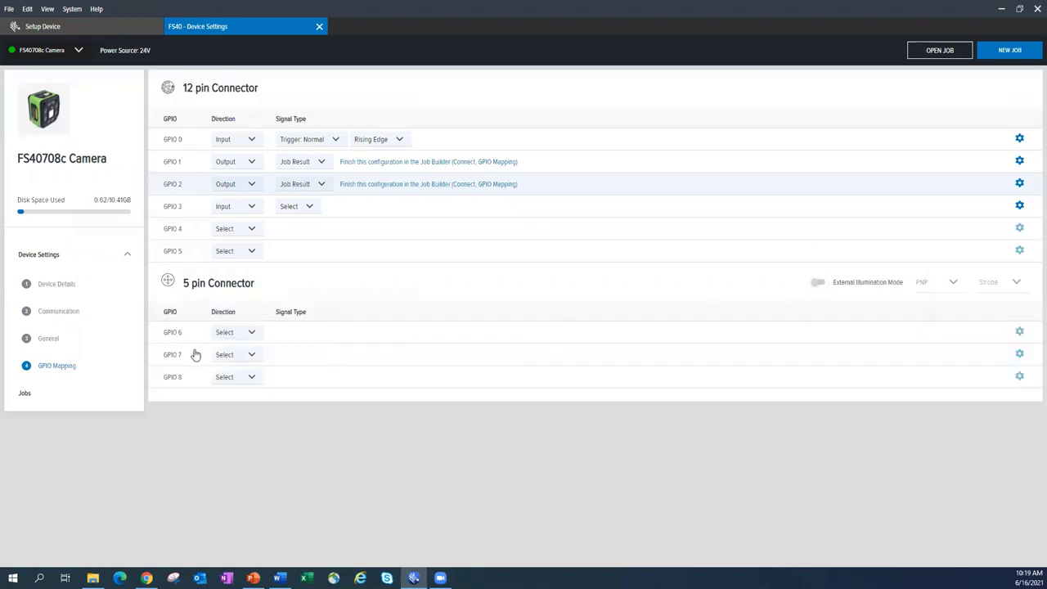
mouse_move(282, 373)
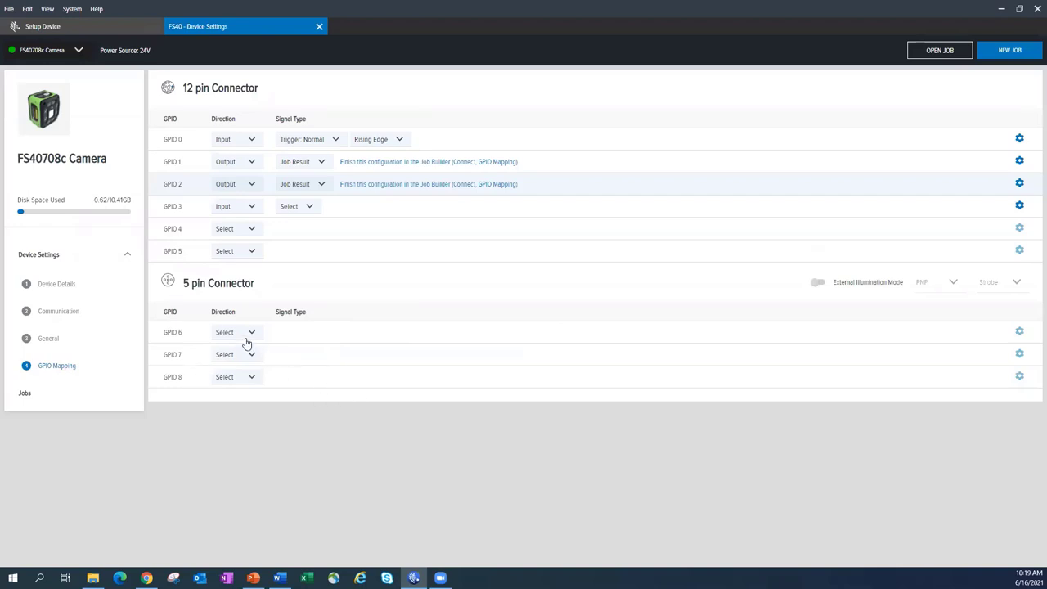
left_click(235, 332)
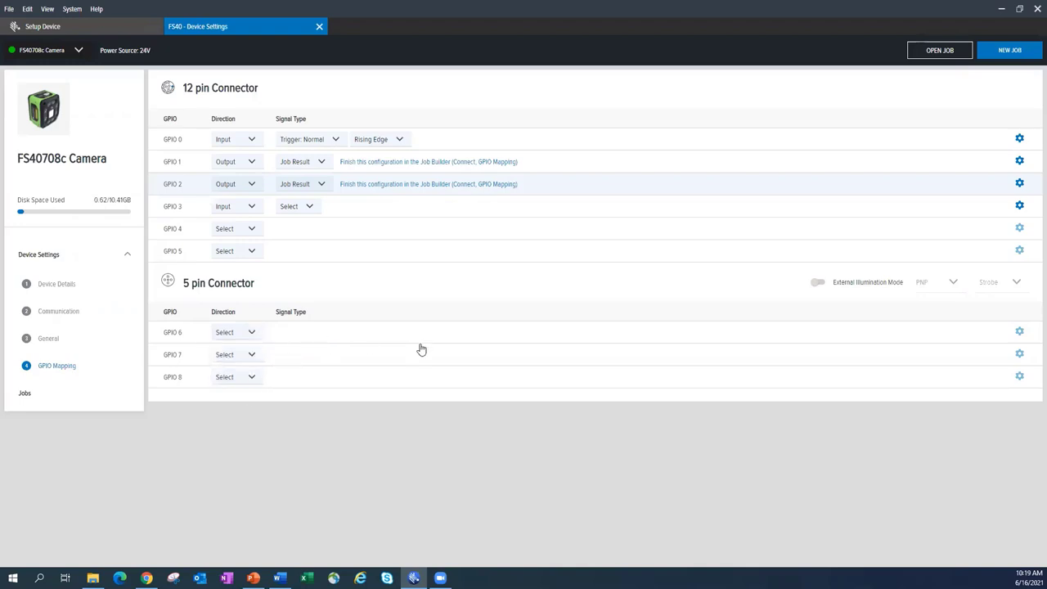
mouse_move(468, 255)
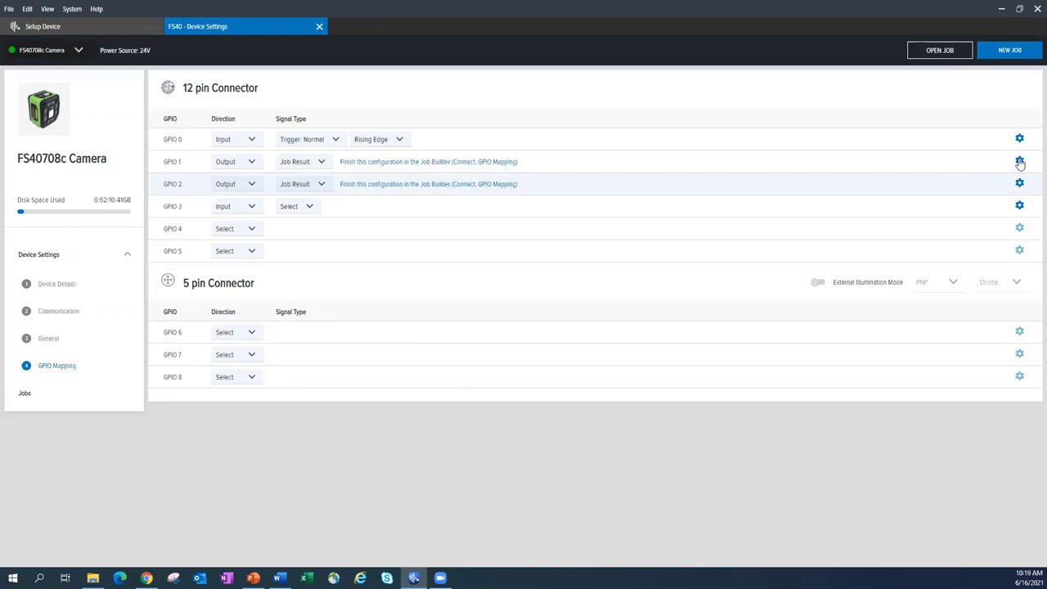
mouse_move(362, 147)
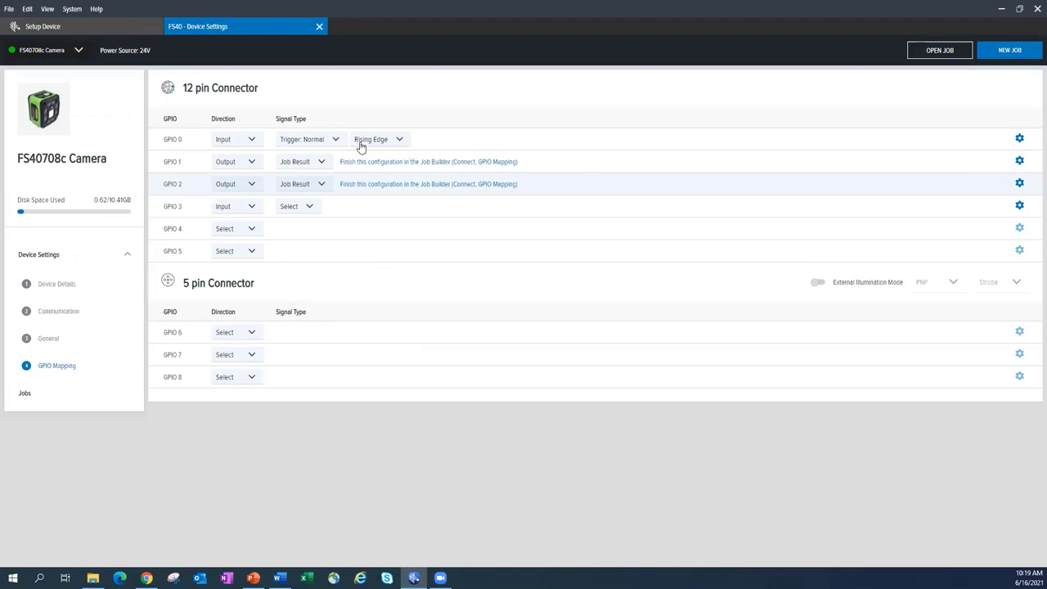
mouse_move(1020, 139)
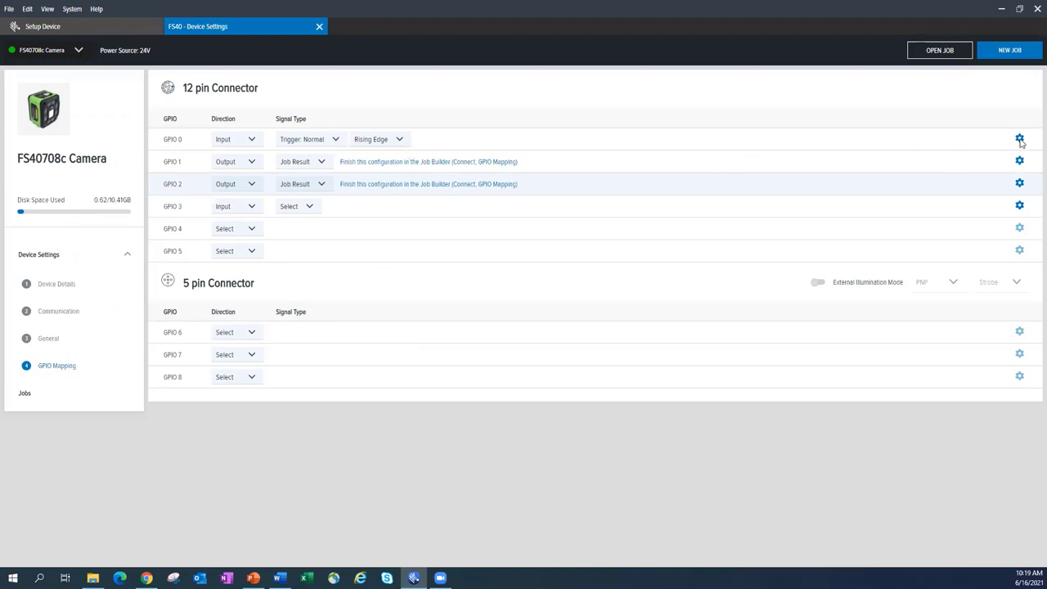
Show GPIO 0's advanced input settings with its 10 ms input debounce.
left_click(1020, 139)
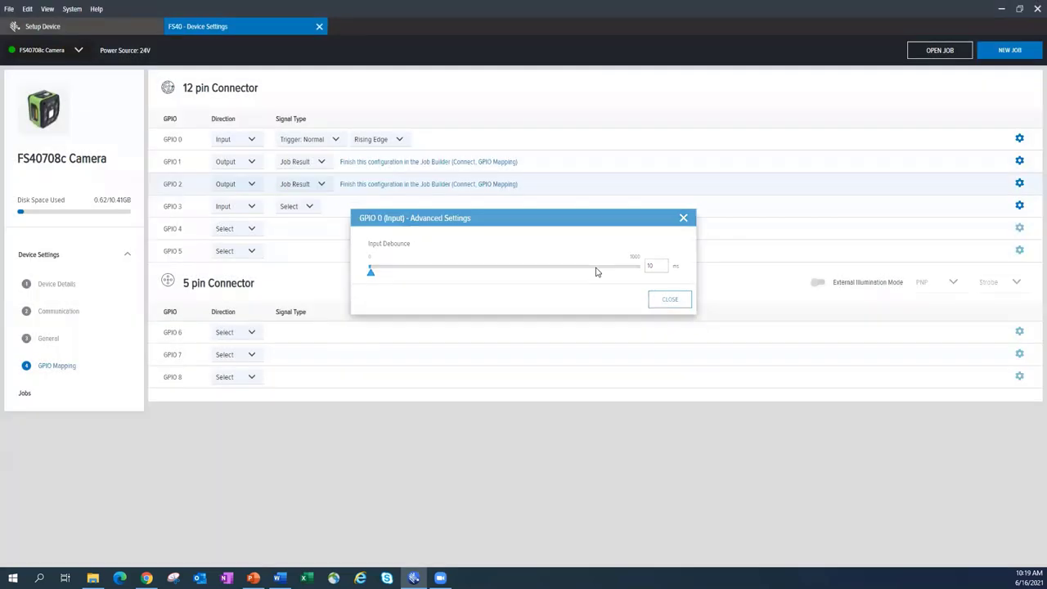
Dismiss GPIO 0's dialog and review GPIO 1's pulse width and output delay settings.
left_click(669, 298)
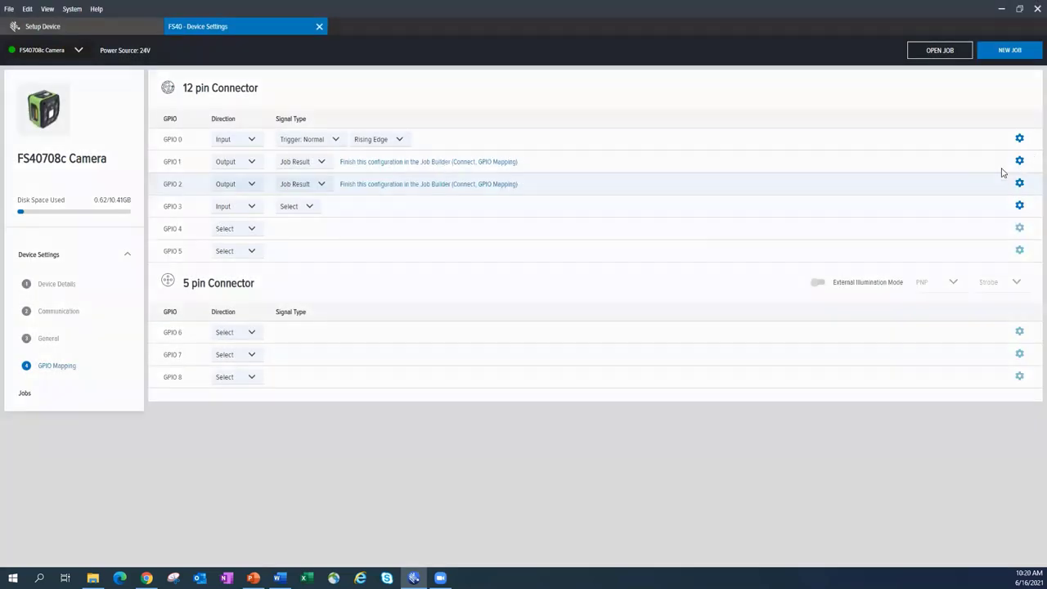
left_click(1020, 161)
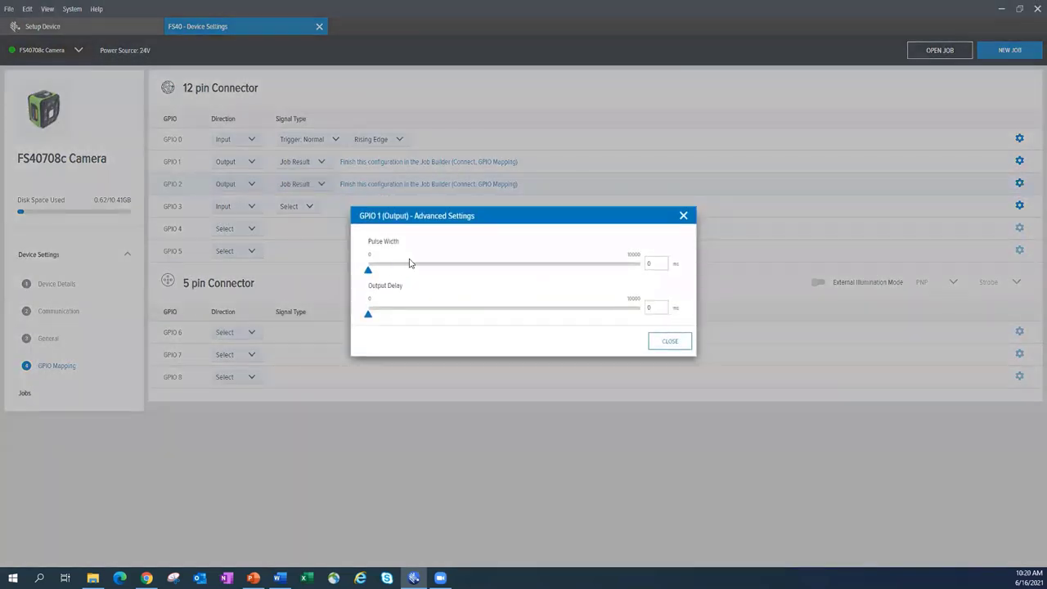
mouse_move(555, 275)
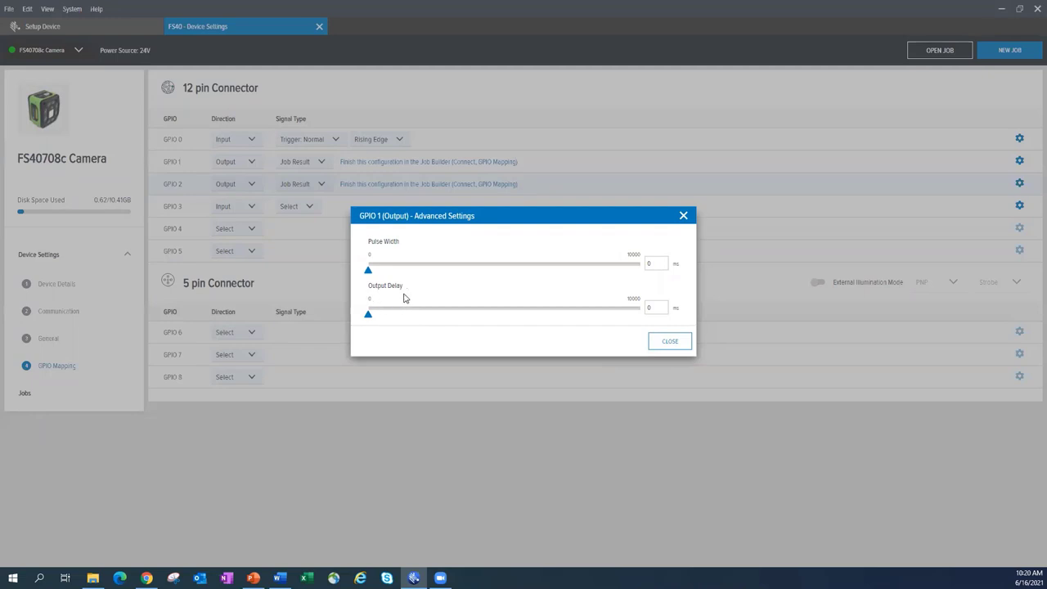
mouse_move(402, 298)
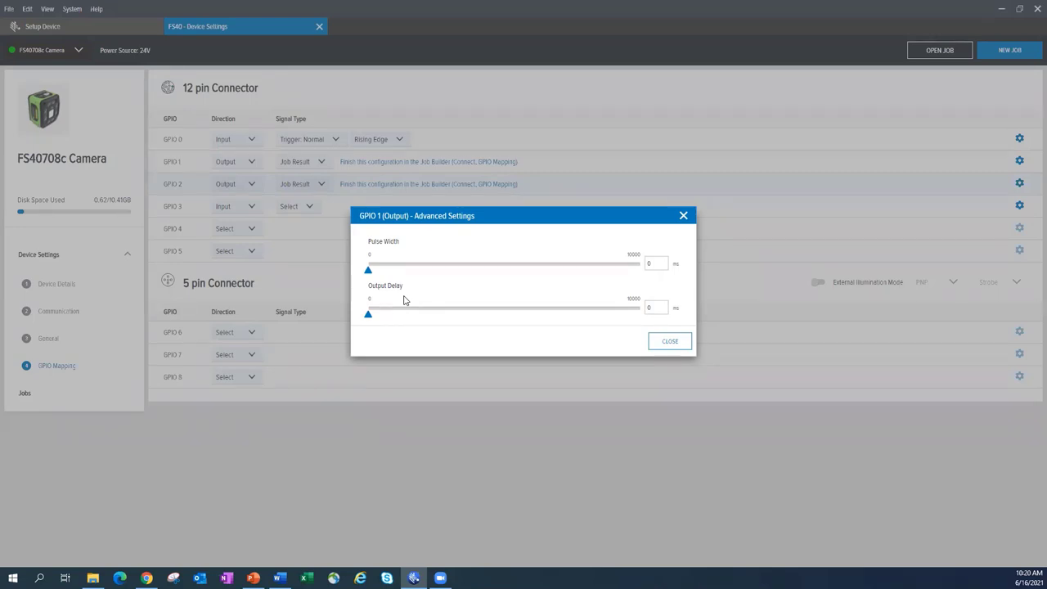
mouse_move(670, 342)
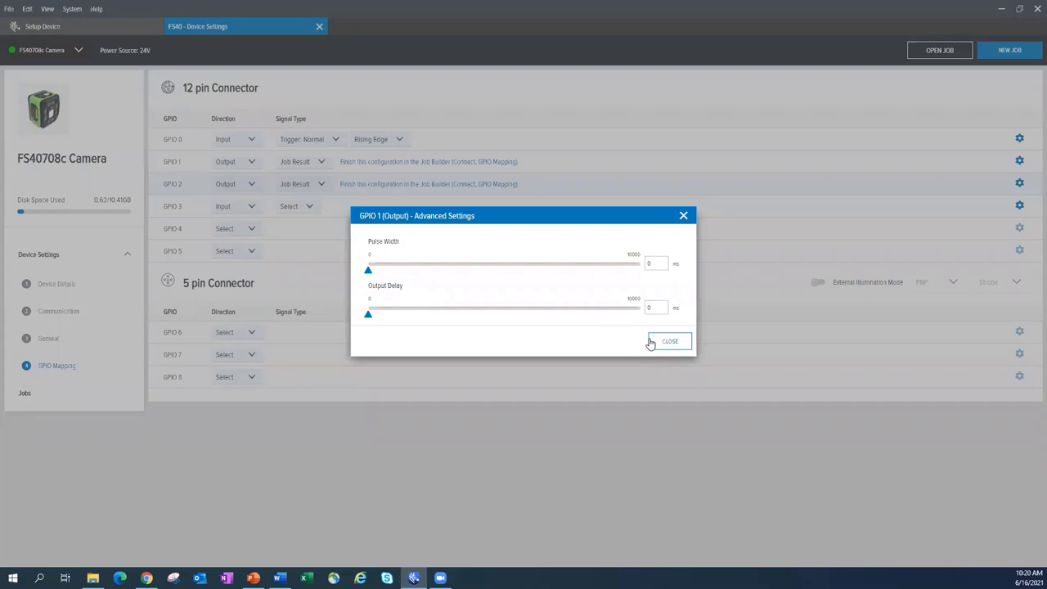
left_click(669, 342)
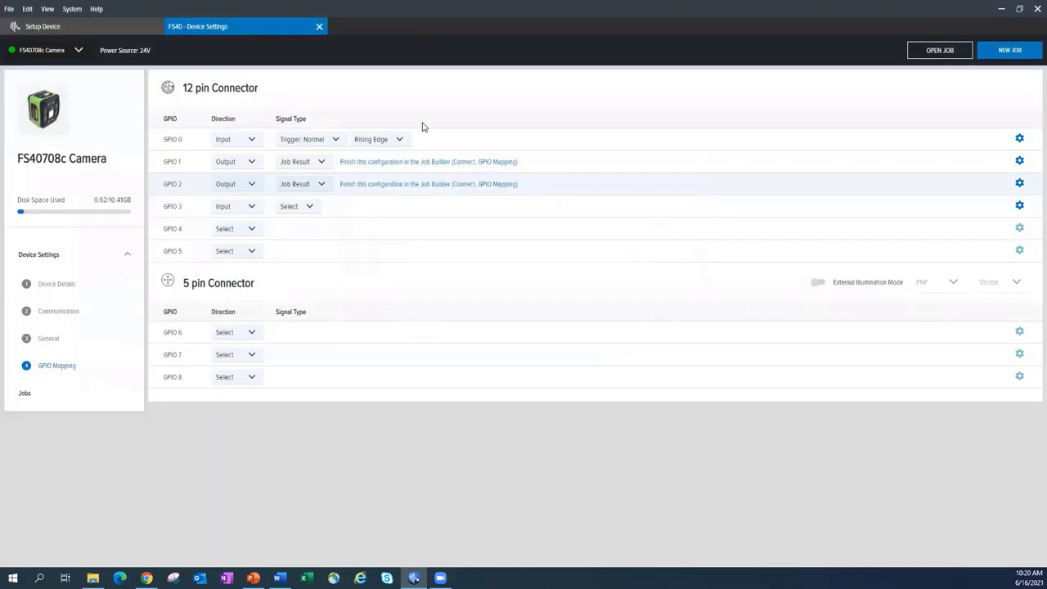
mouse_move(59, 288)
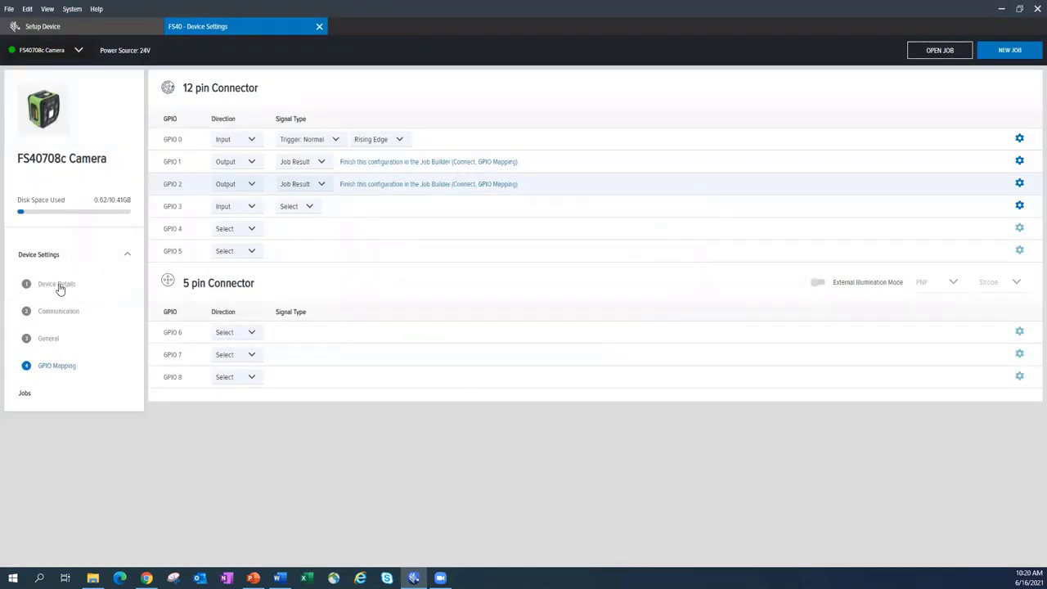
mouse_move(540, 392)
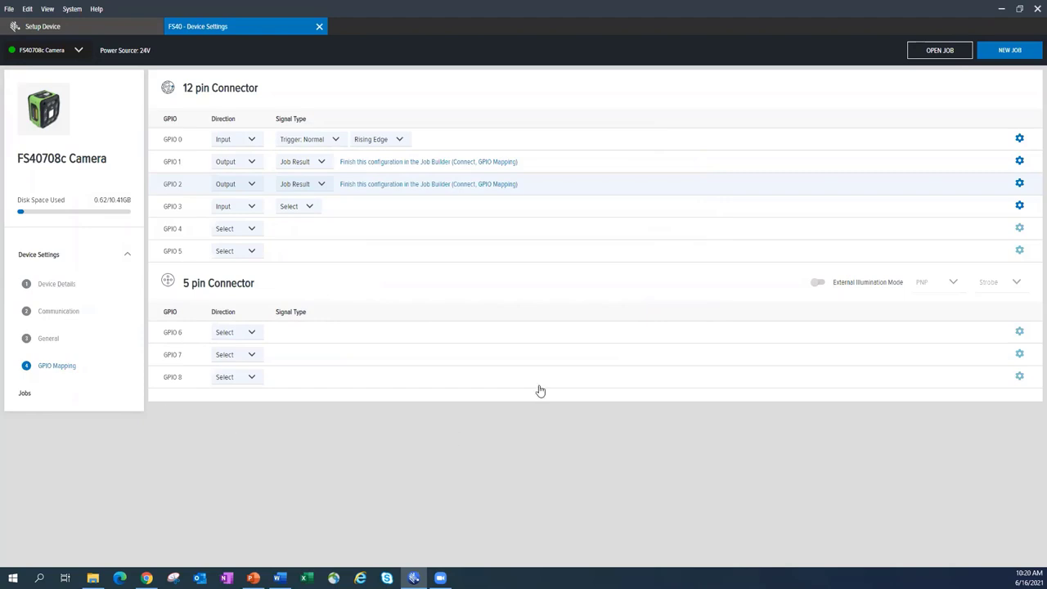
mouse_move(442, 229)
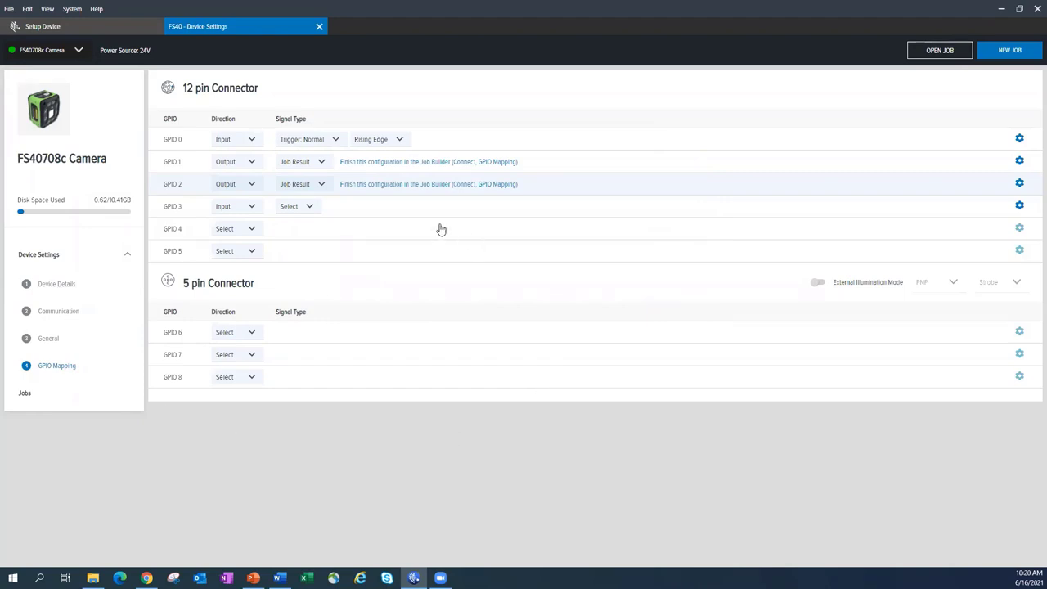
mouse_move(288, 239)
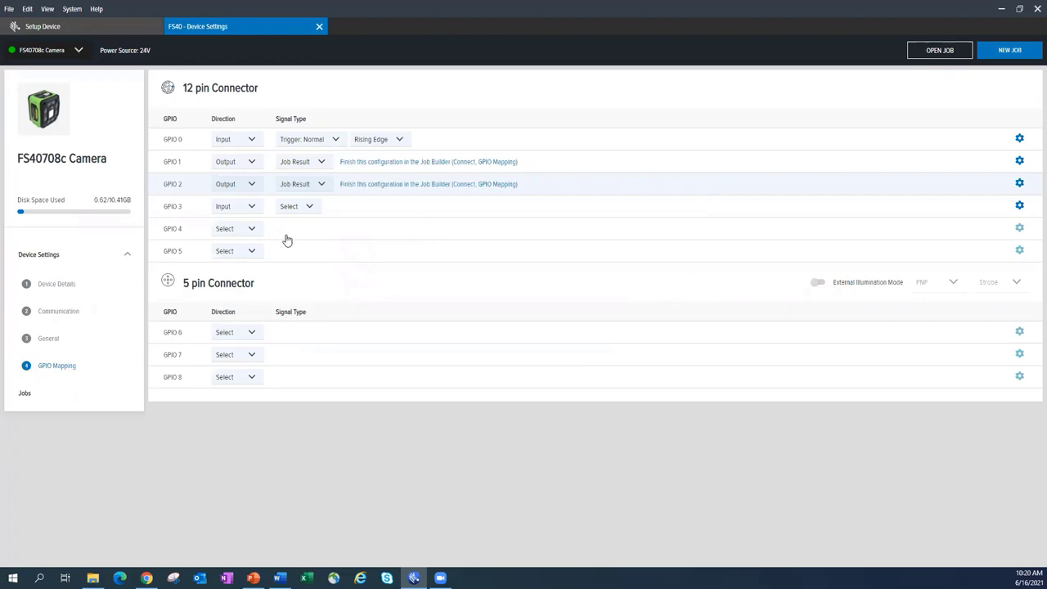
mouse_move(318, 247)
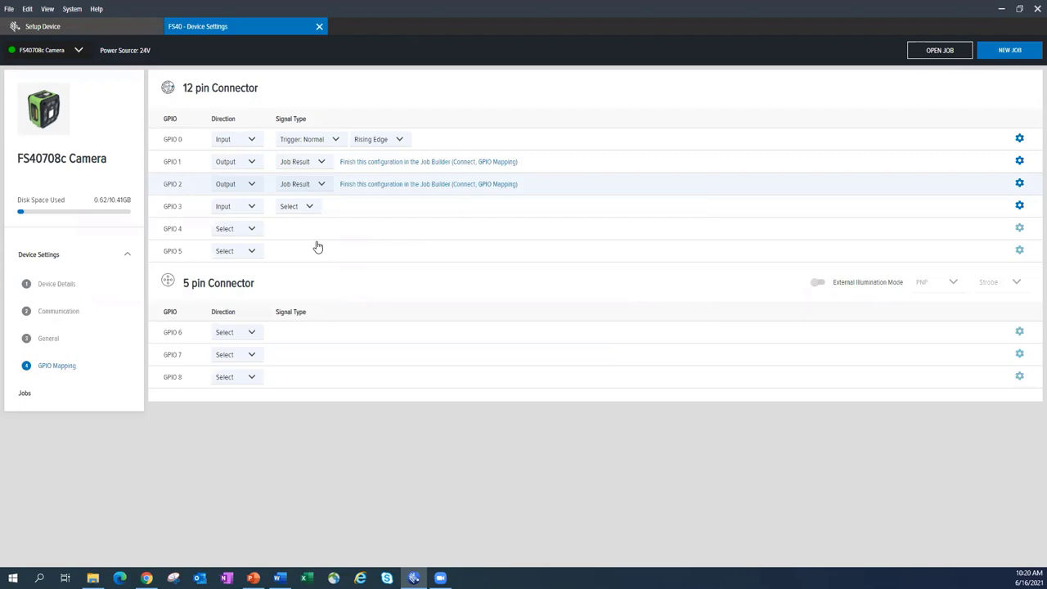
mouse_move(424, 242)
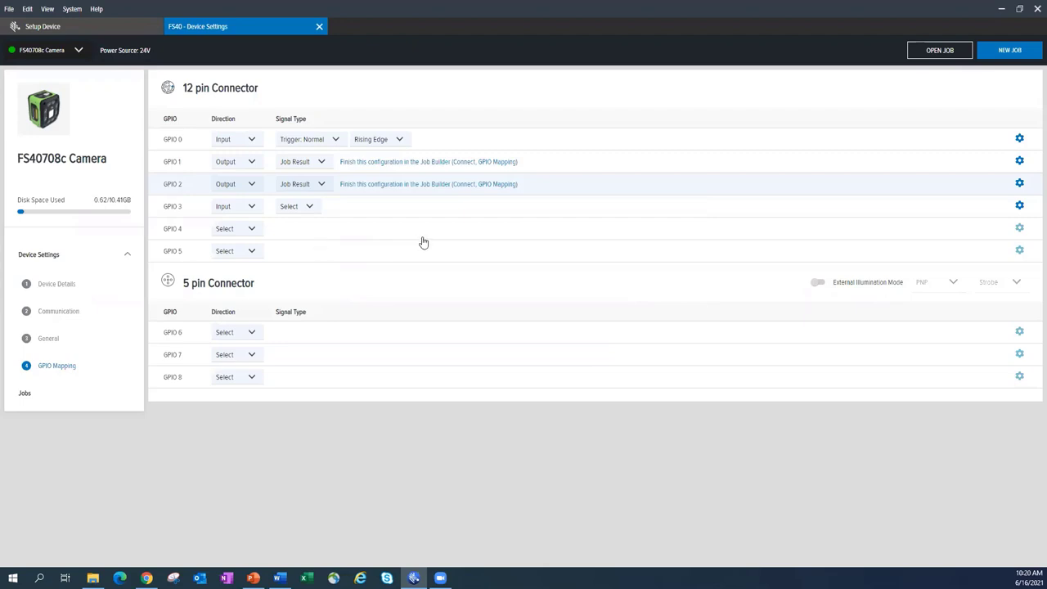
mouse_move(288, 226)
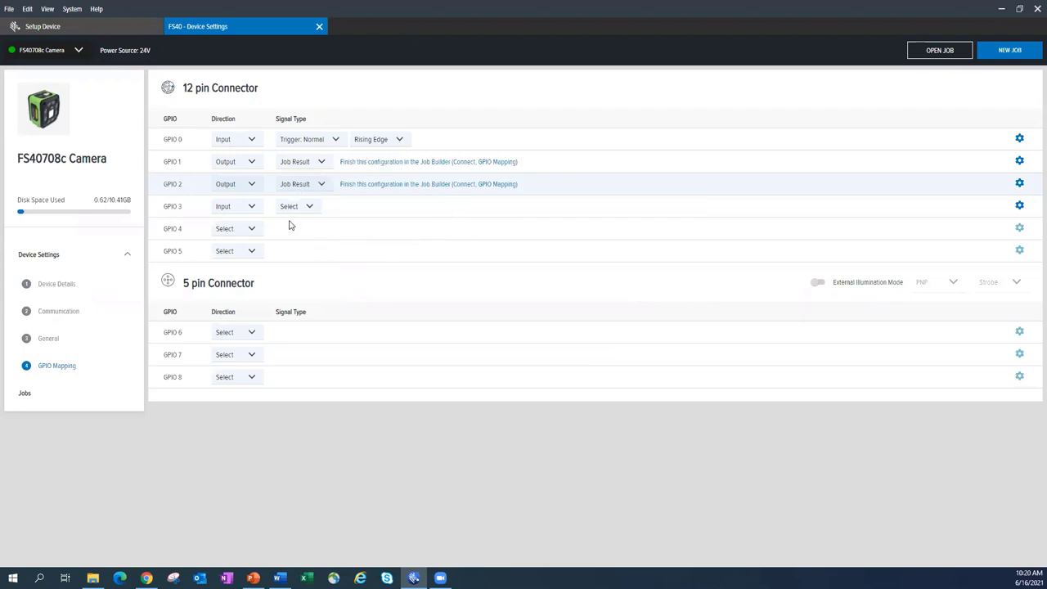
mouse_move(368, 290)
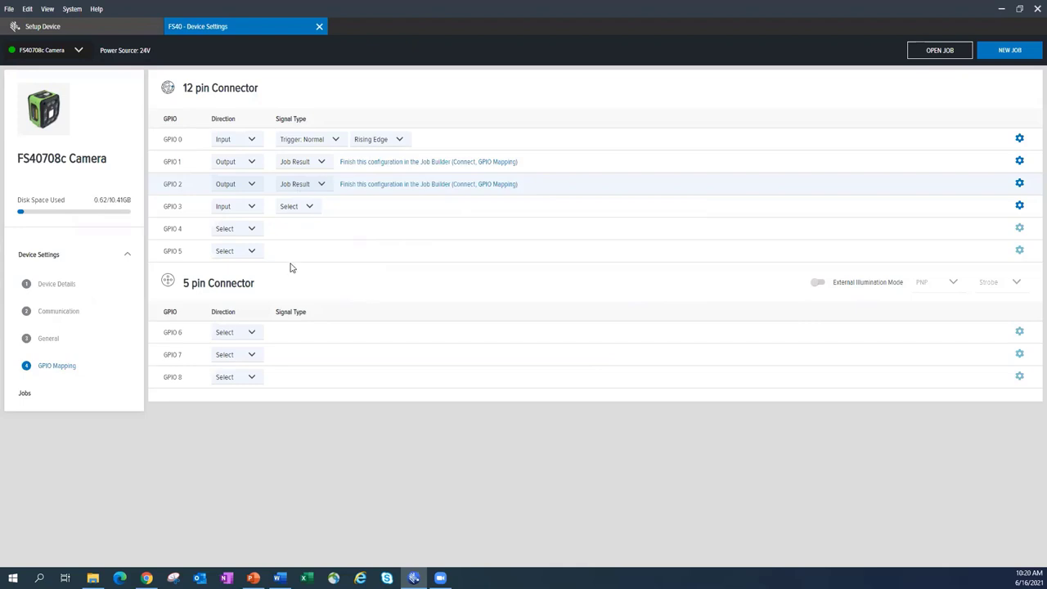
mouse_move(49, 402)
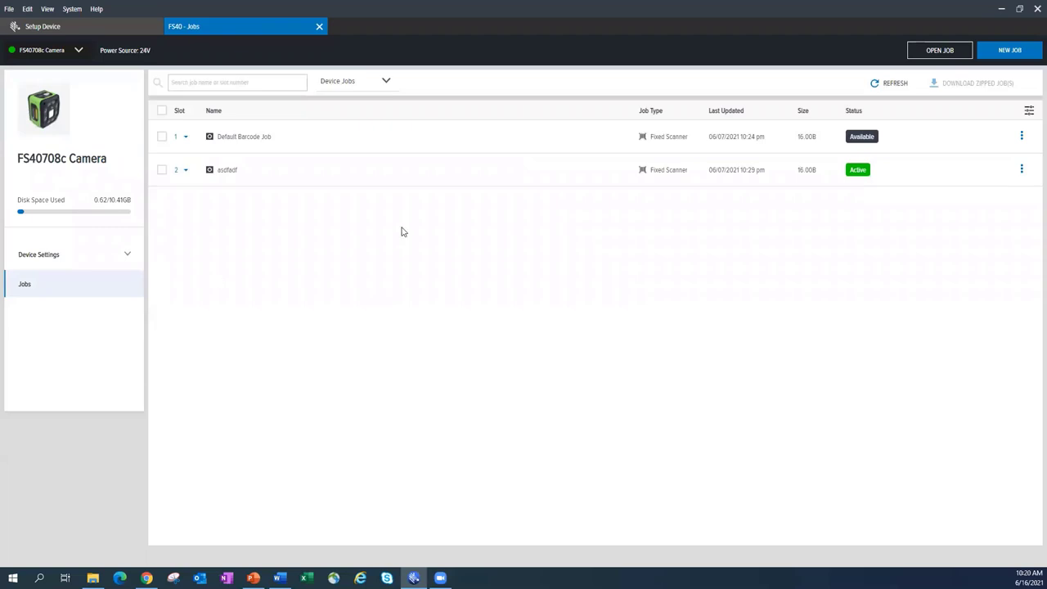
mouse_move(570, 270)
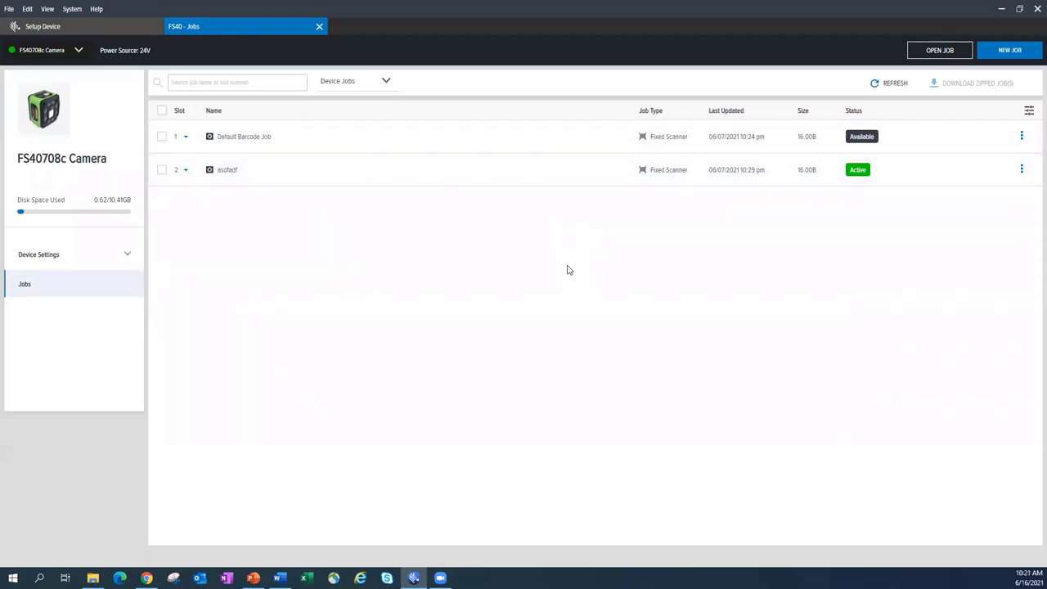
mouse_move(435, 229)
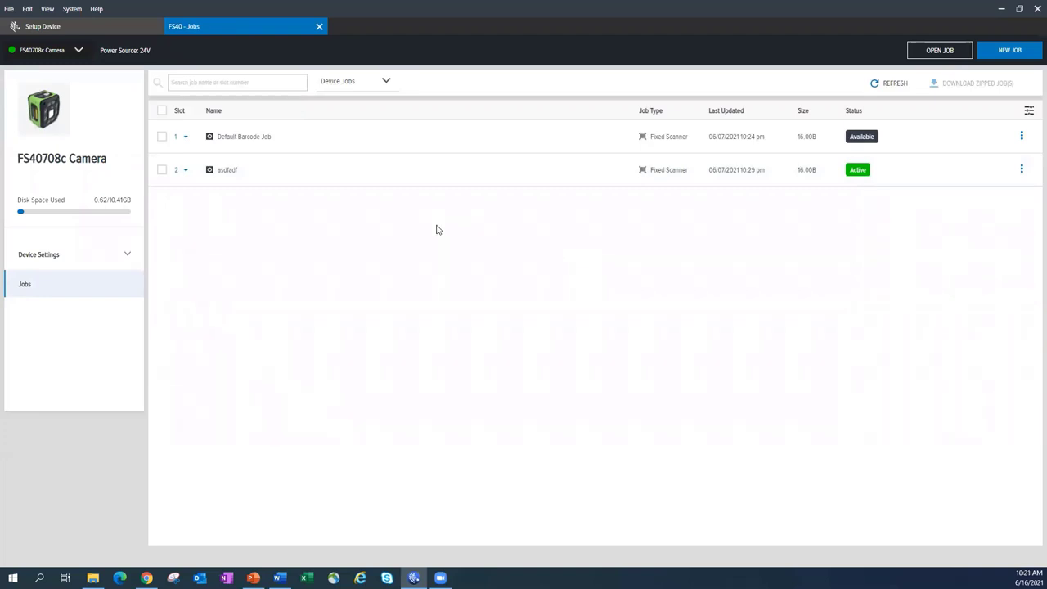
mouse_move(340, 206)
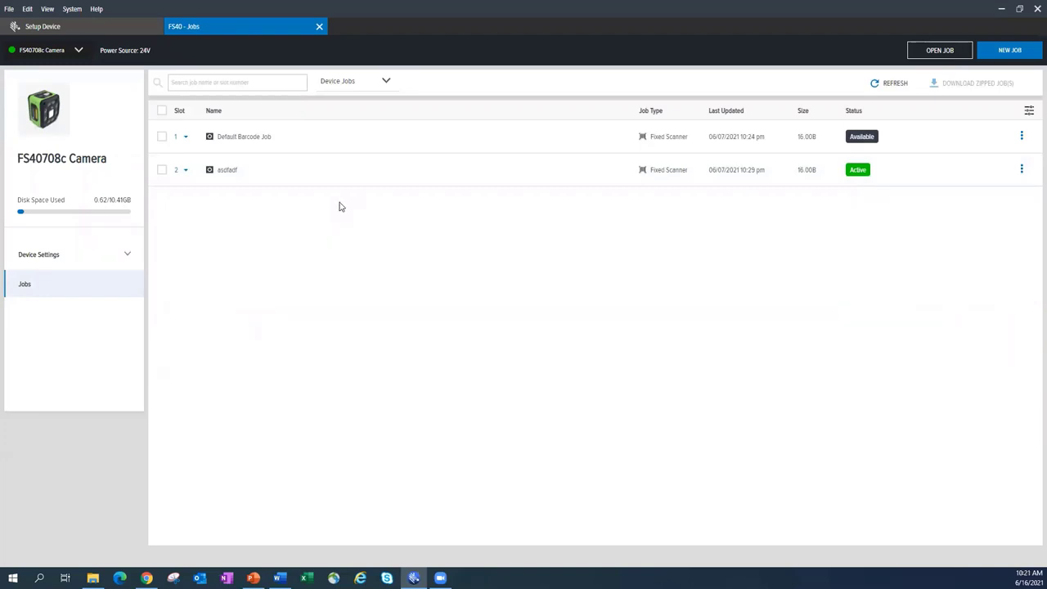
mouse_move(584, 216)
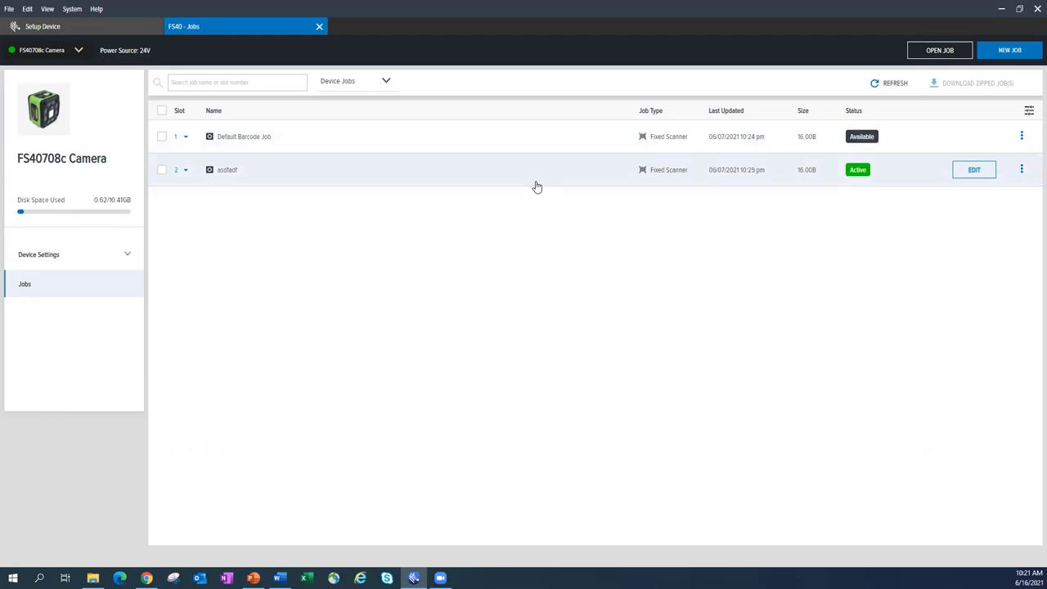
mouse_move(655, 164)
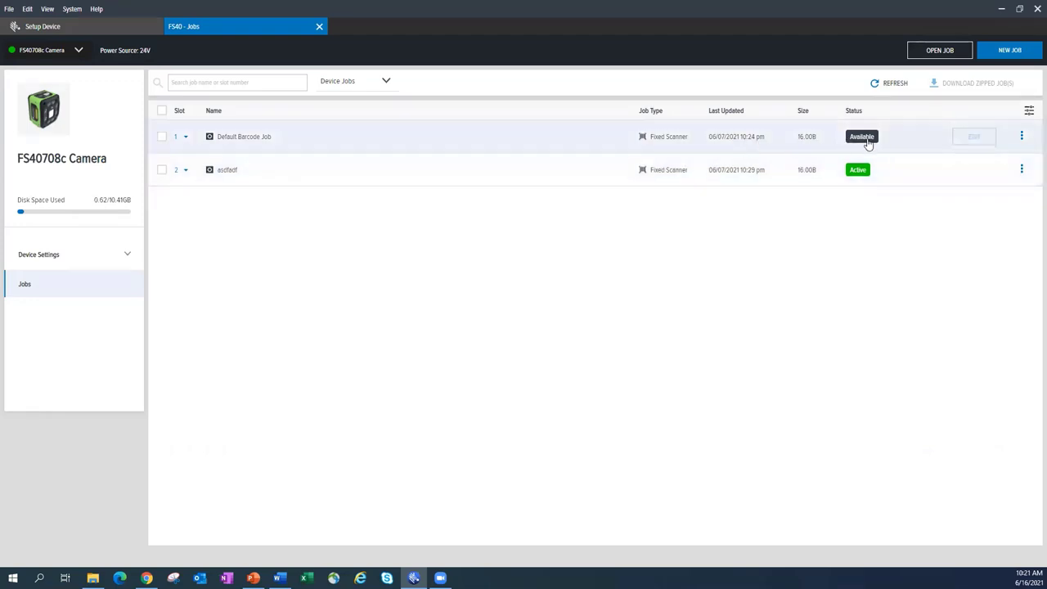
Show the FS40 Jobs list with Default Barcode Job and the second job active.
left_click(1021, 136)
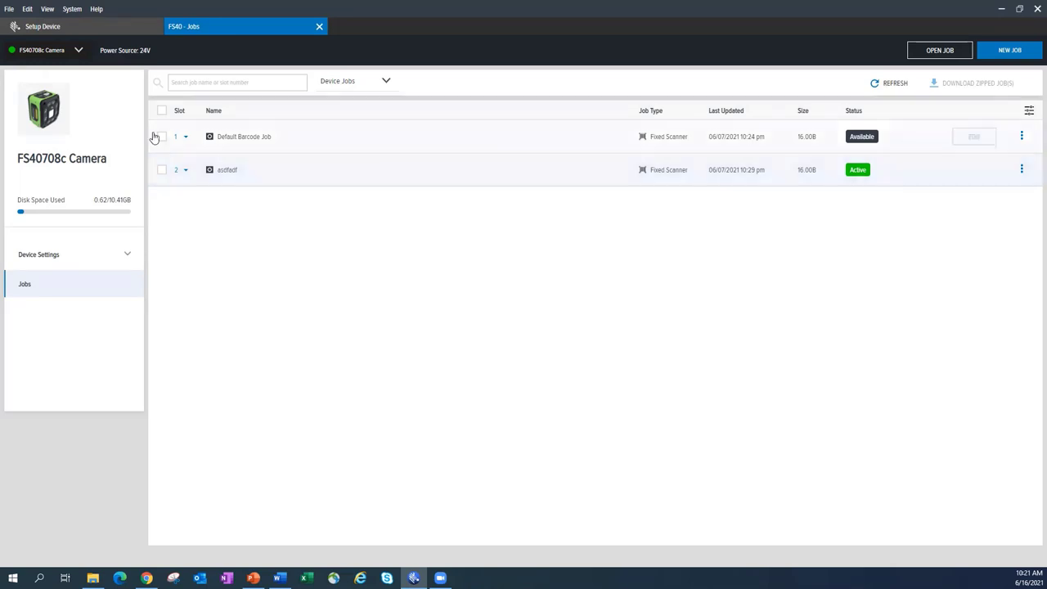
mouse_move(187, 138)
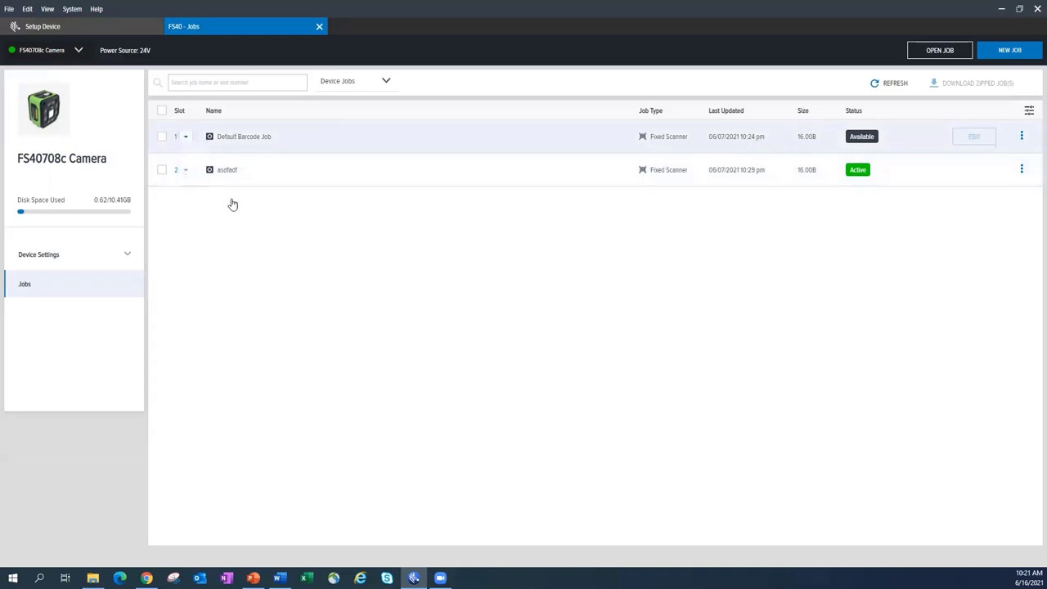
mouse_move(203, 205)
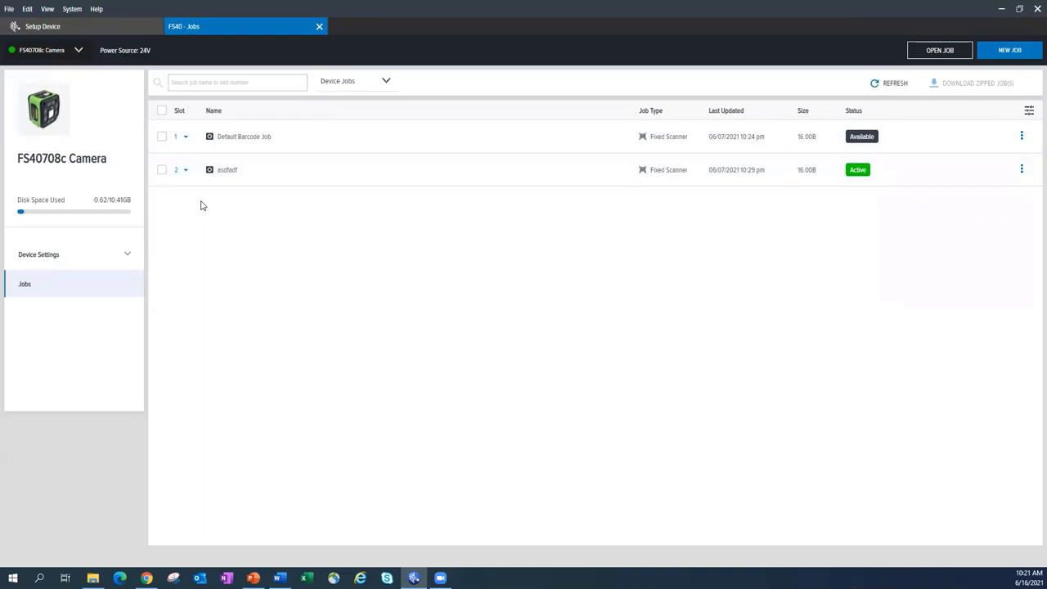
mouse_move(155, 202)
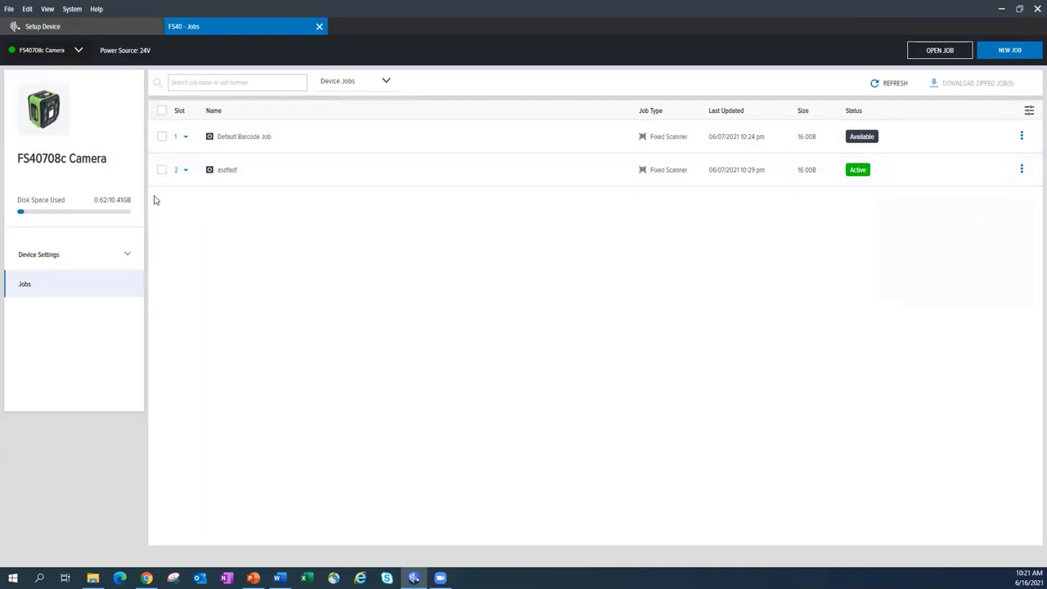
mouse_move(188, 168)
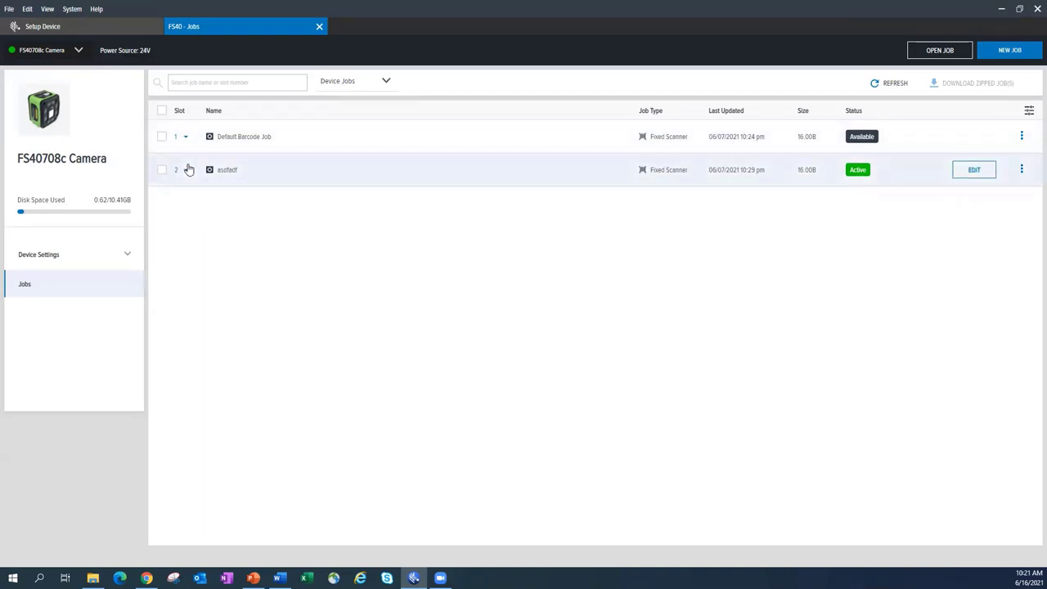
mouse_move(236, 230)
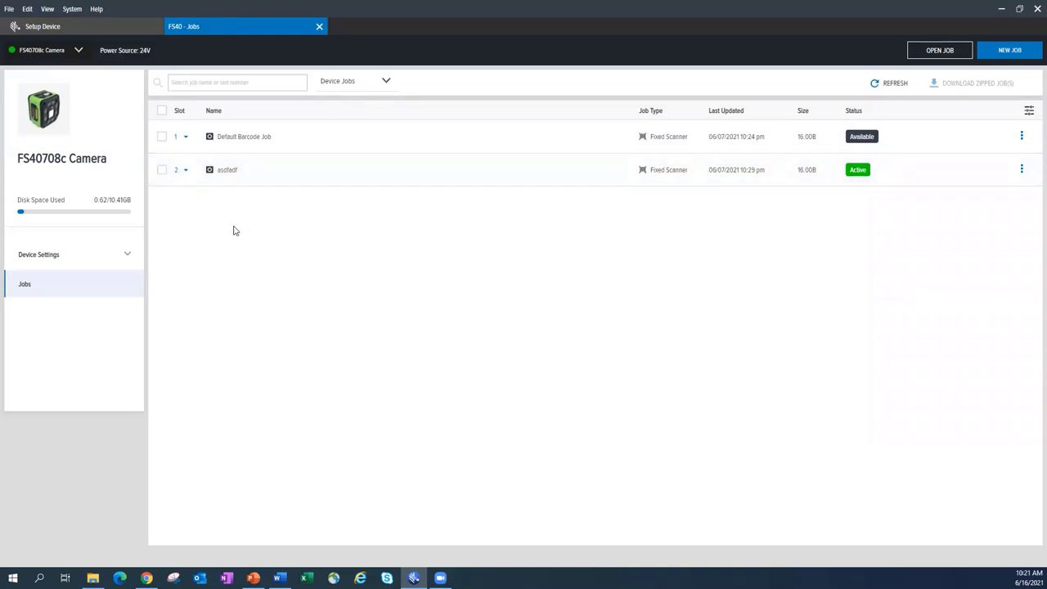
mouse_move(213, 203)
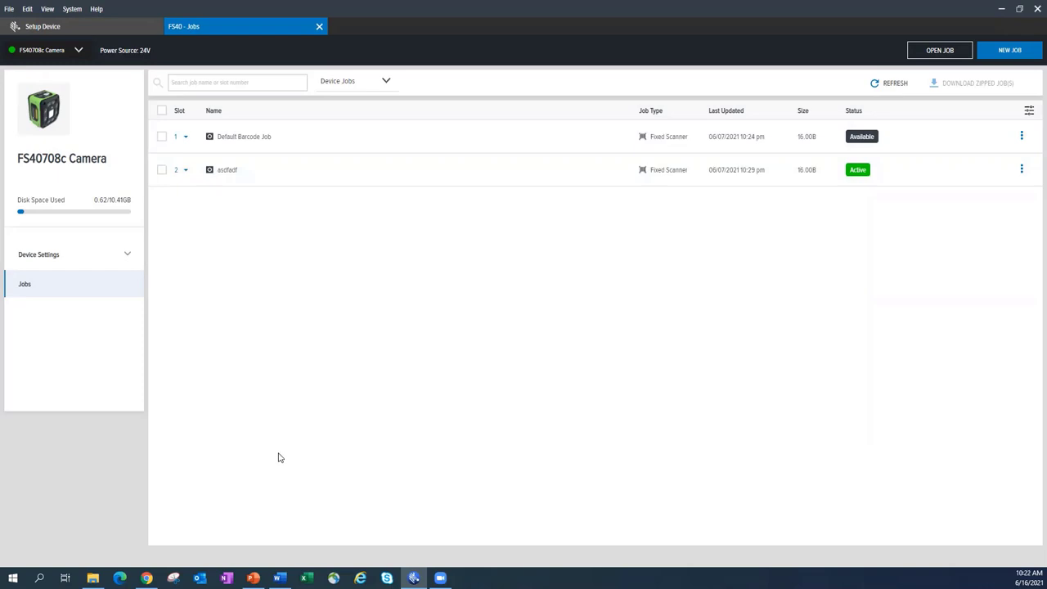
mouse_move(187, 177)
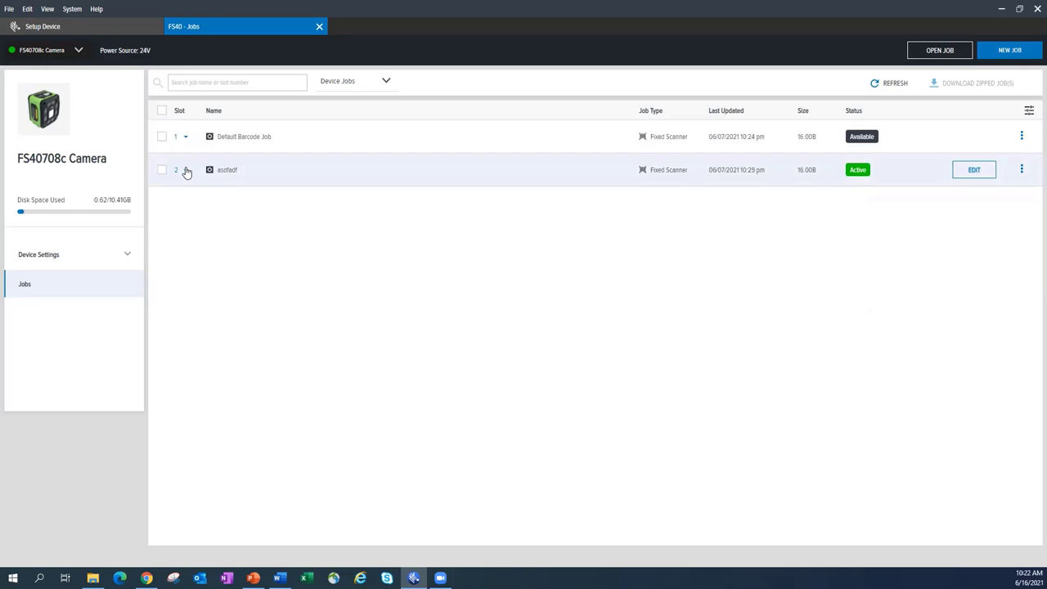
mouse_move(255, 188)
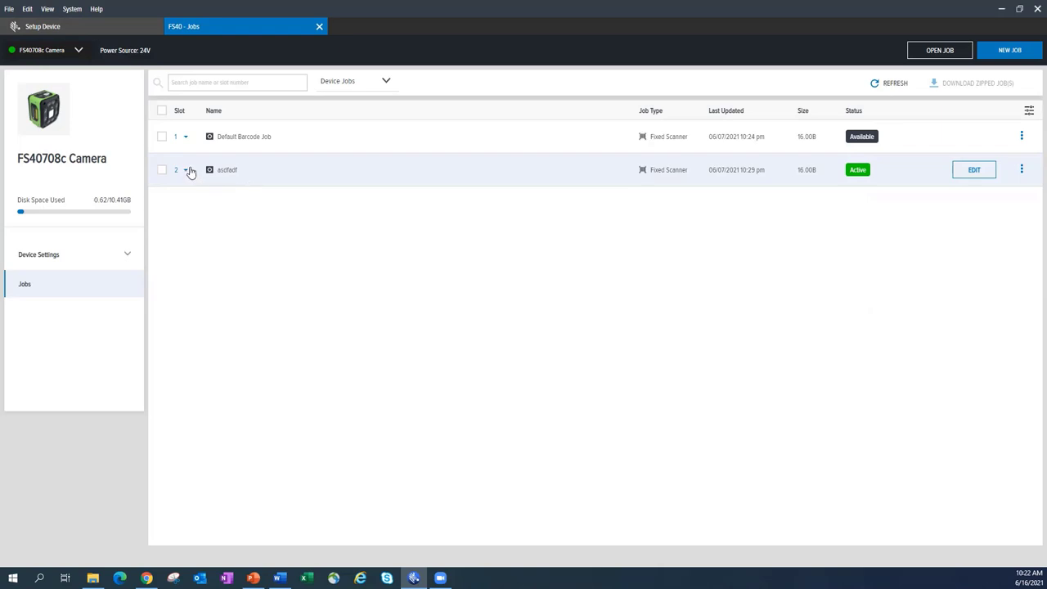
mouse_move(416, 193)
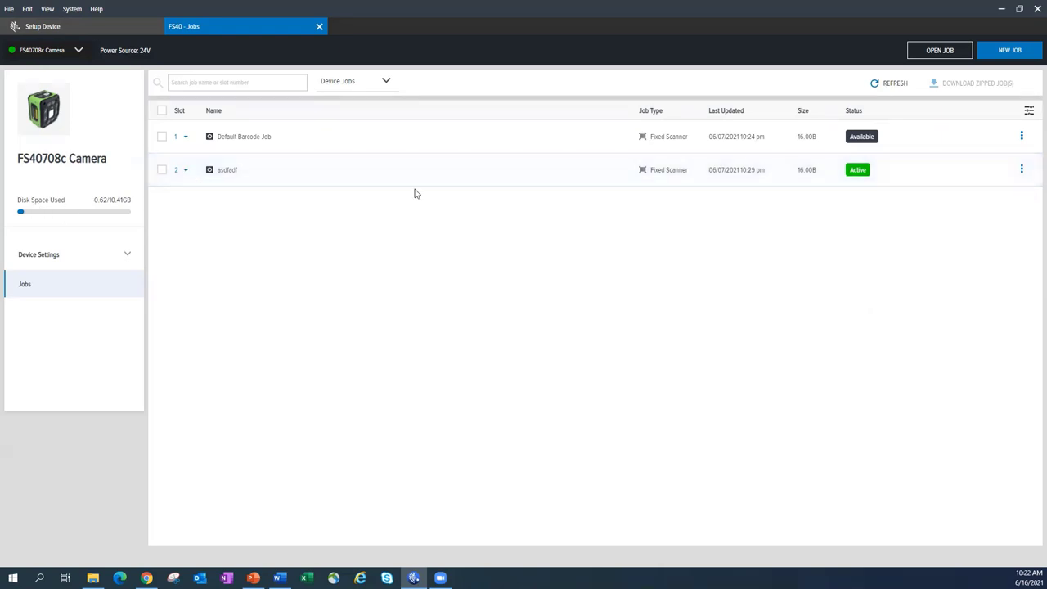
mouse_move(279, 177)
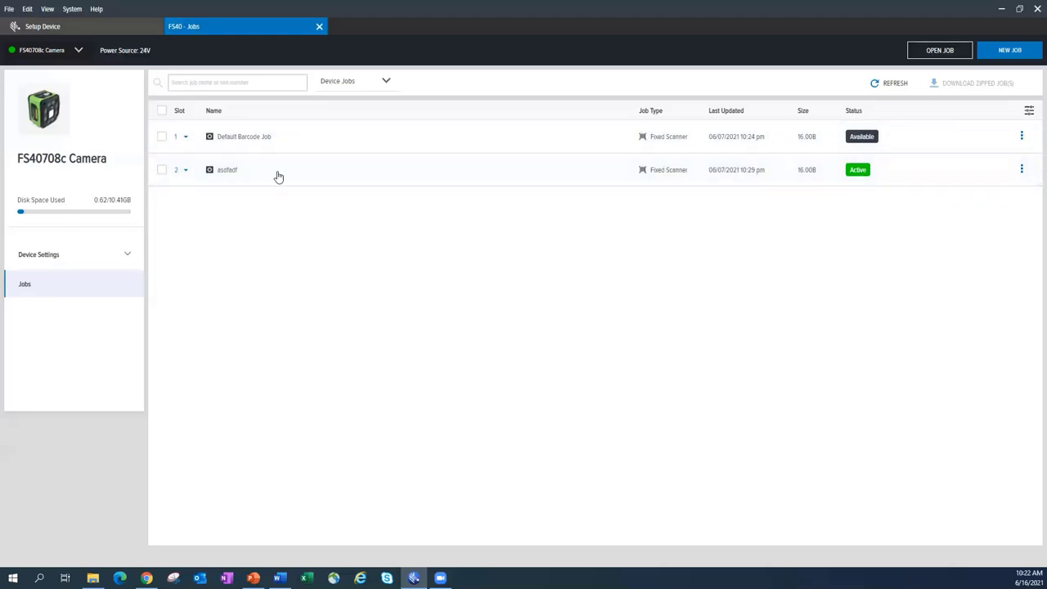
mouse_move(249, 180)
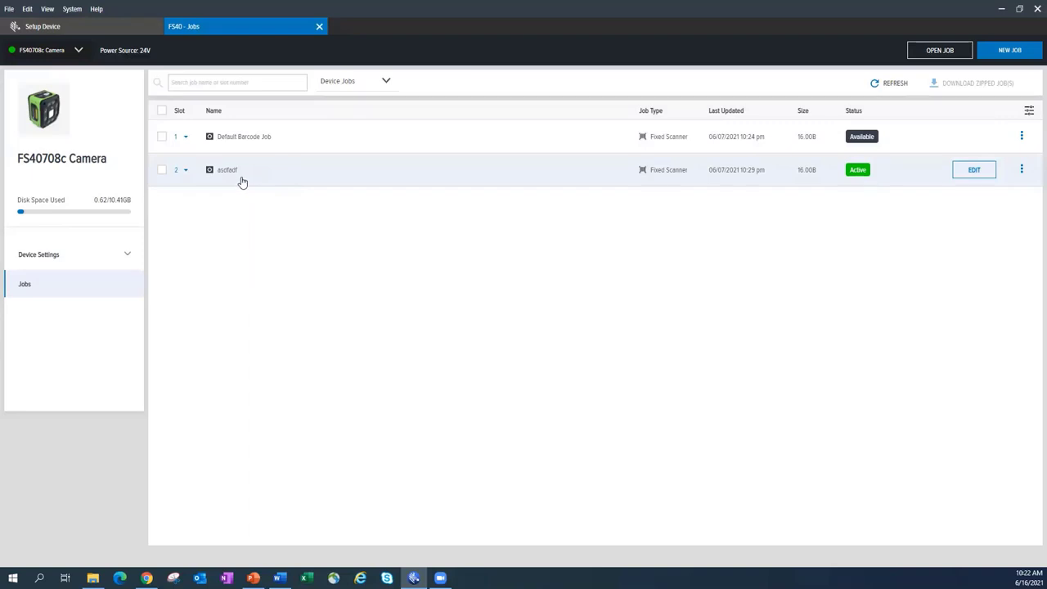
mouse_move(196, 152)
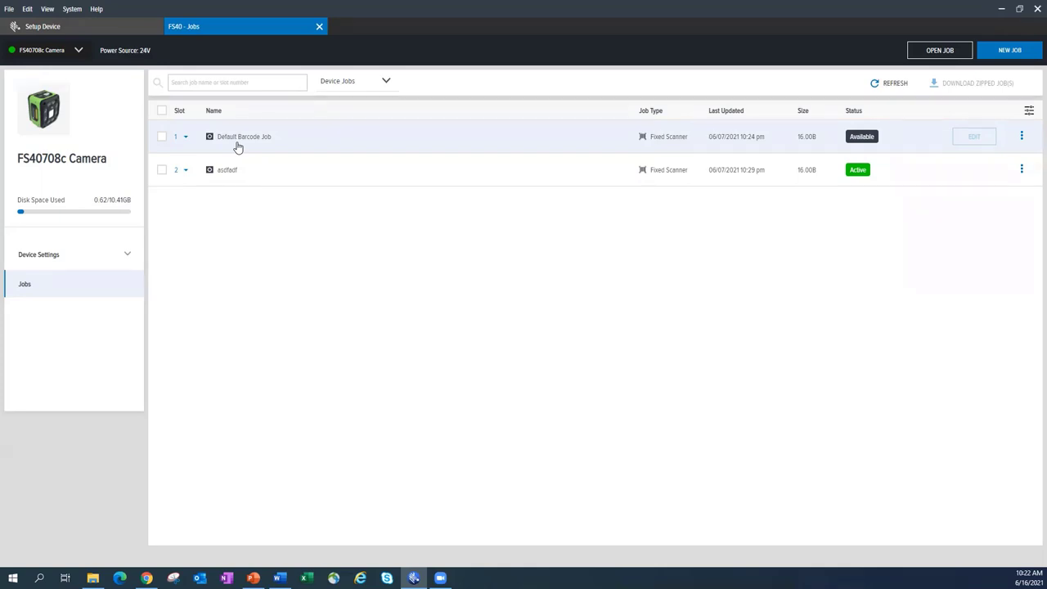
mouse_move(352, 265)
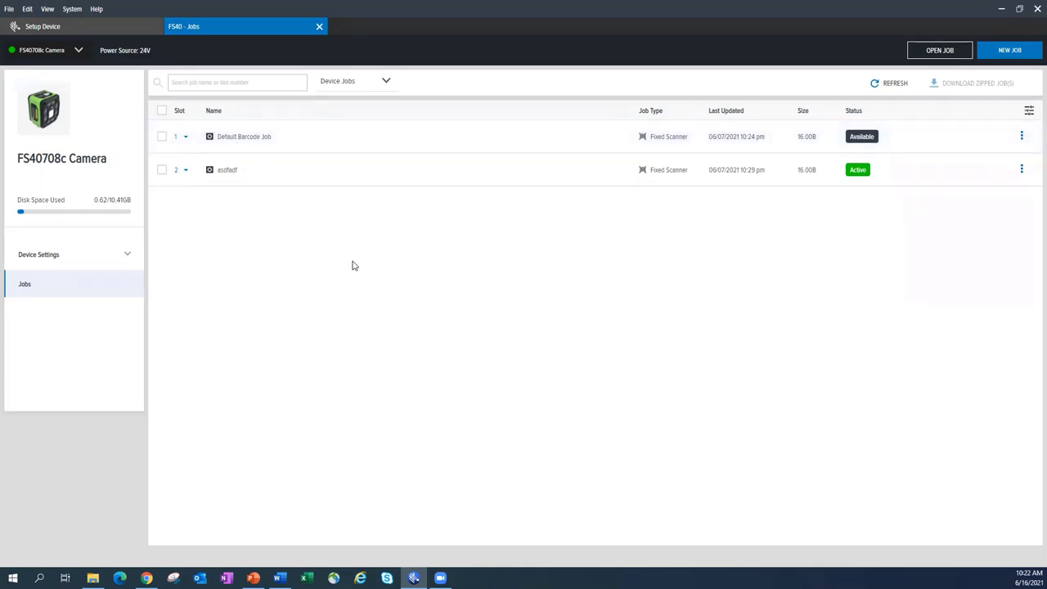